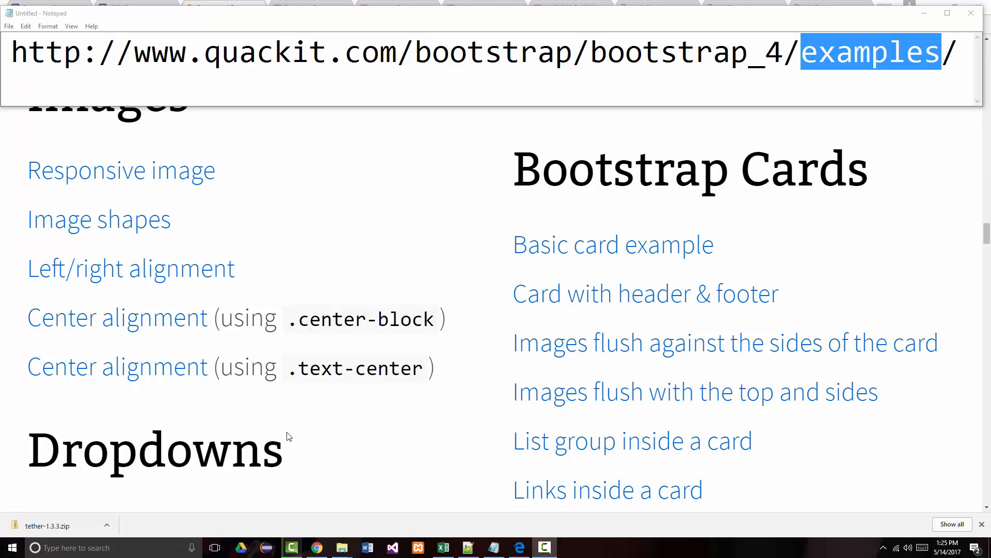
mouse_move(194, 378)
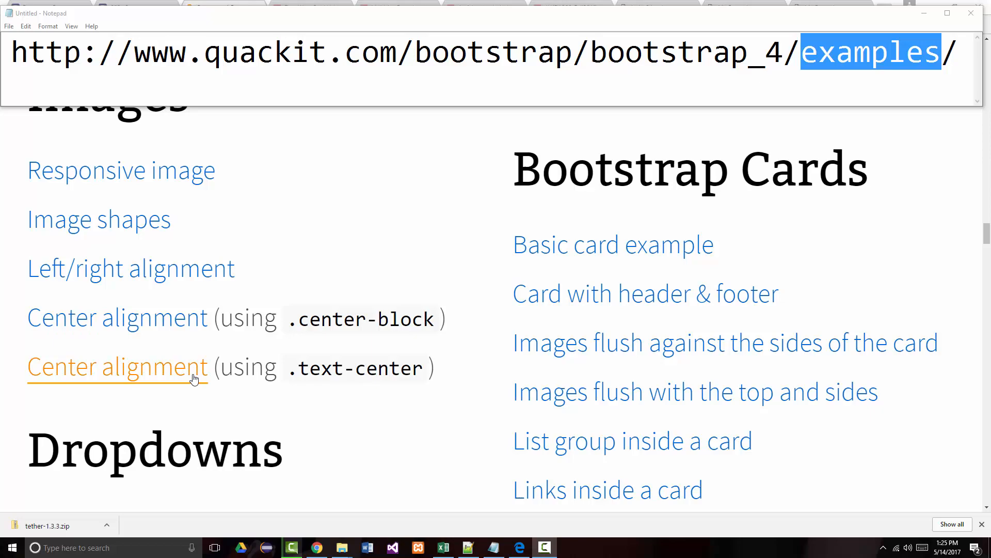
- Select all of the Quackit responsive-image example code and switch back to index2.html
scroll(down, 3)
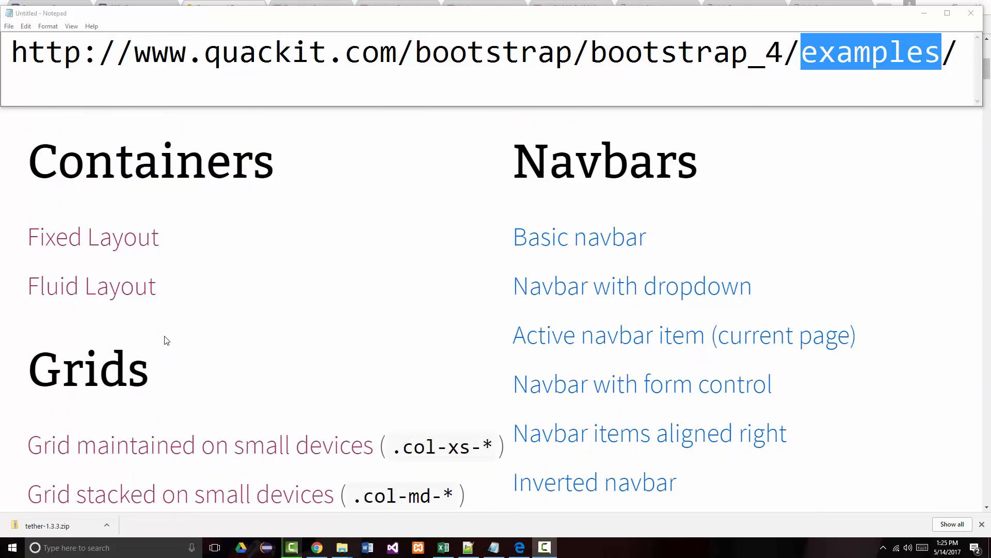
scroll(down, 3)
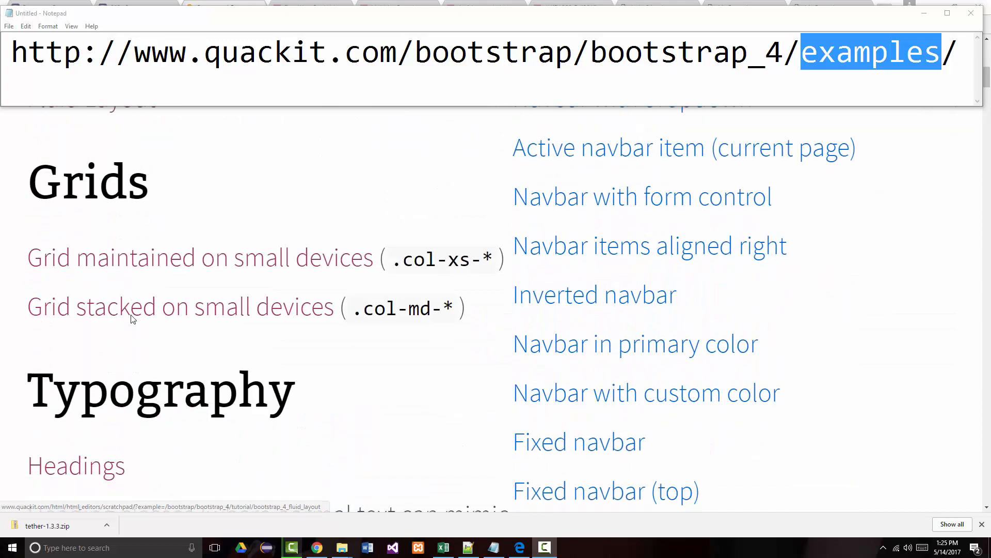
scroll(down, 3)
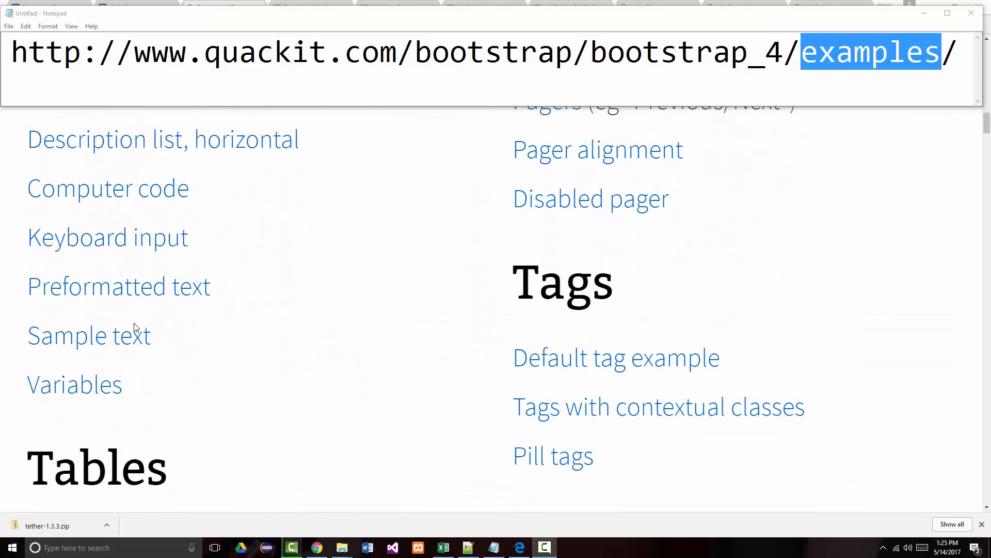
scroll(down, 3)
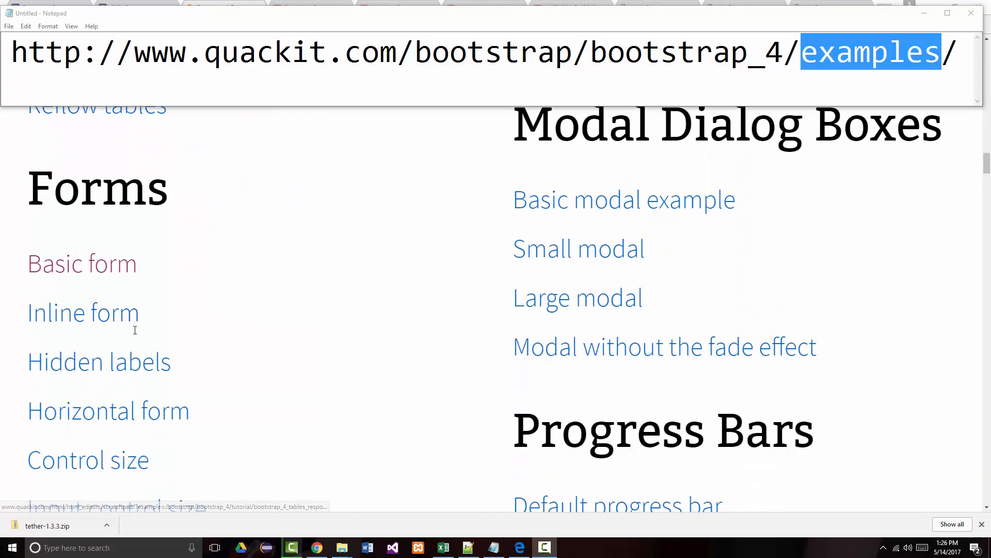
scroll(down, 3)
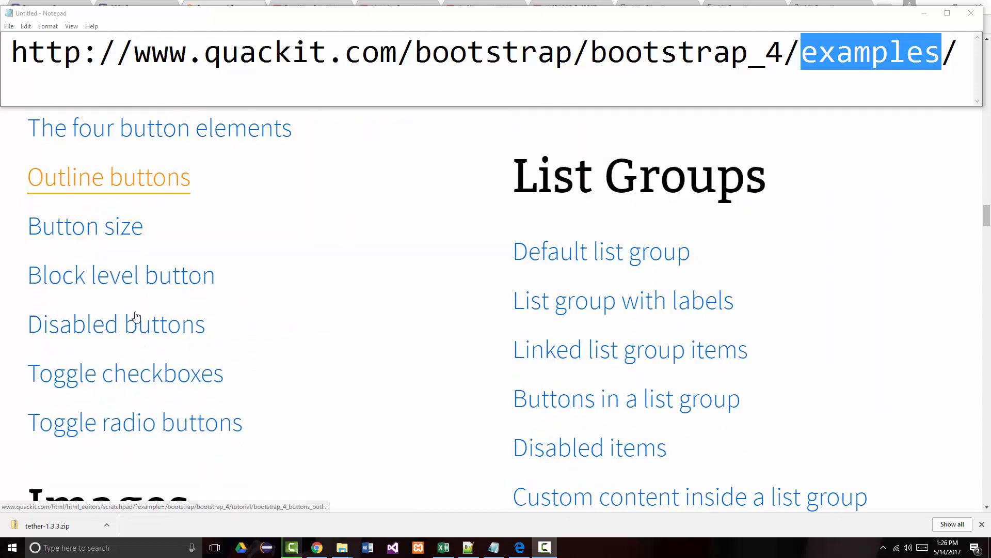
scroll(down, 3)
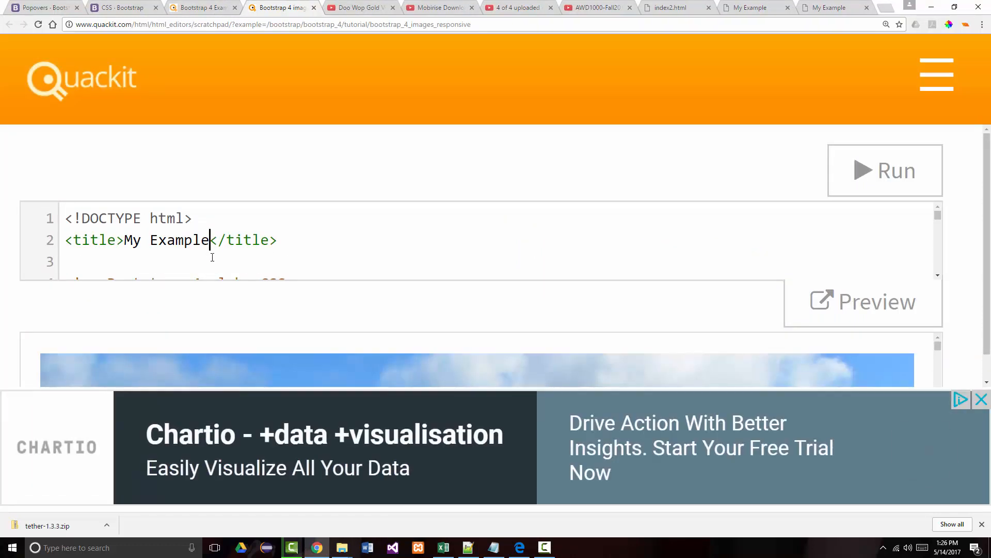
key(ctrl+a)
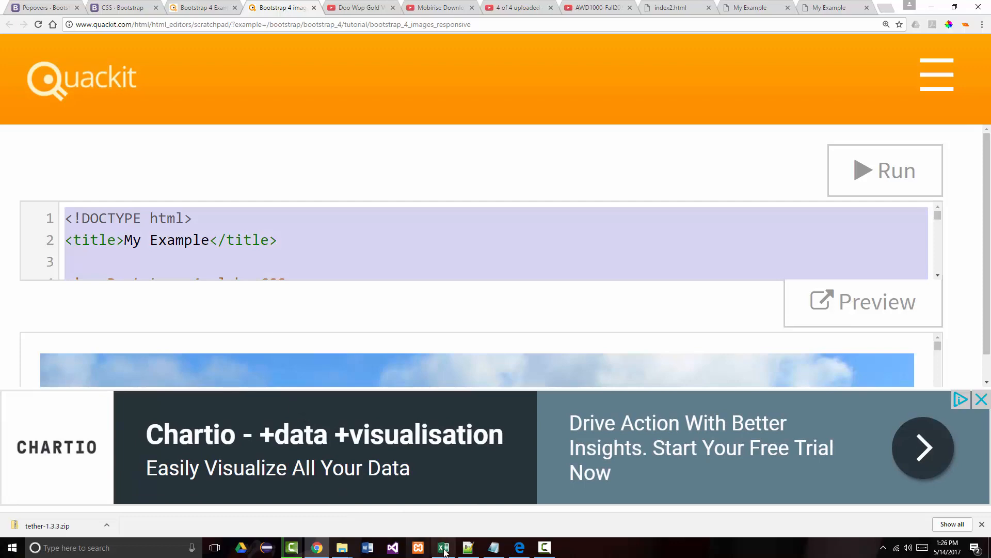
click(469, 547)
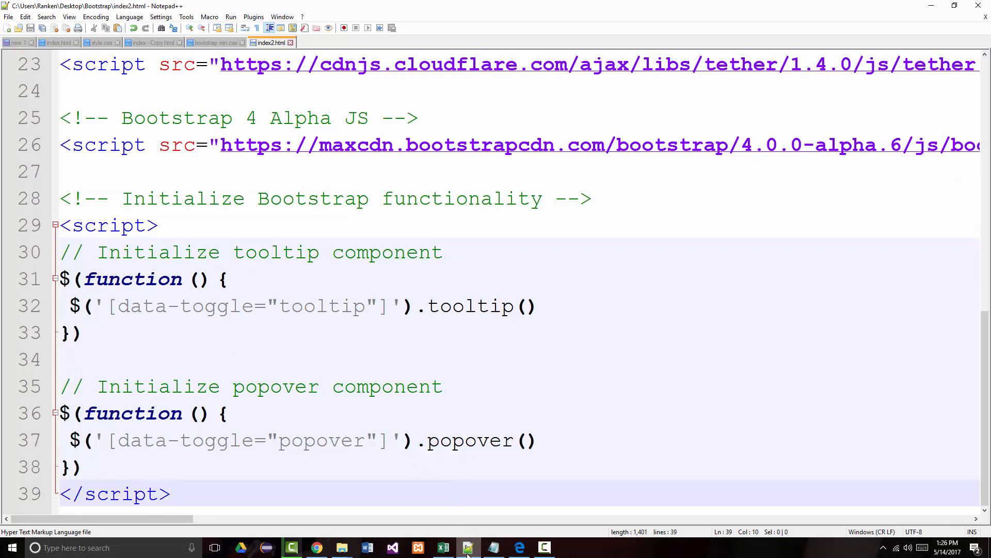
mouse_move(469, 547)
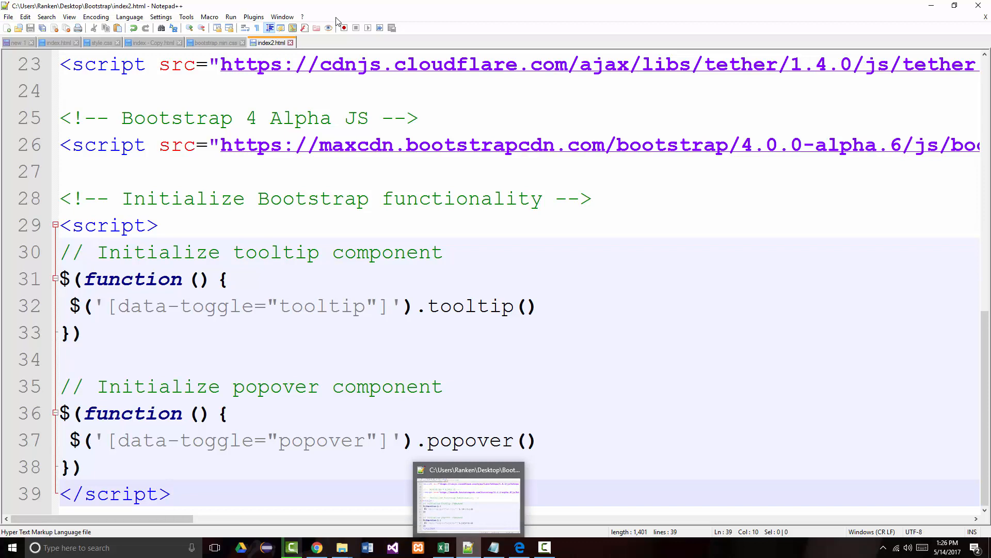
- Launch index2.html in Chrome, where the sample photo shows broken, then return to its source
click(231, 17)
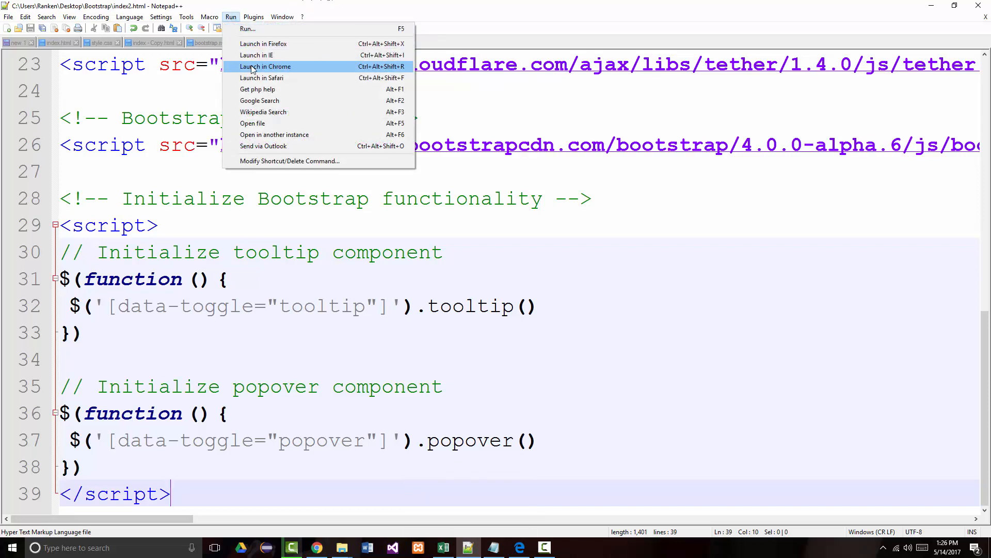
click(265, 66)
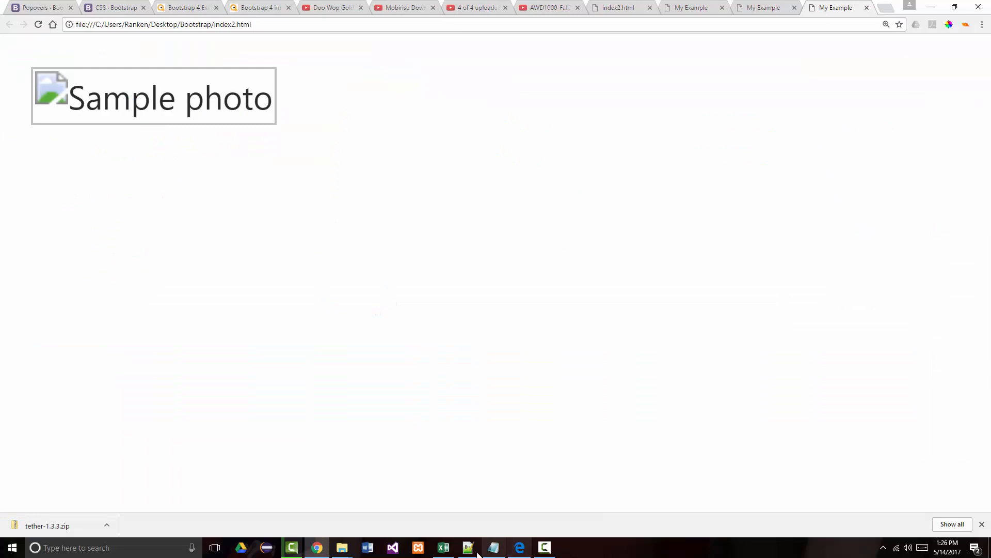
click(467, 548)
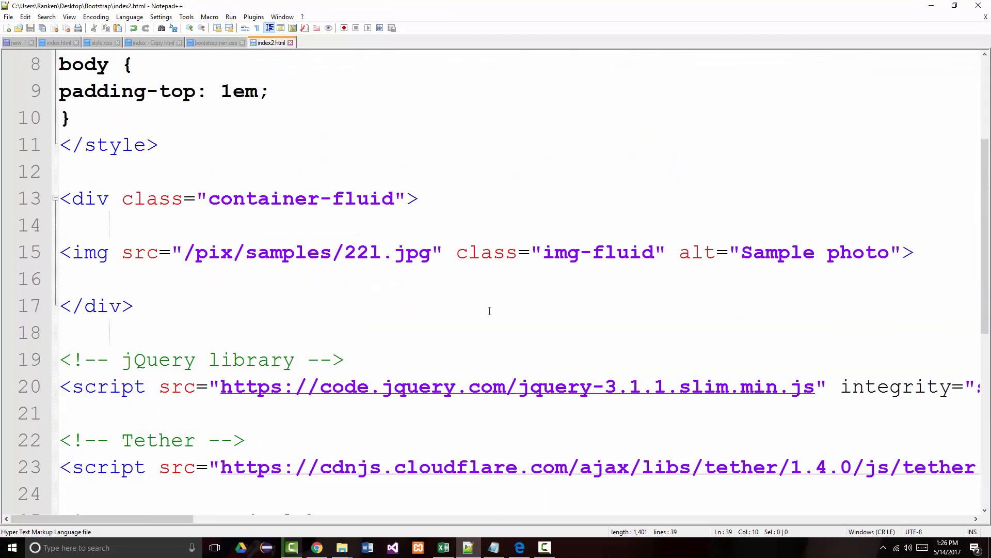
scroll(down, 3)
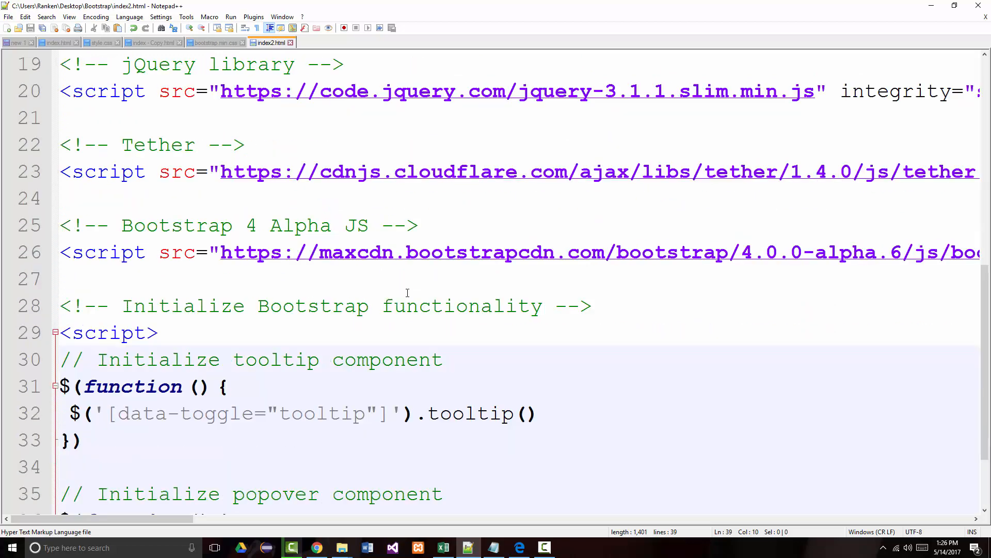
scroll(down, 3)
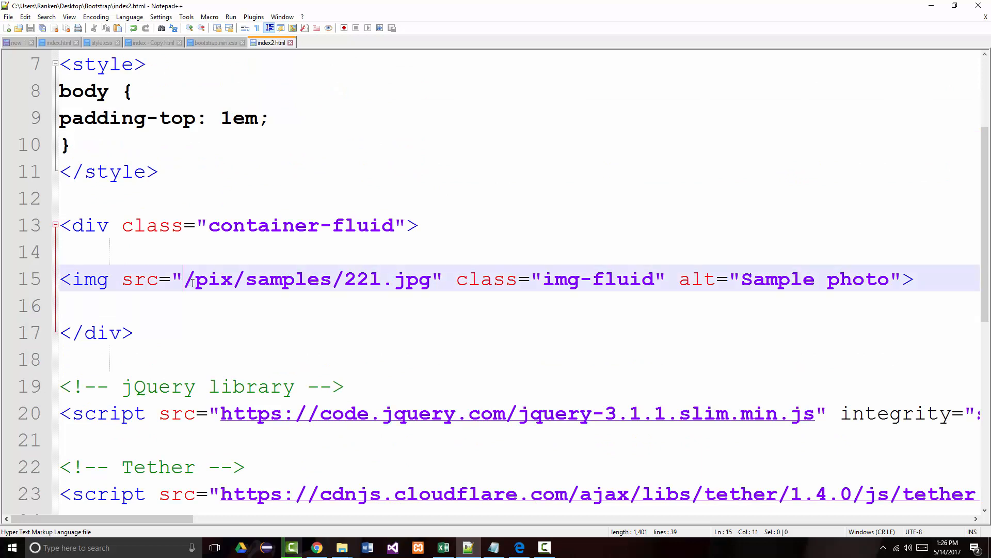
- Replace the img src path with images/nature3.jpg, preview the tree photo, then close the browser
drag(186, 279, 385, 279)
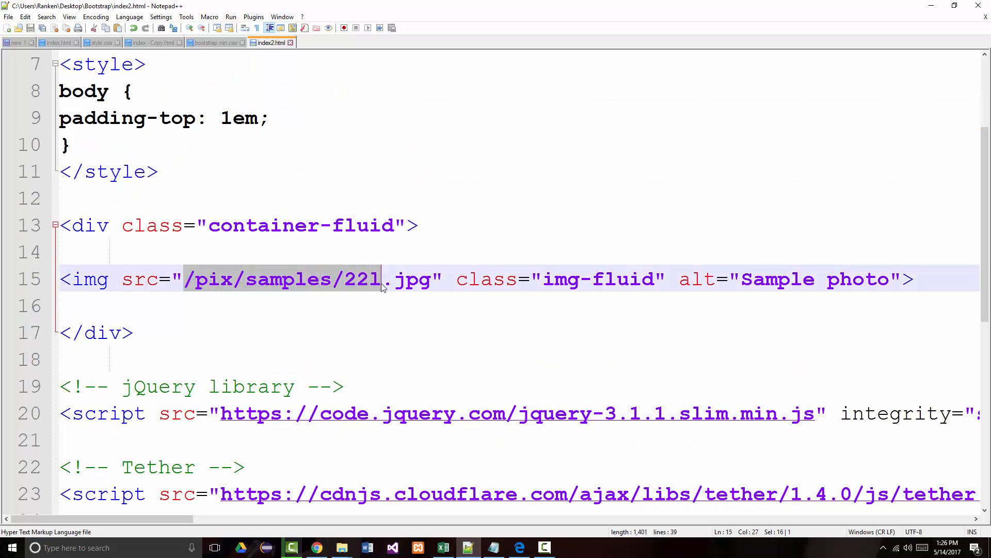
text(images/n)
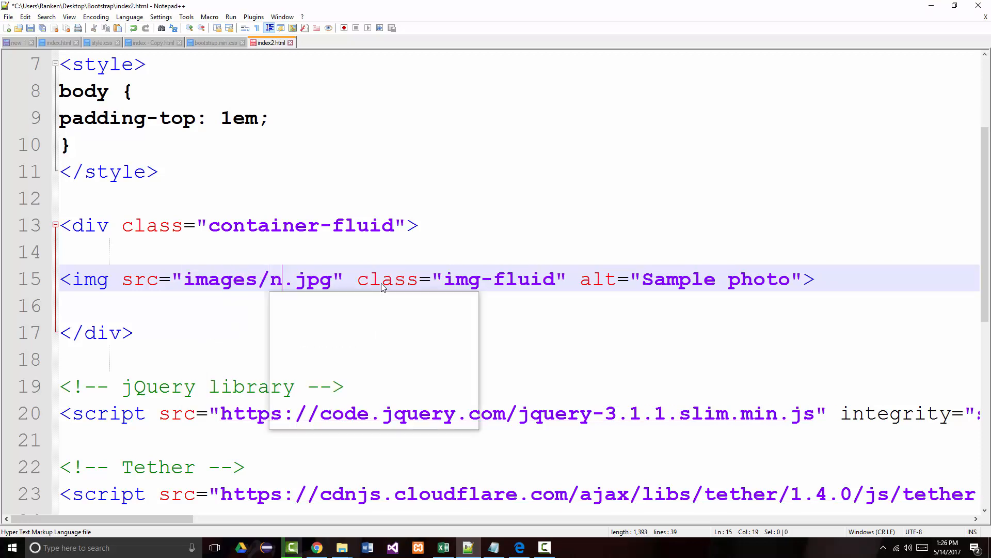
text(ature)
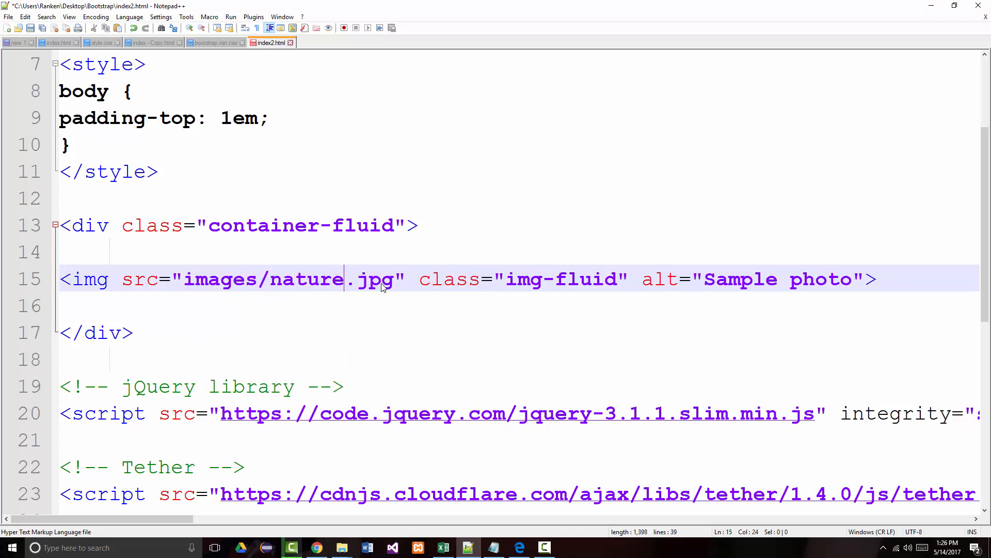
text(3)
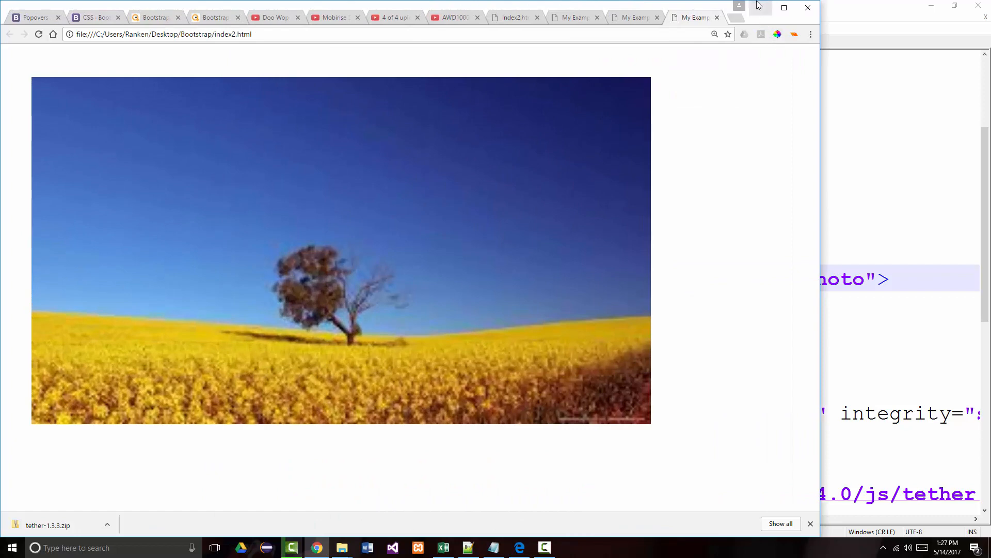
click(291, 548)
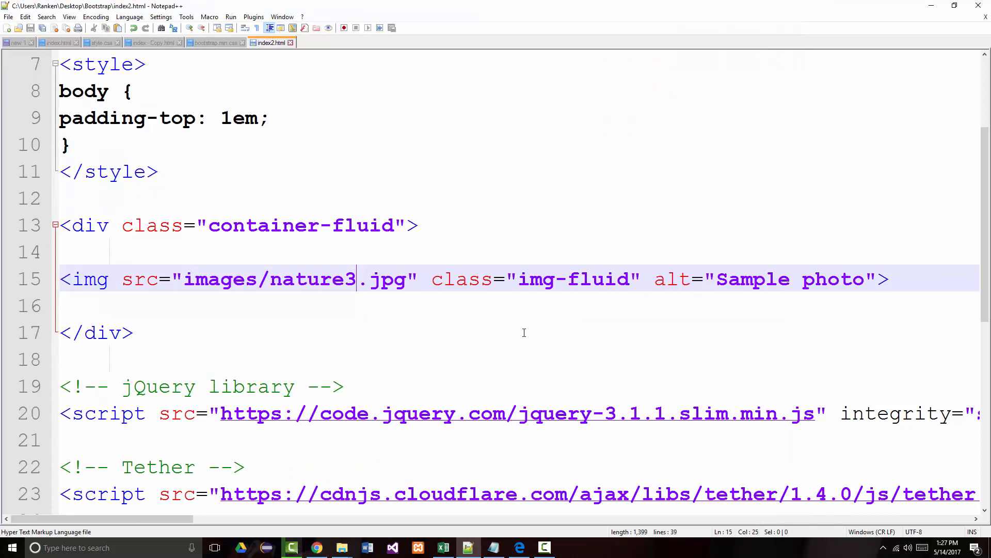
scroll(down, 3)
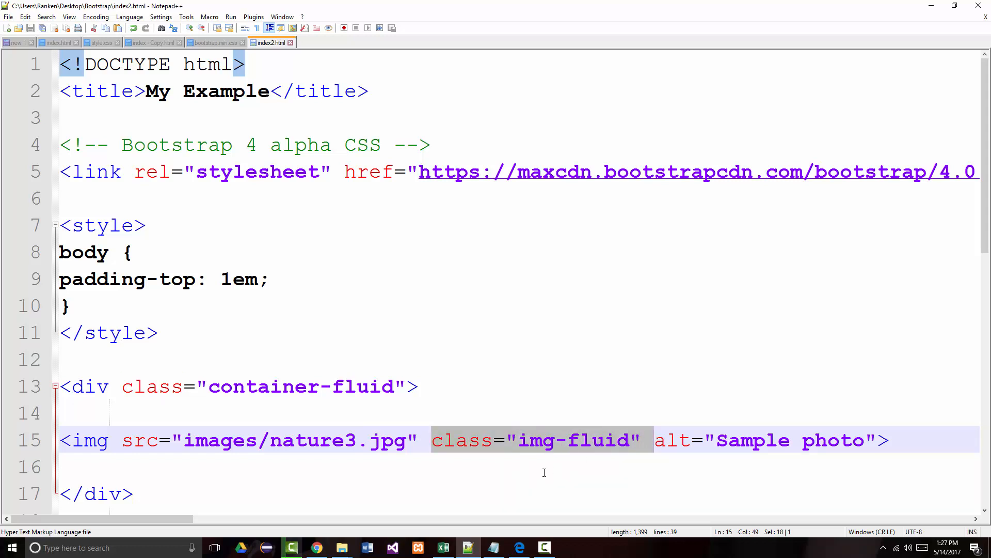
key(Delete)
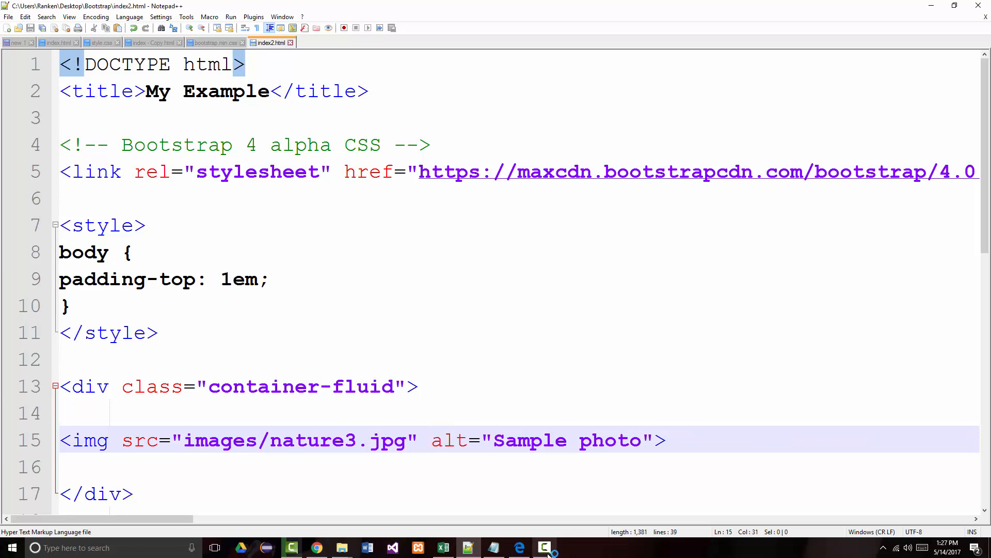
click(518, 547)
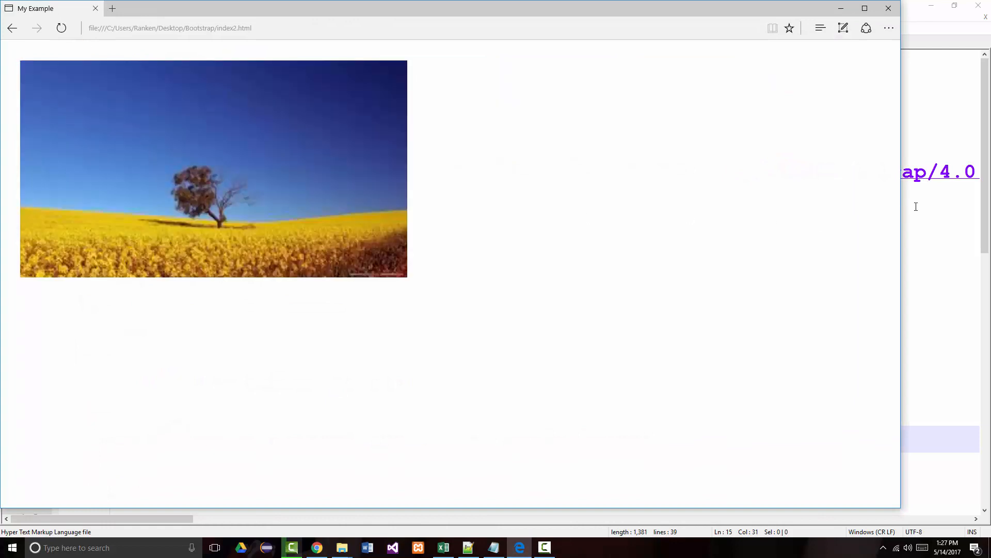
mouse_move(649, 203)
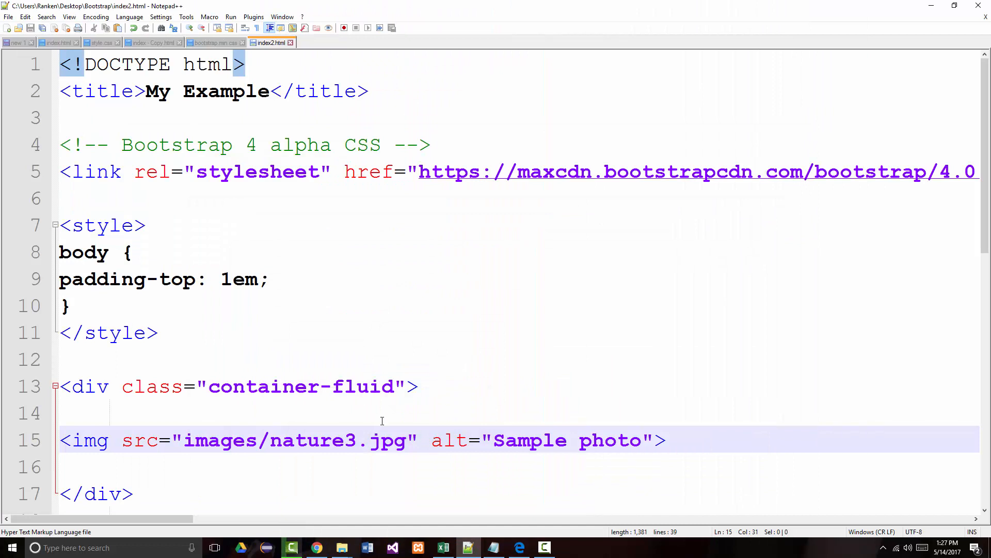
text(class="img-fluid")
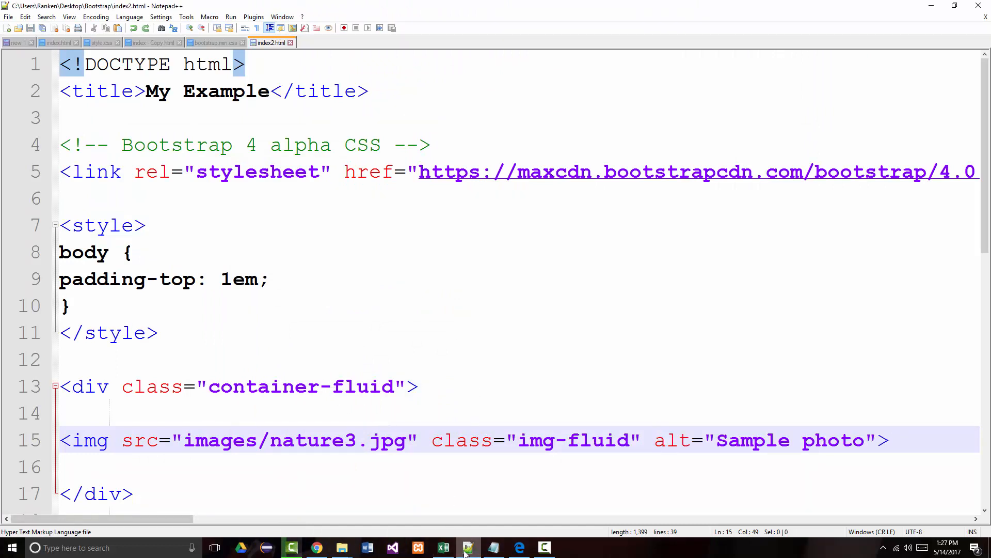
mouse_move(468, 547)
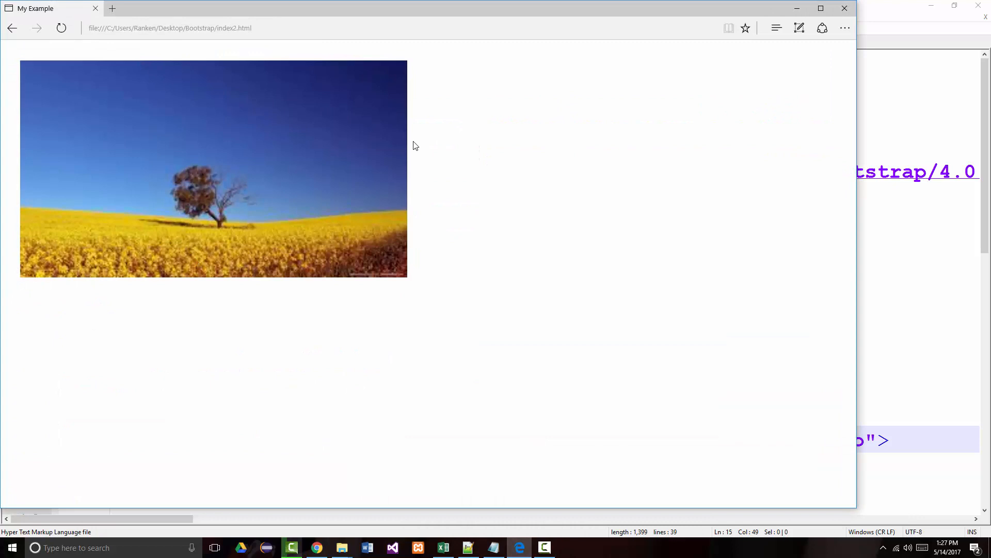
mouse_move(836, 219)
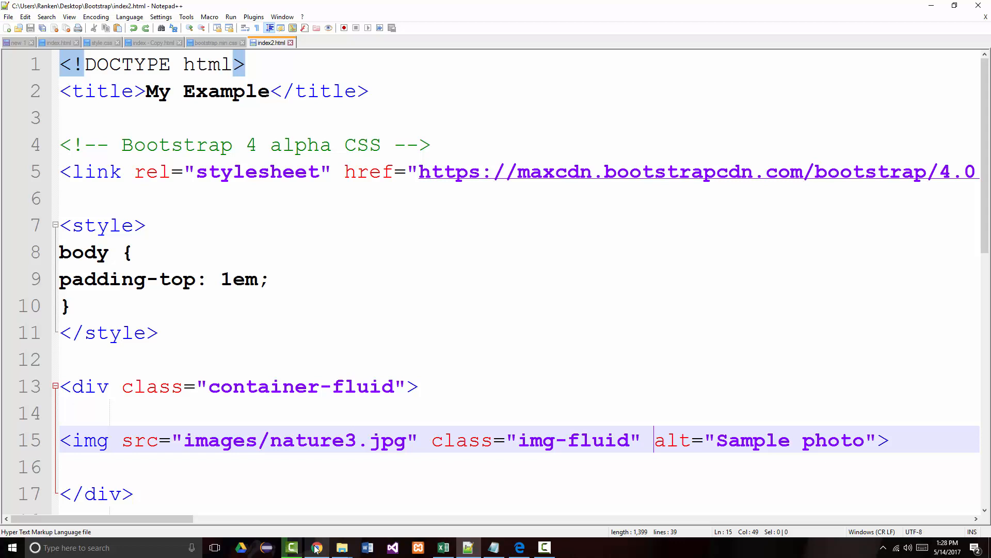
- Open Quackit's Bootstrap 4 Image shapes example and select all of its markup
click(316, 547)
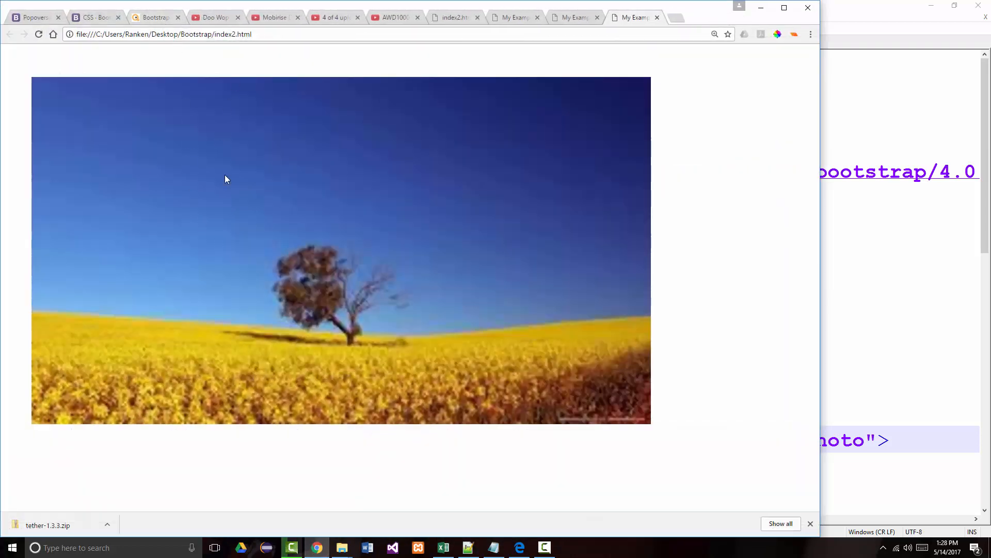
click(164, 17)
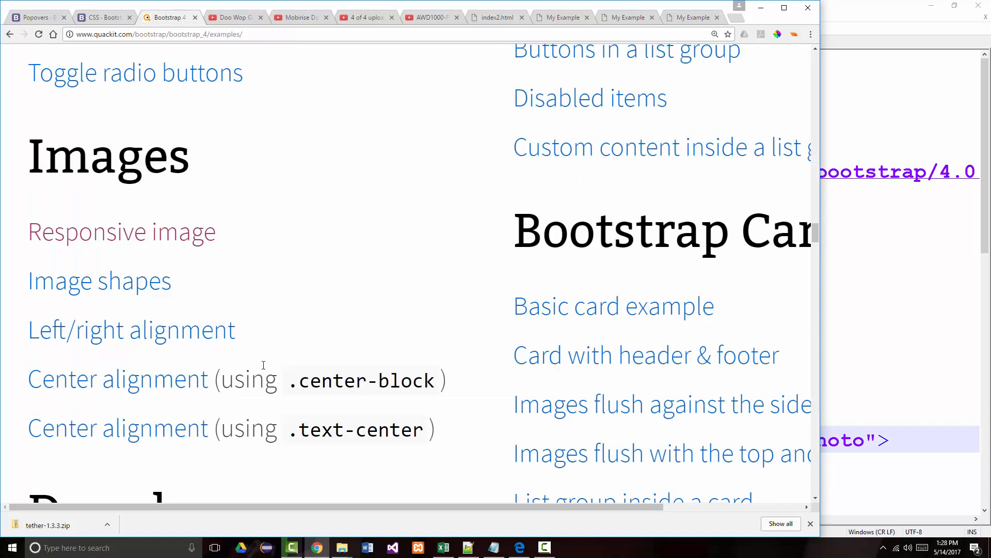
mouse_move(254, 335)
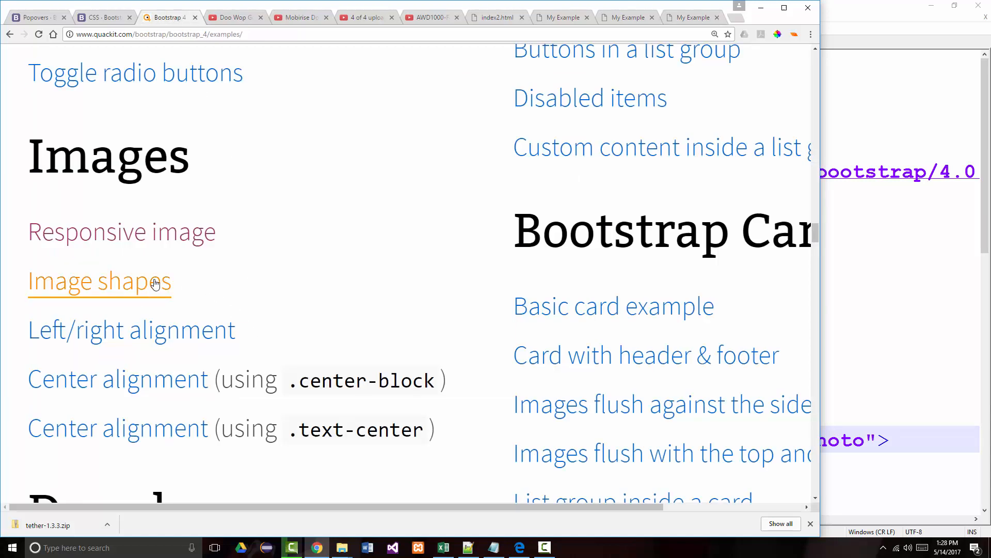
click(99, 280)
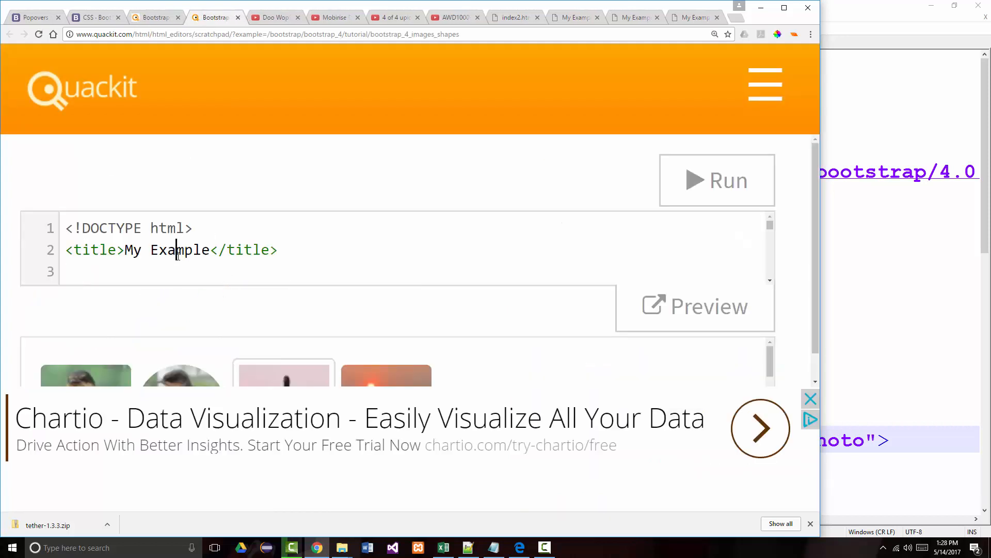
key(ctrl+a)
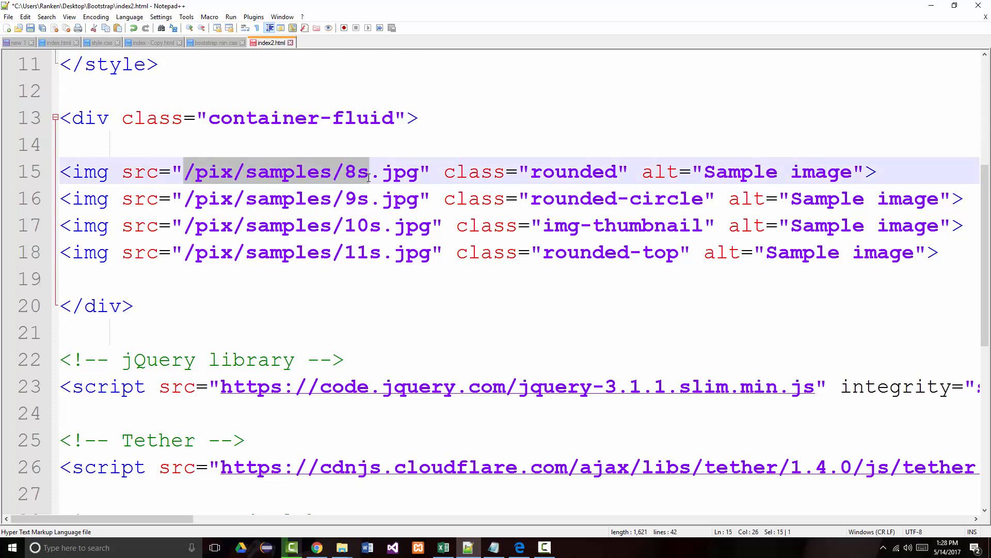
- Point the sample image paths at local files images/nature1–3.jpg and images/grades2.png
text(images/nature2)
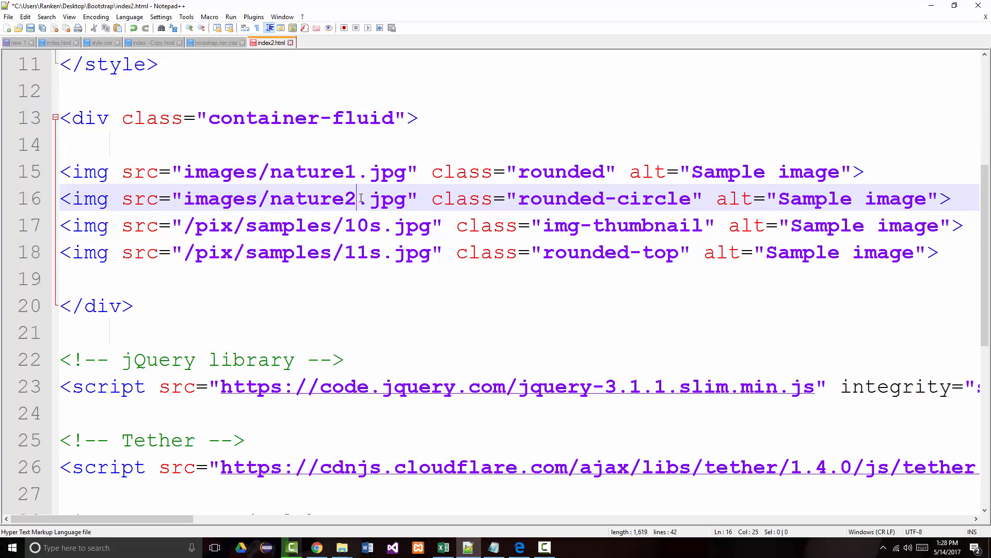
drag(184, 225, 383, 225)
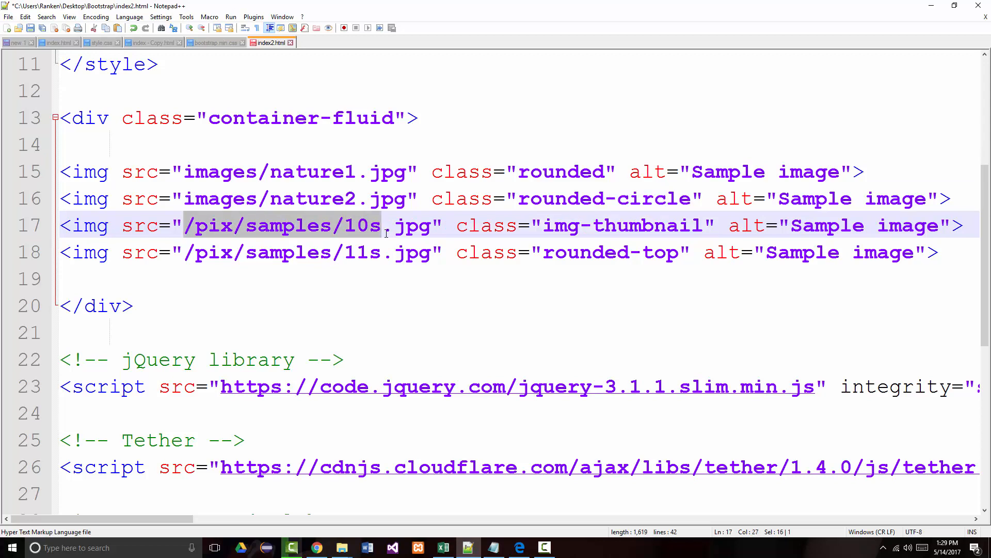
text(images)
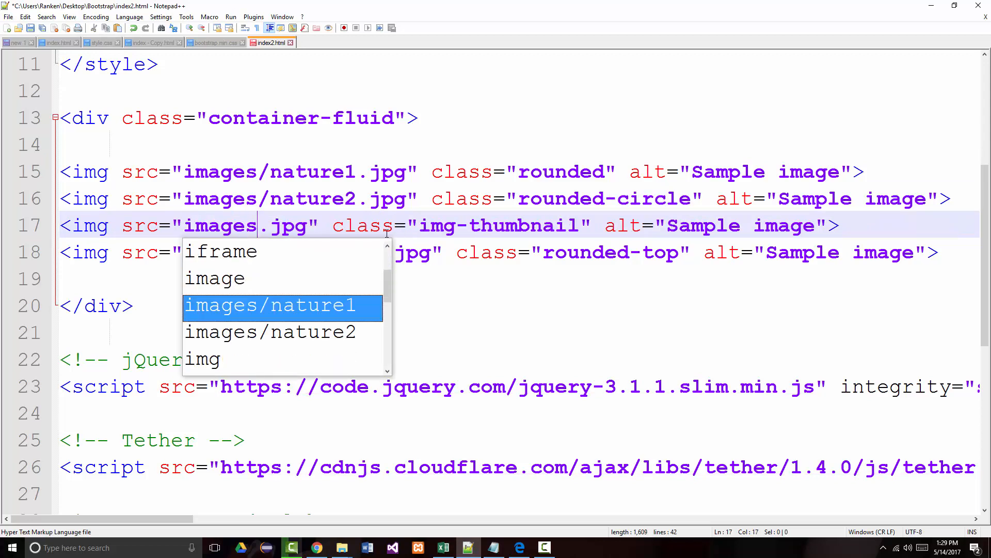
text(nature3)
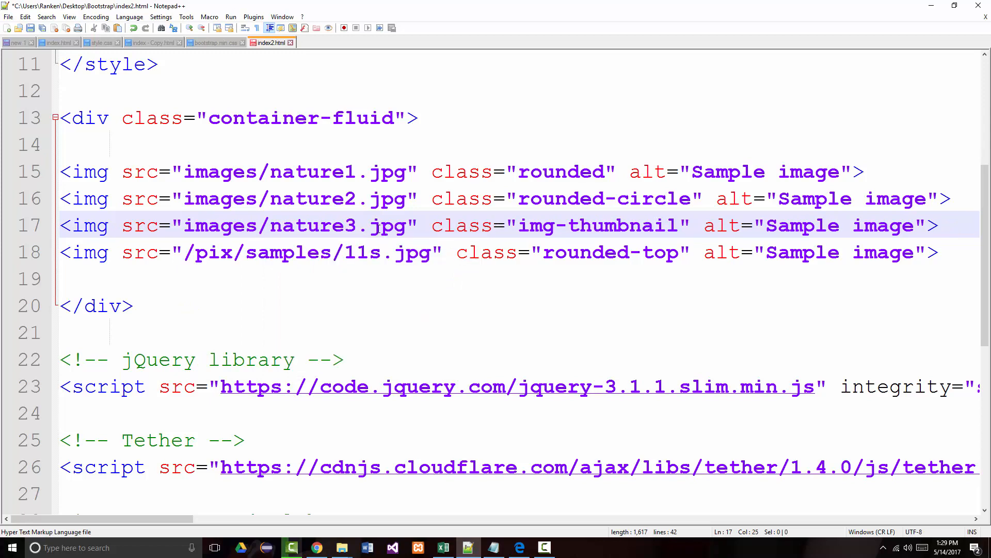
drag(184, 252, 331, 252)
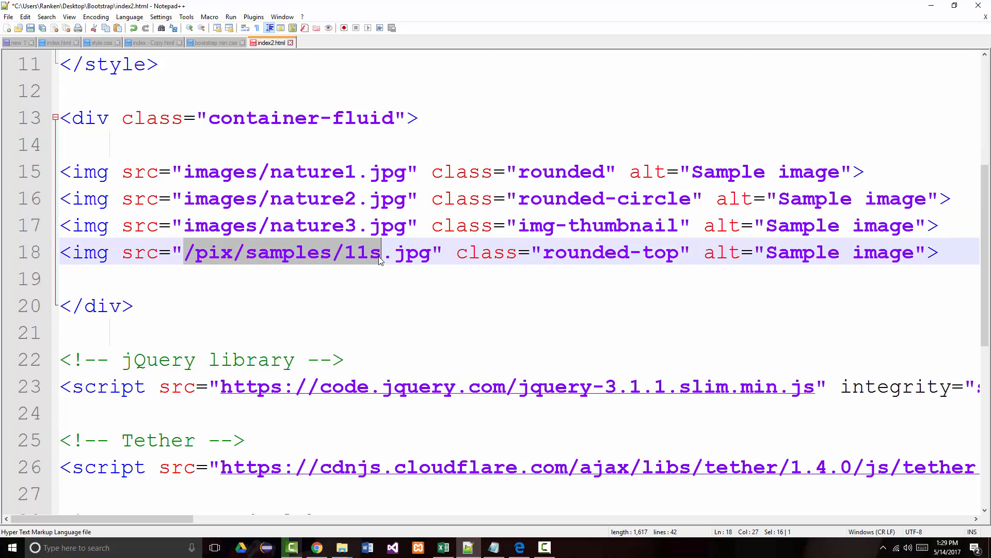
text(images/)
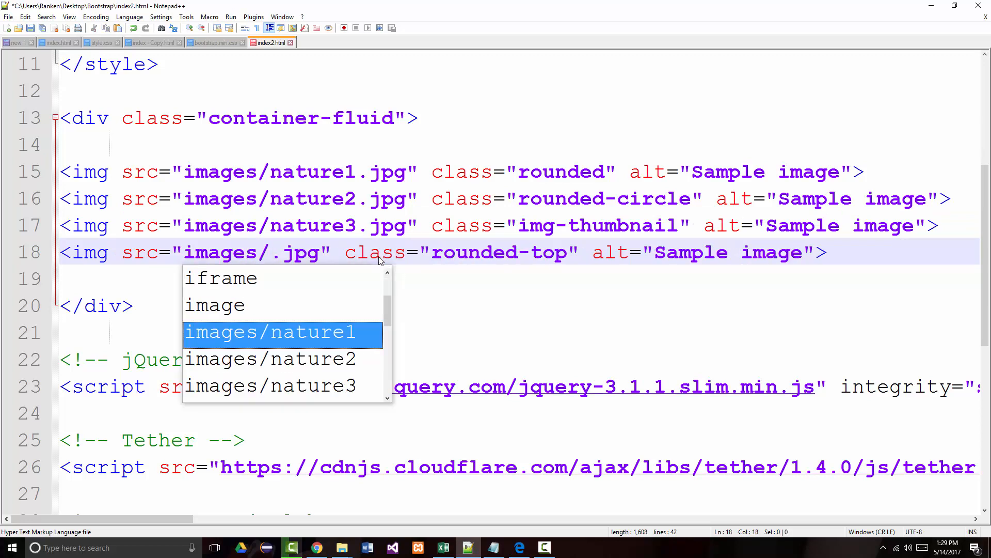
text(grades2)
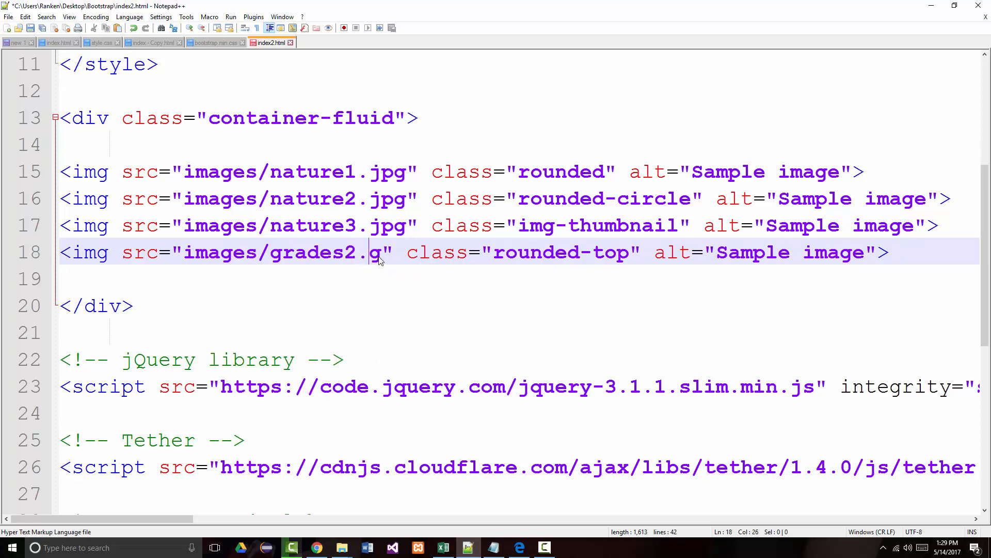
text(ng)
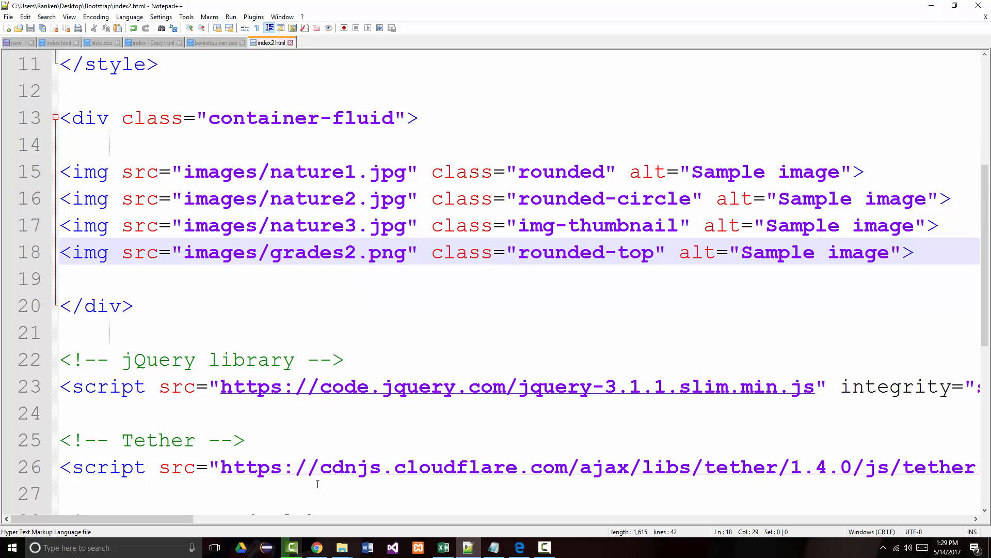
- Preview the page in Edge showing three photos and one broken image, then return to the code
click(518, 548)
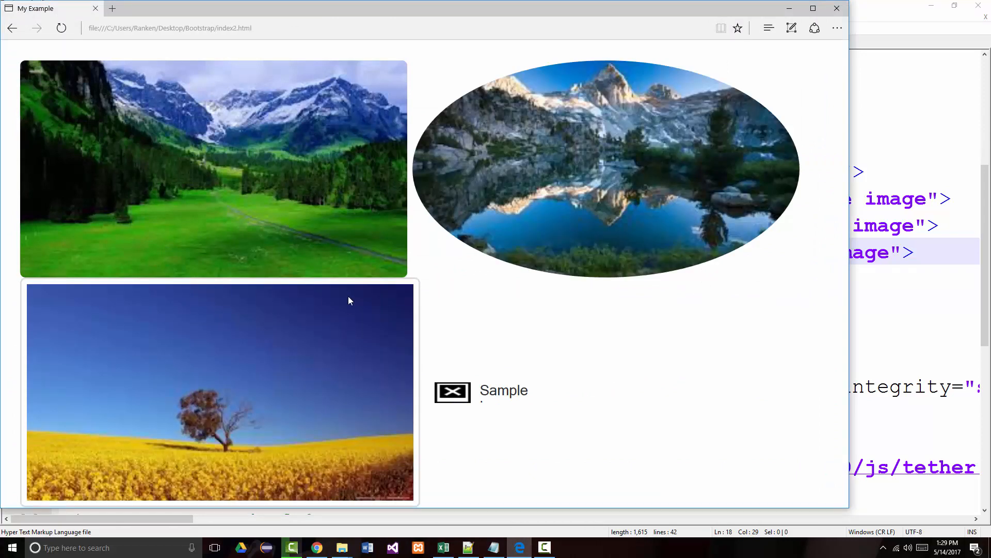
mouse_move(229, 225)
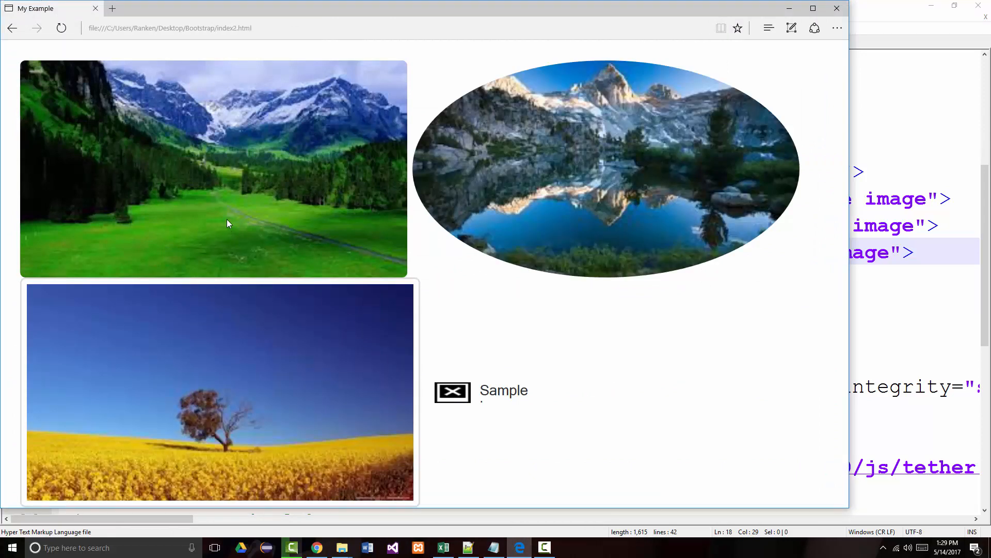
mouse_move(371, 149)
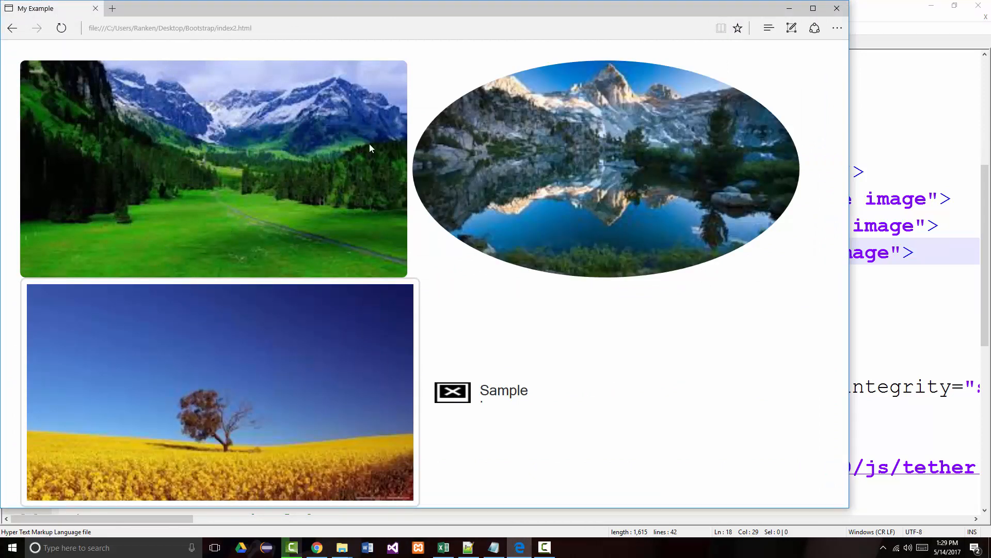
mouse_move(386, 375)
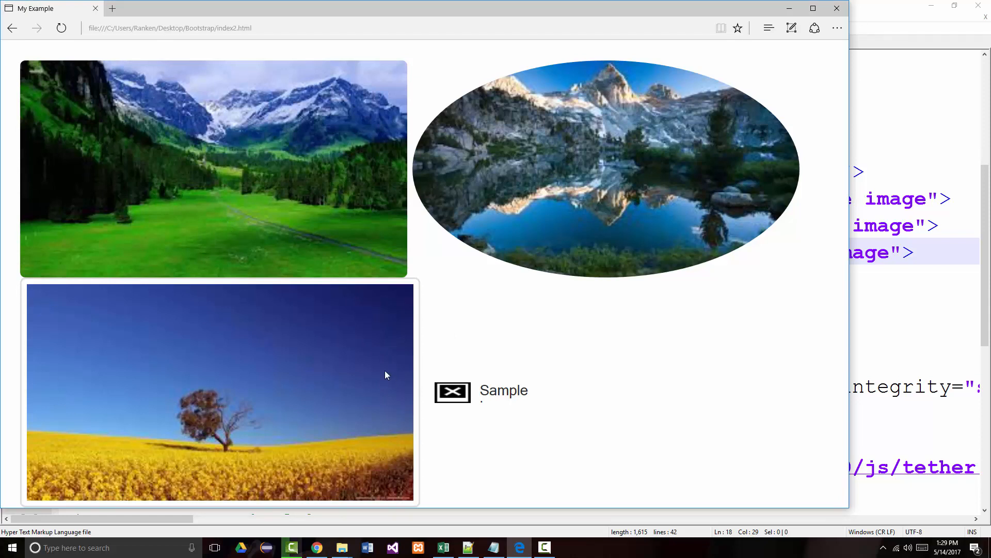
mouse_move(685, 179)
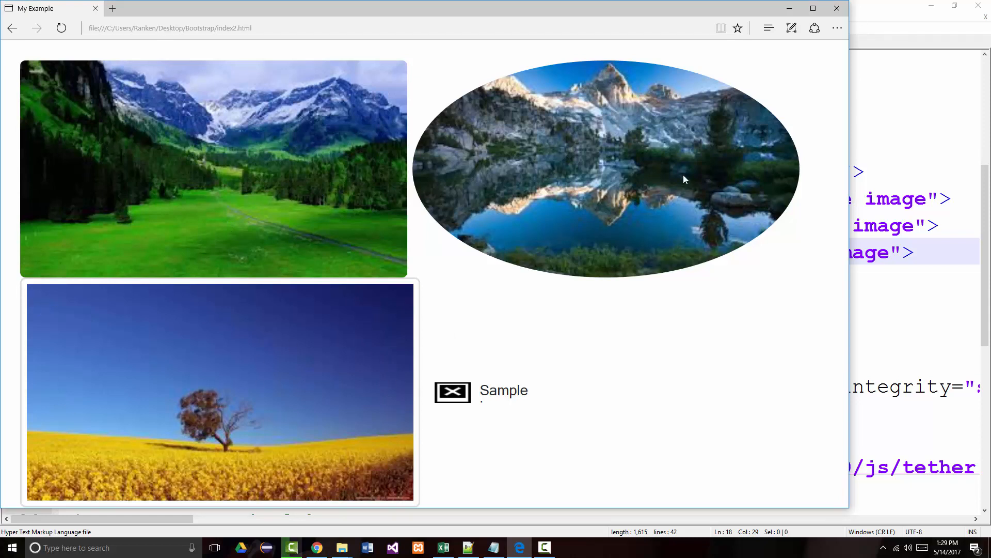
mouse_move(695, 98)
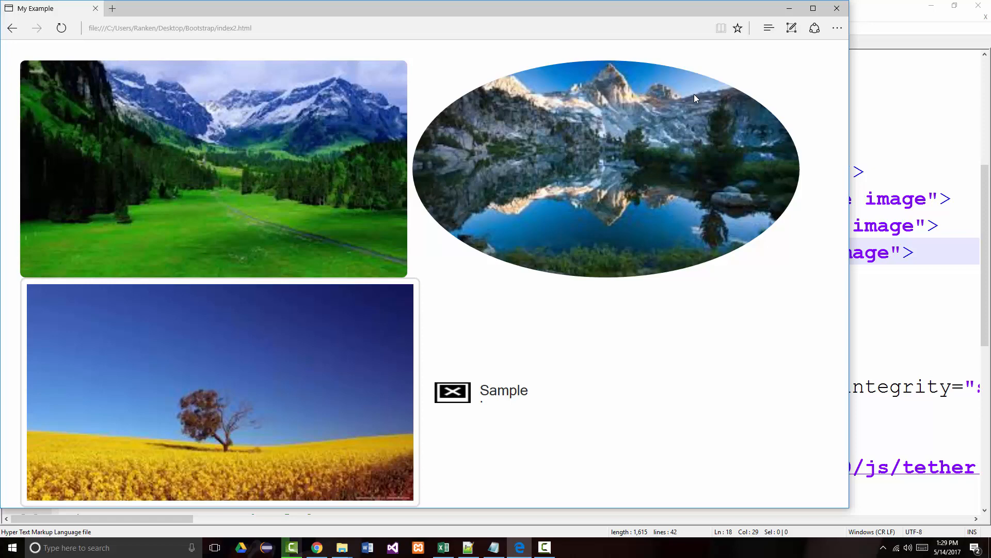
click(291, 548)
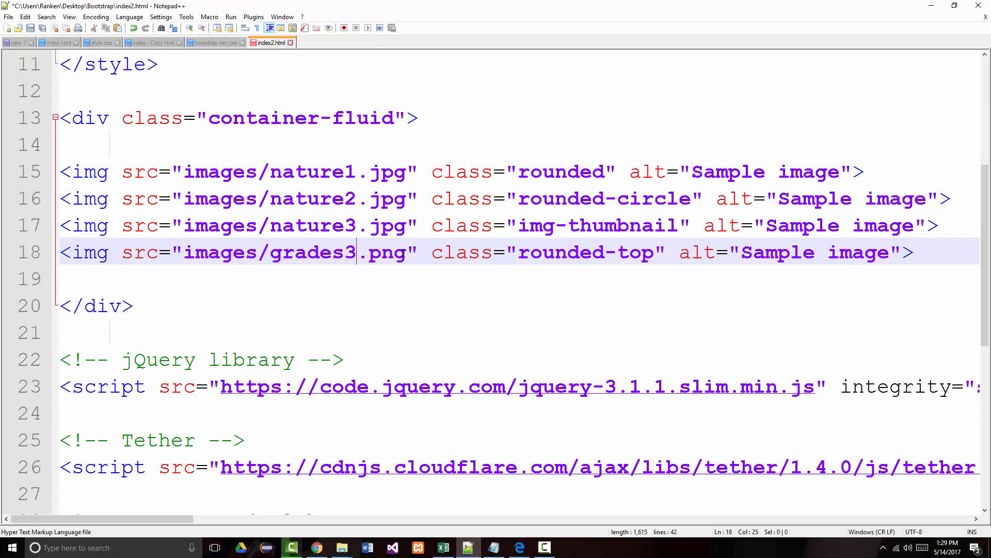
- Change the fourth image's source to images/nature2.jpg, fixing its extension and file name
double_click(389, 252)
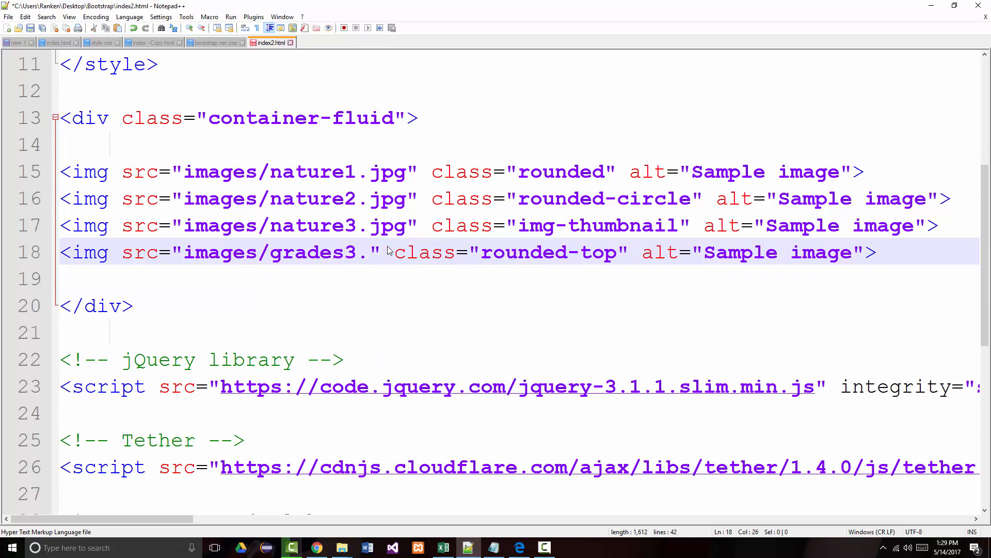
text(jpg)
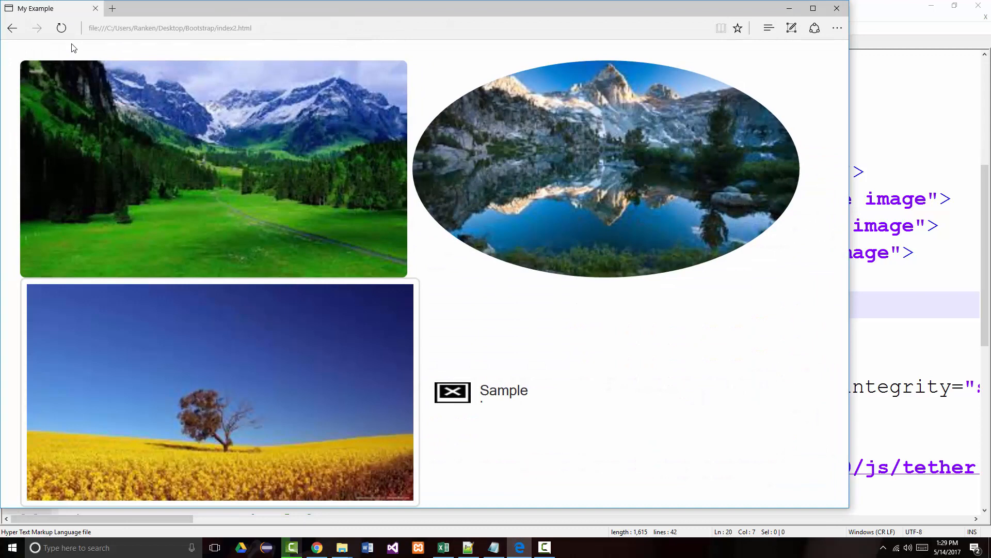
mouse_move(445, 382)
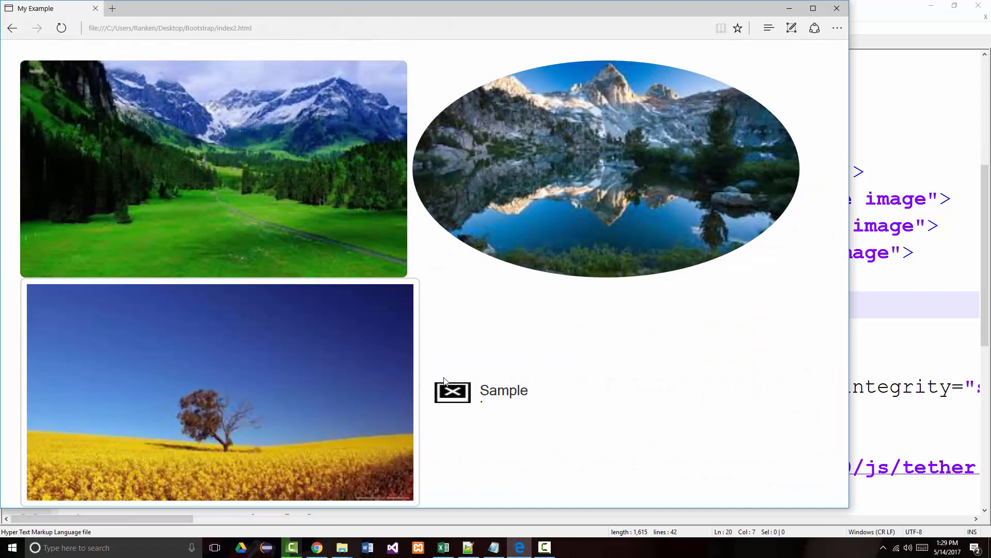
mouse_move(739, 26)
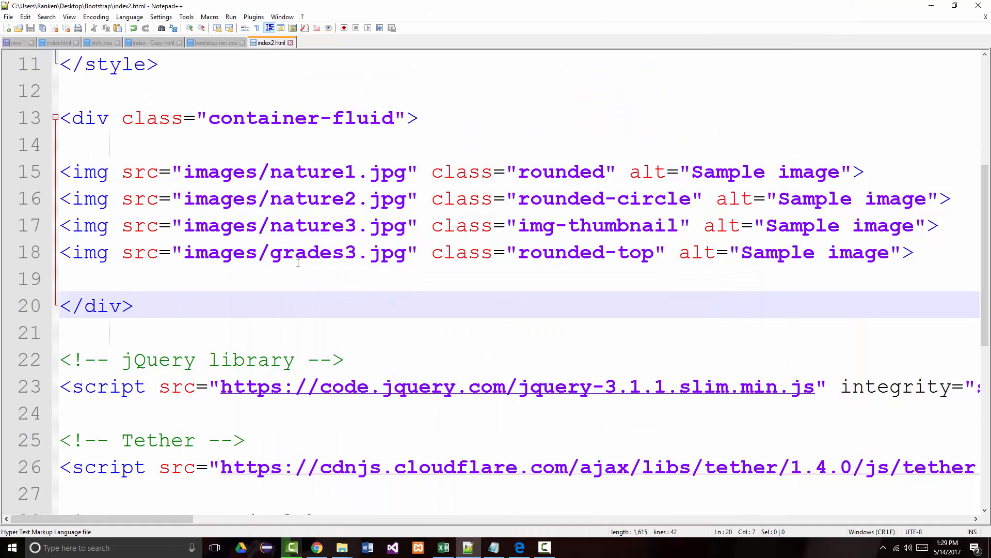
mouse_move(332, 252)
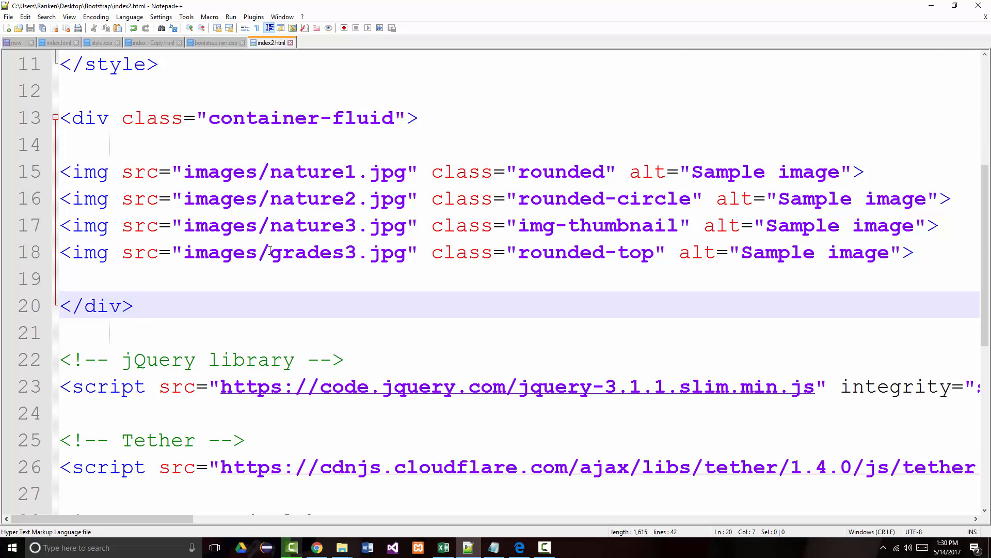
double_click(313, 252)
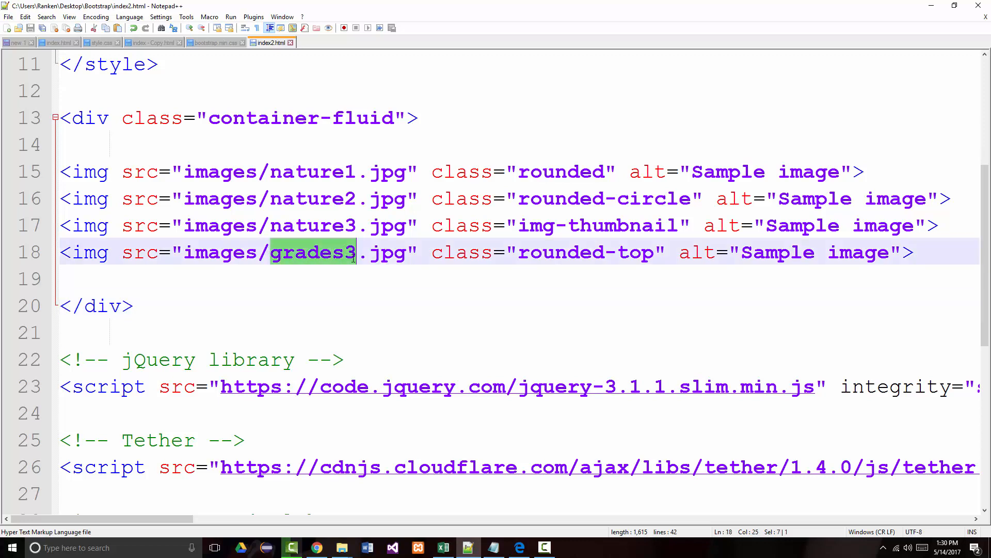
mouse_move(351, 254)
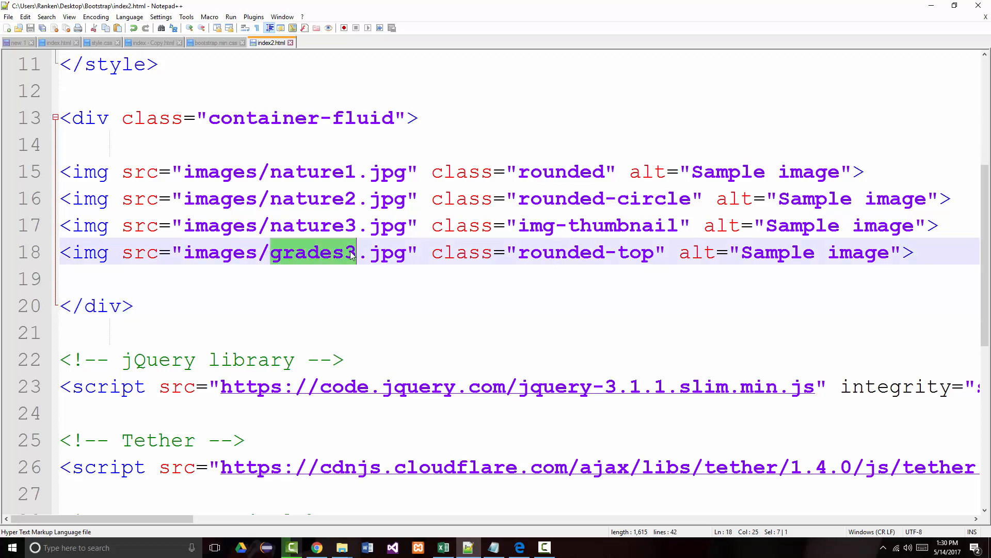
text(nature)
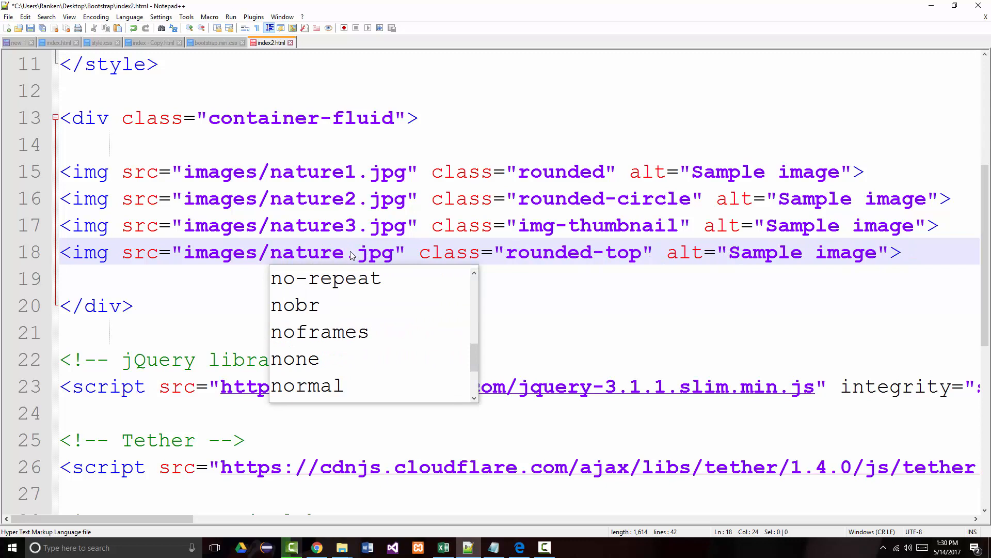
text(2)
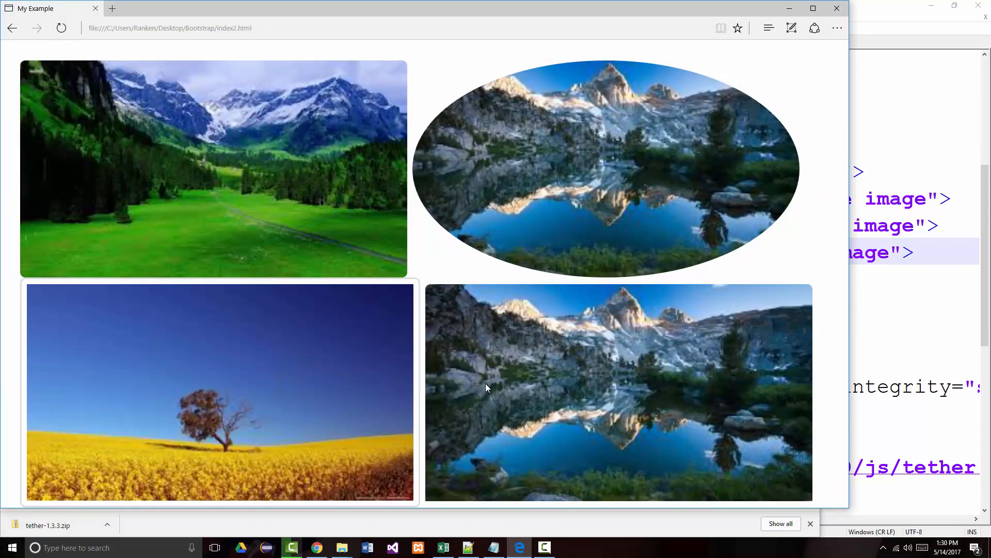
mouse_move(488, 508)
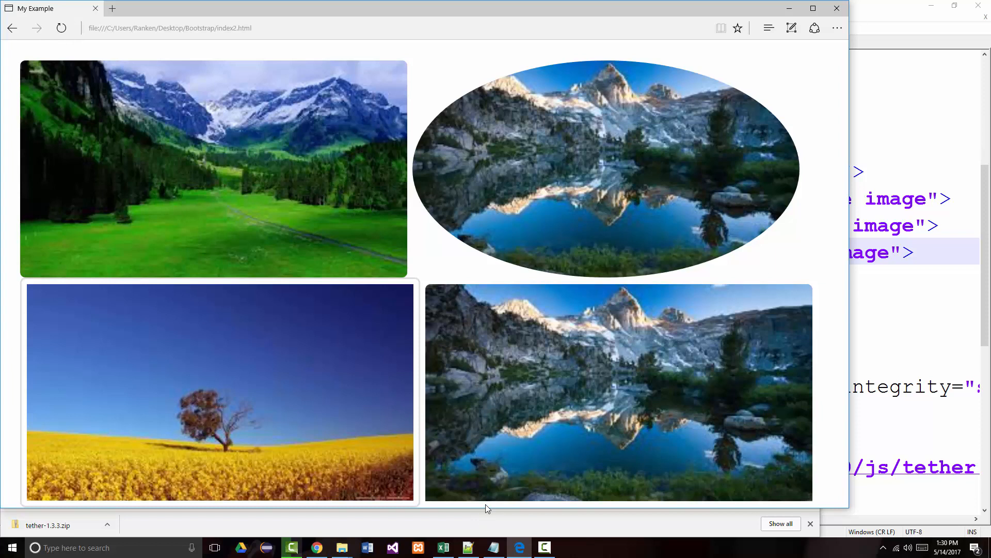
mouse_move(458, 307)
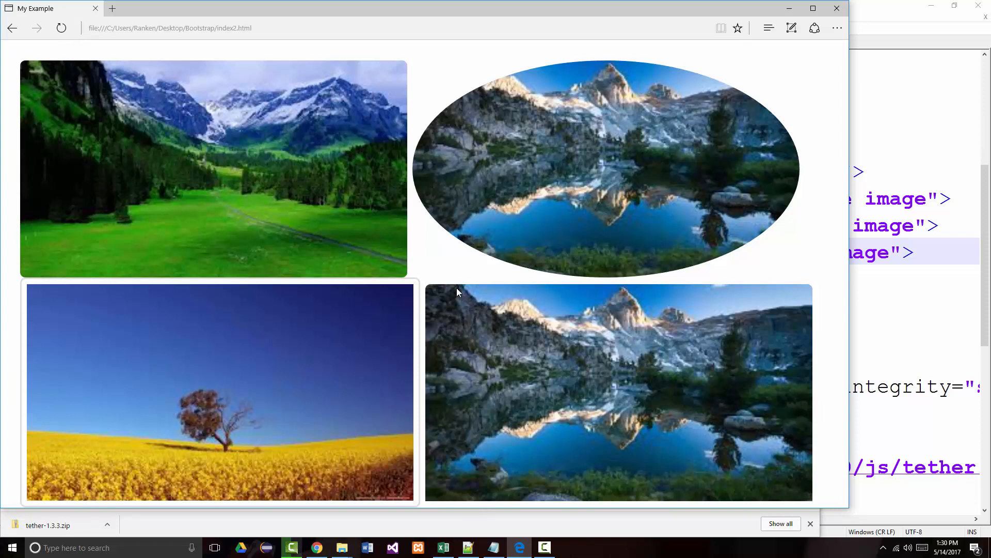
mouse_move(559, 295)
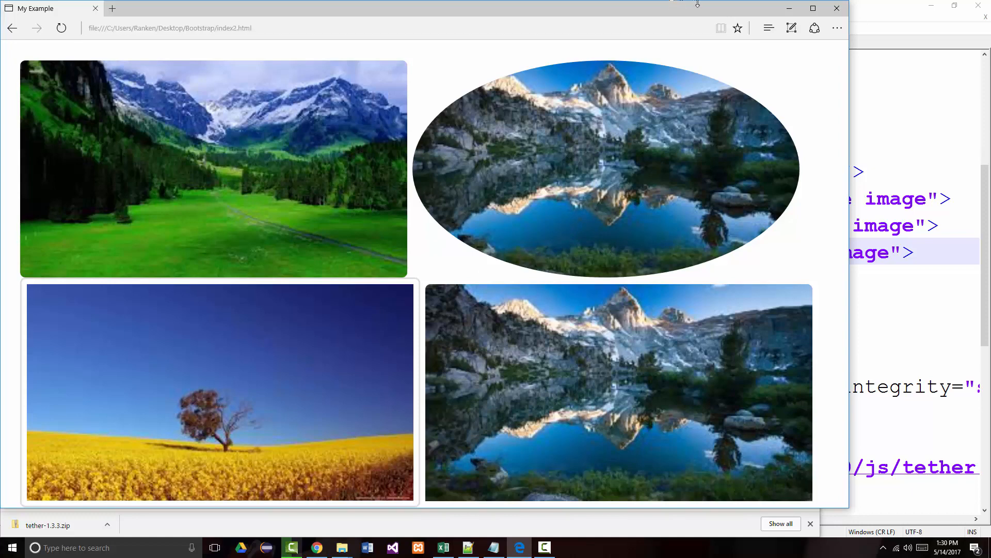
mouse_move(789, 8)
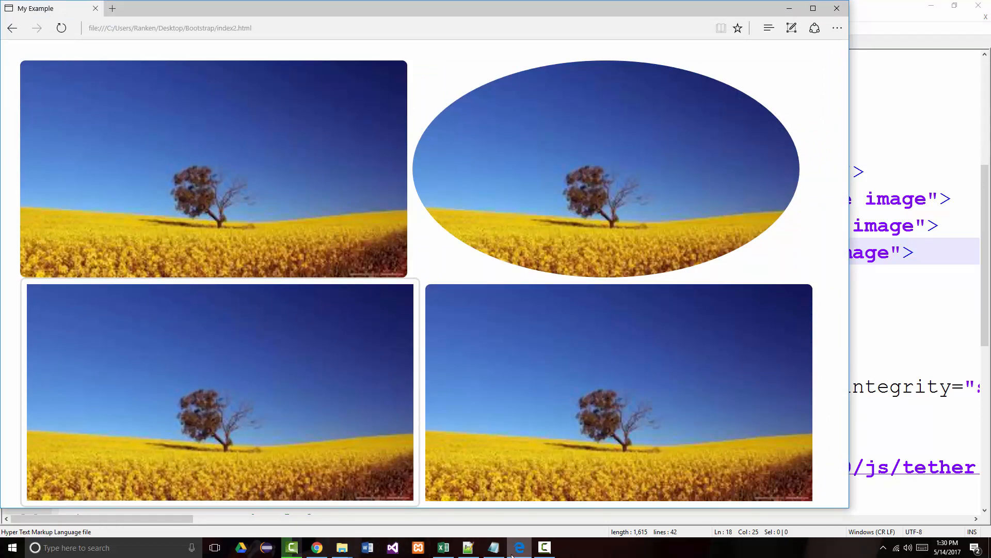
- Reload index2.html in Edge to see the four shaped mountain images stacking in the narrow window
click(544, 548)
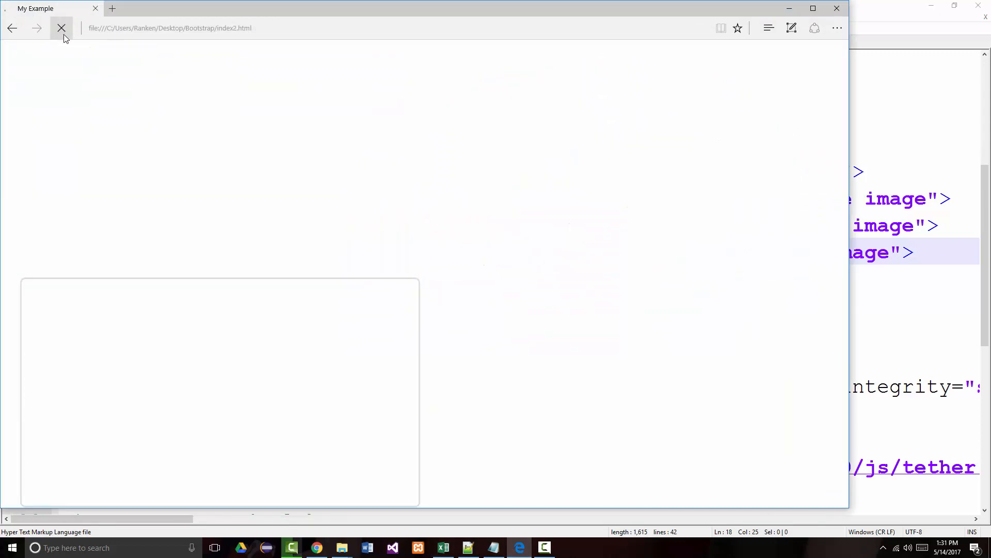
click(61, 27)
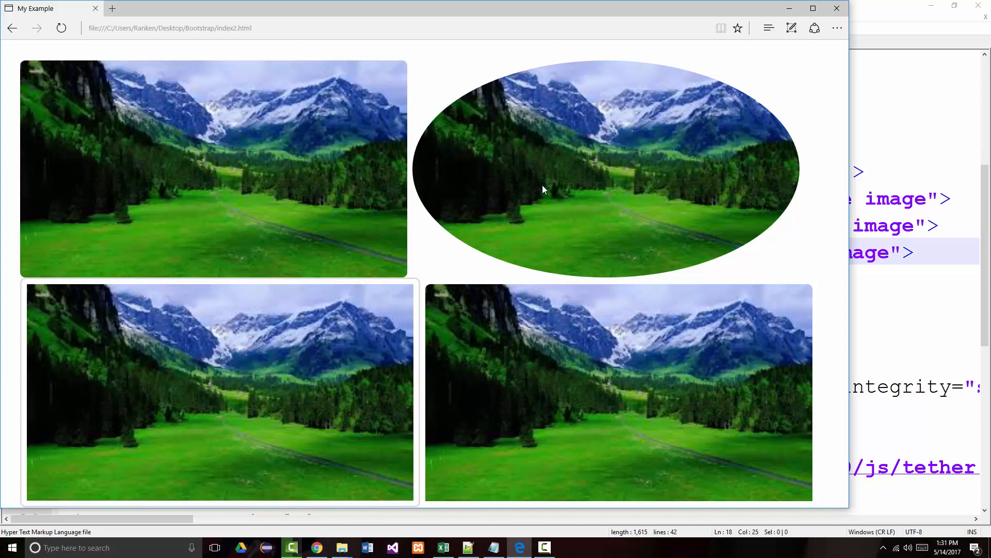
mouse_move(317, 192)
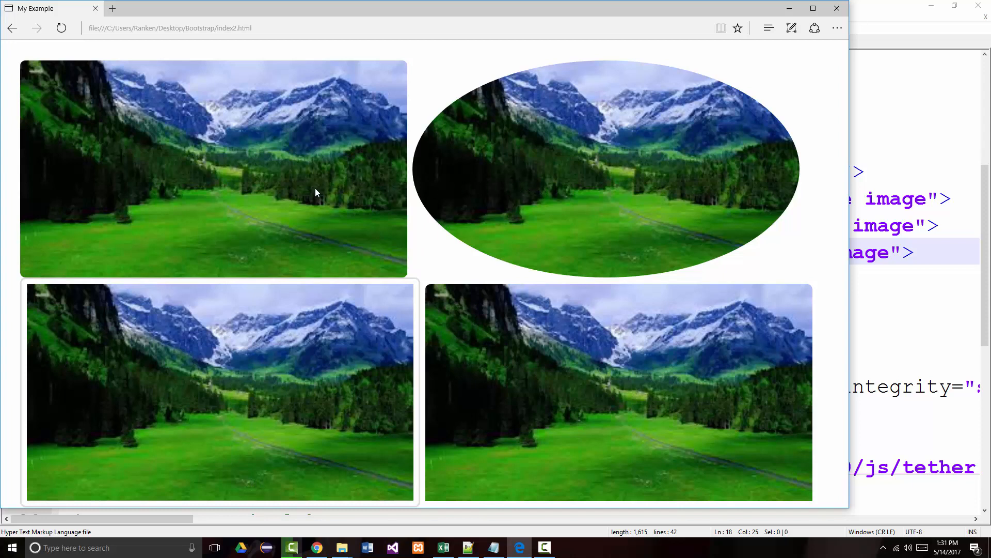
mouse_move(490, 199)
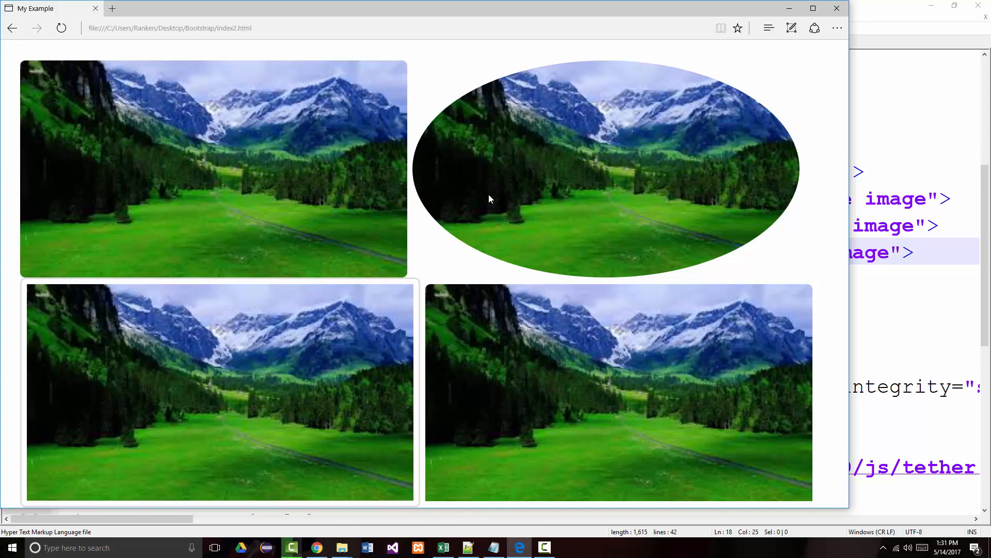
mouse_move(815, 258)
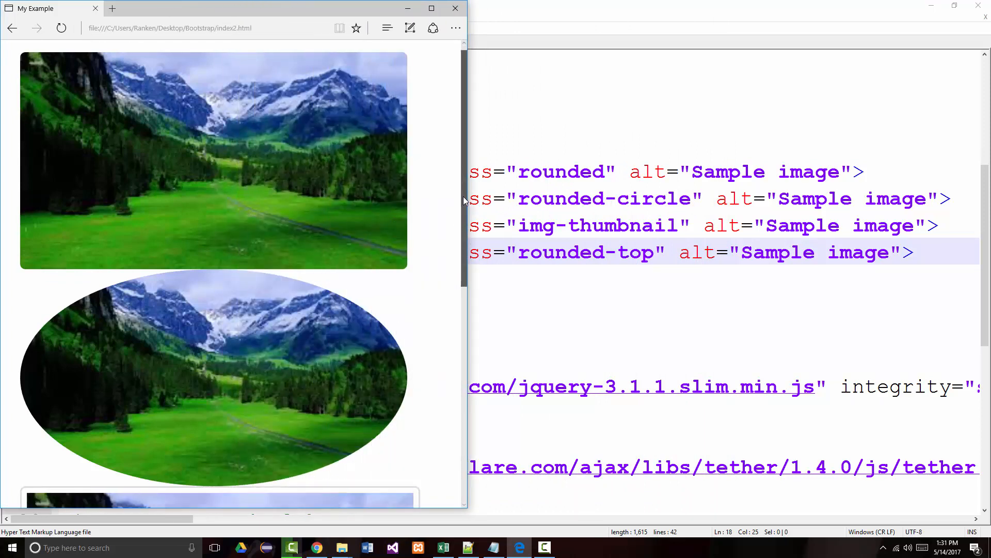
scroll(down, 3)
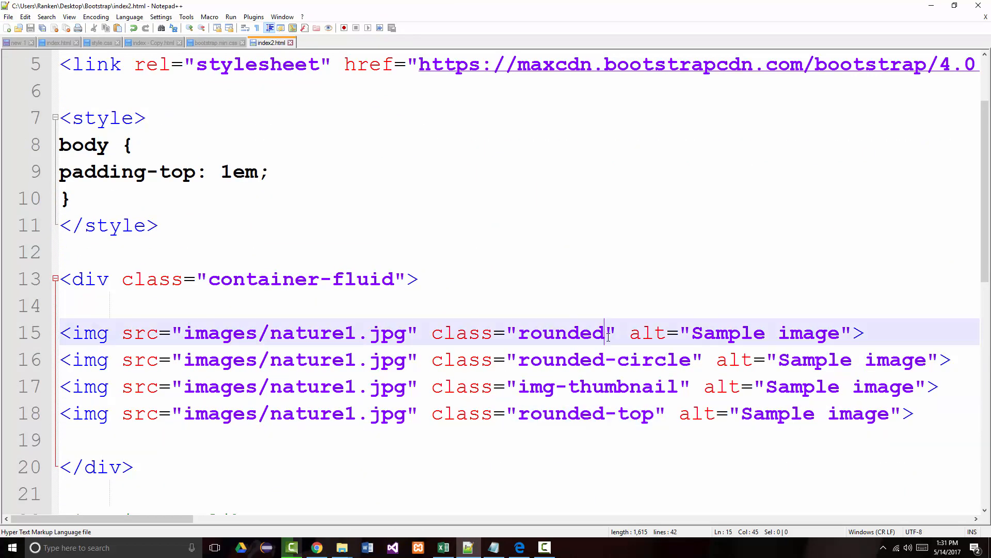
- Add image-responsive after rounded in the first image tag's class attribute
text(image-responsive)
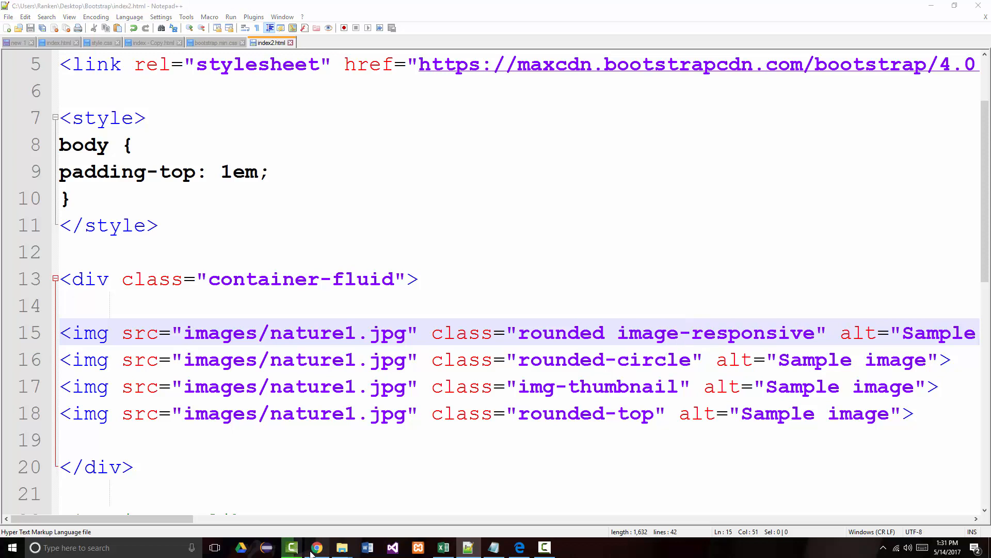
- Open Quackit's Responsive image example in Chrome and select its img-fluid class name
click(317, 547)
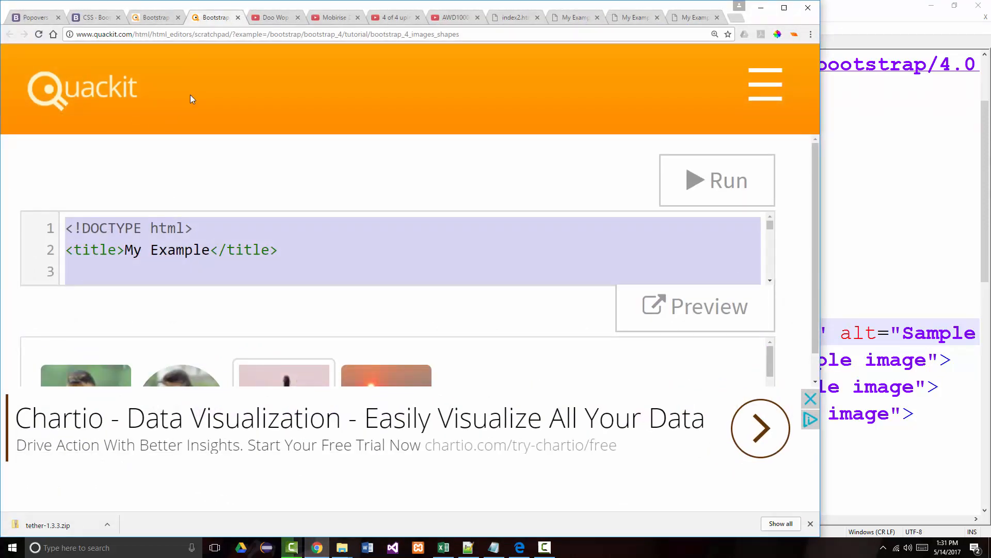
mouse_move(157, 16)
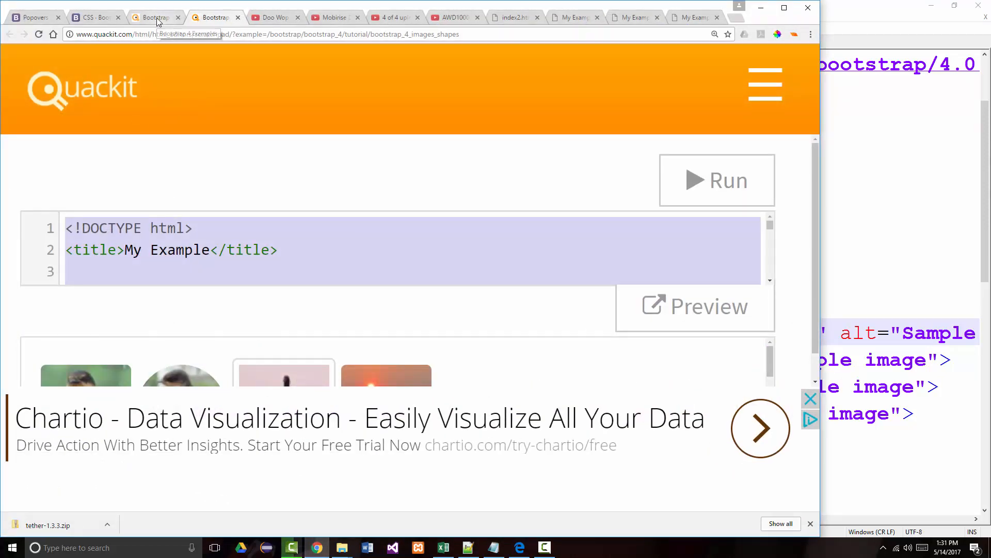
click(155, 17)
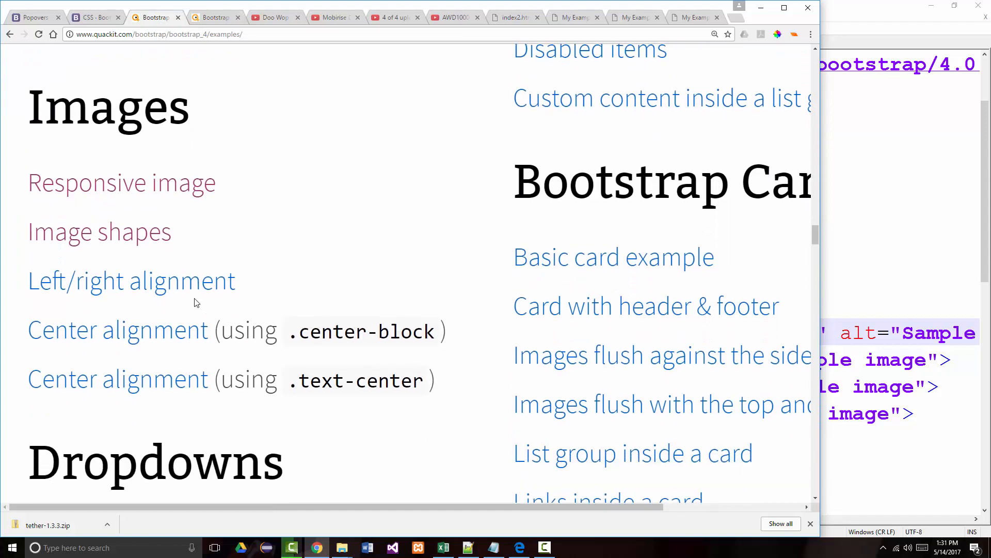
click(120, 182)
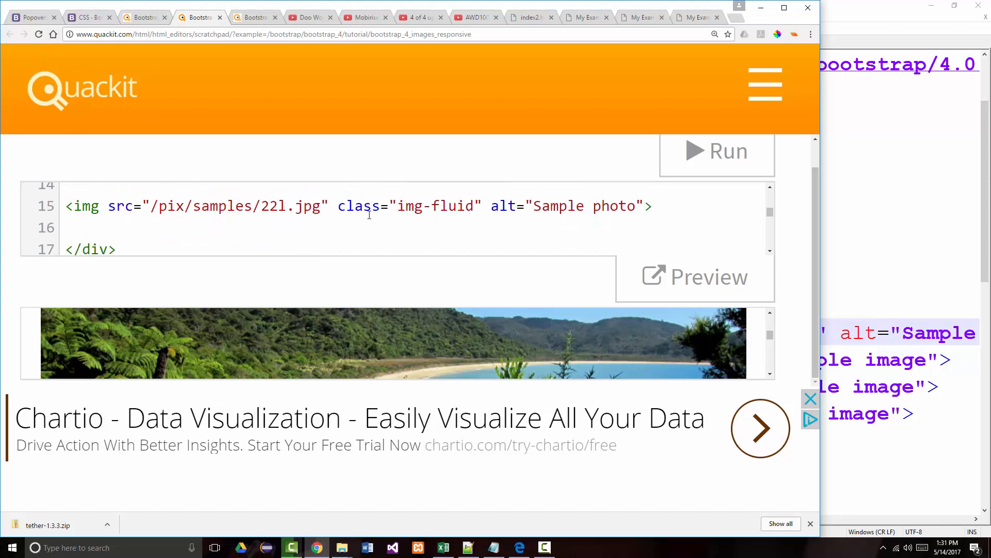
double_click(438, 206)
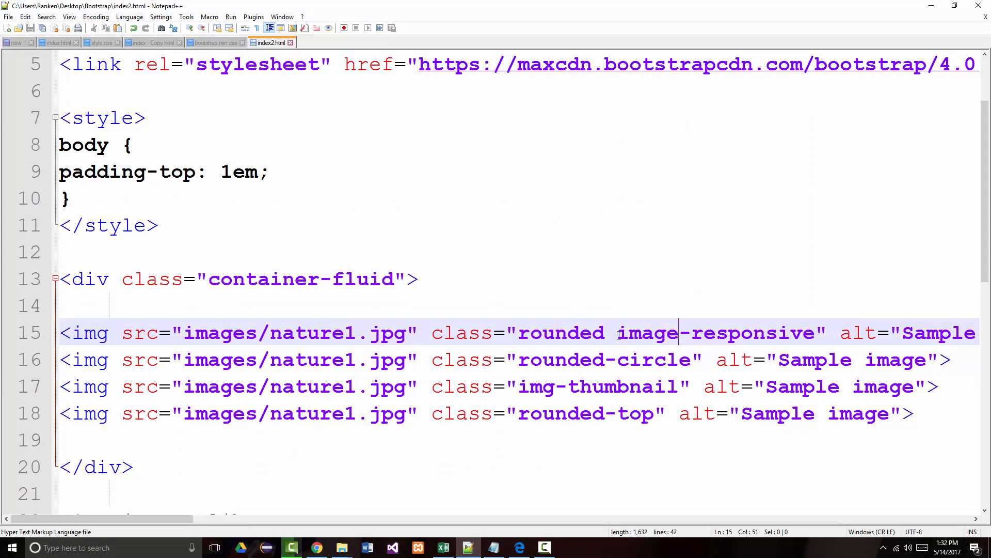
- Replace image-responsive with img-fluid on line 15 and add img-fluid to the other three image tags
double_click(714, 333)
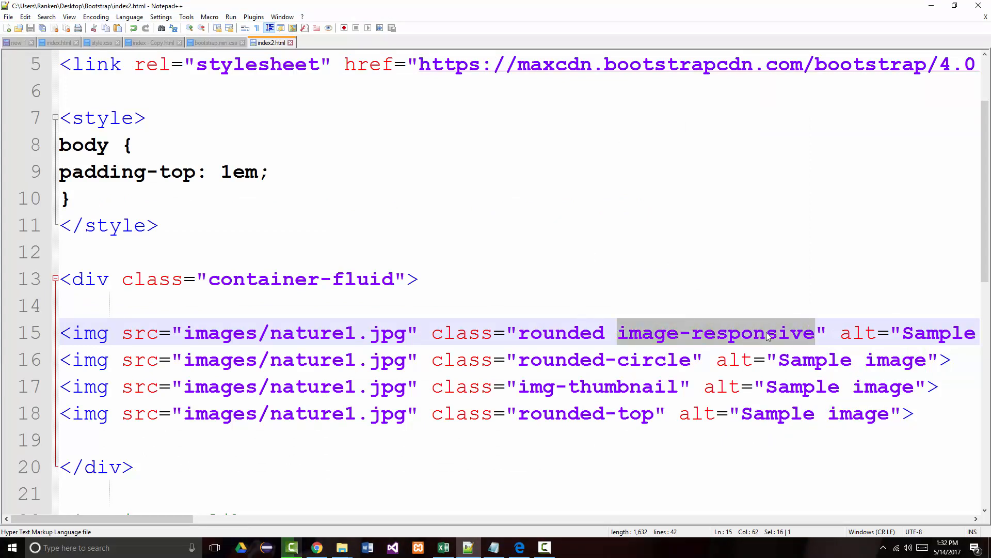
text(img-fluid)
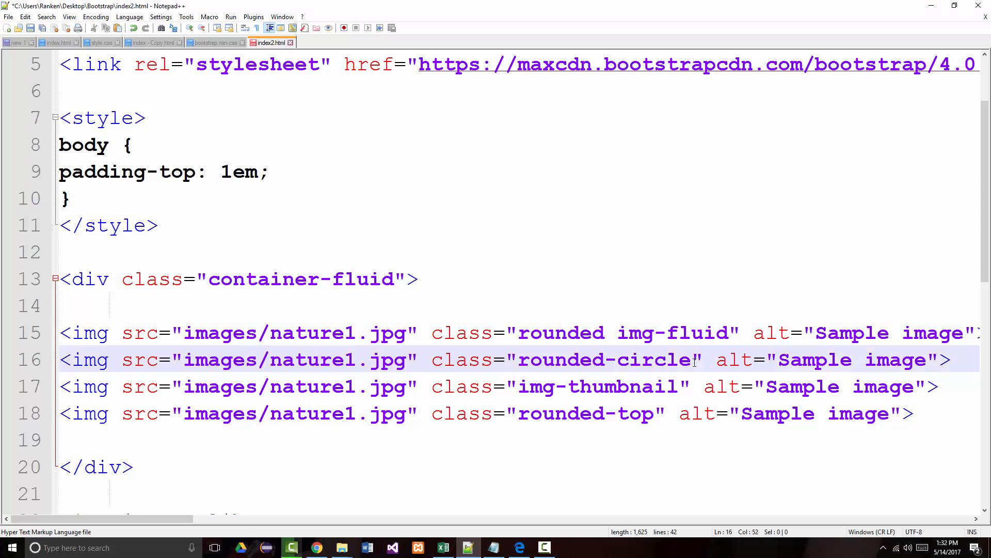
text(img-fluid)
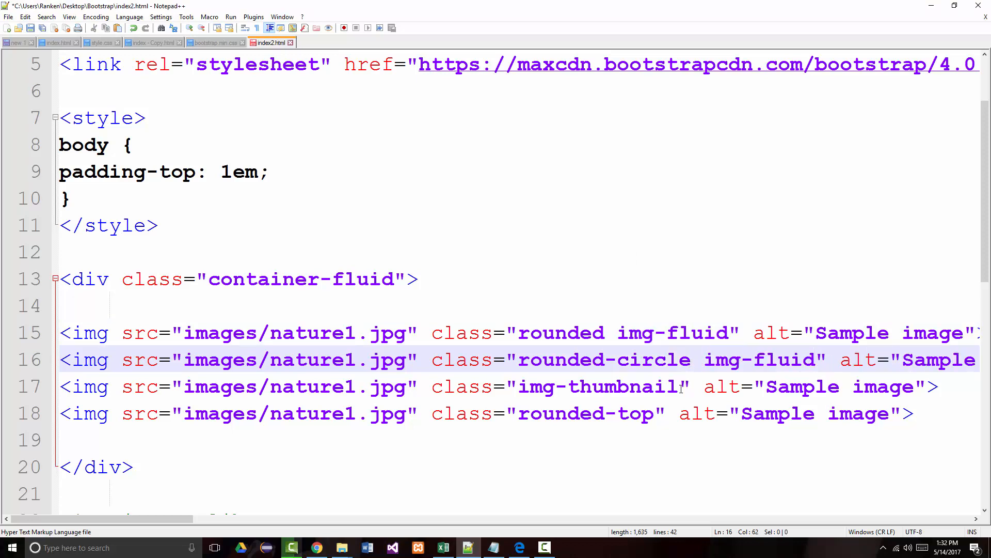
text(img-fluid)
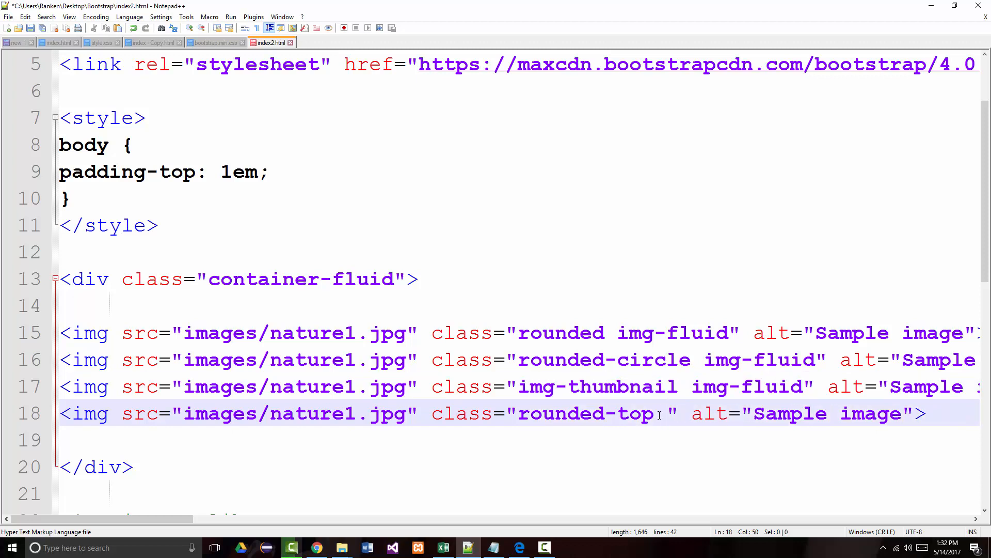
text(img-fluid" alt="Sample ima)
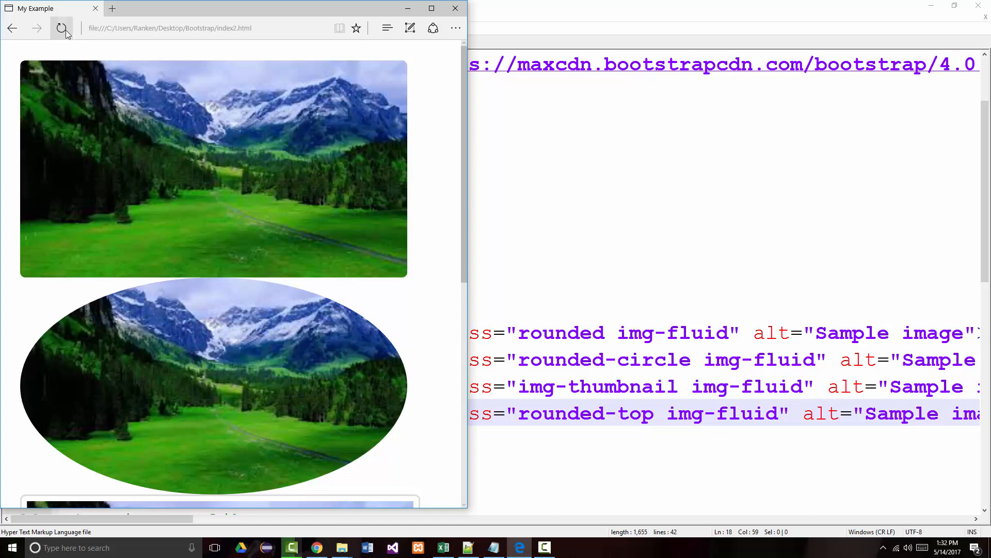
- Reload index2.html in Edge so the four img-fluid images scale to the narrow window
click(60, 28)
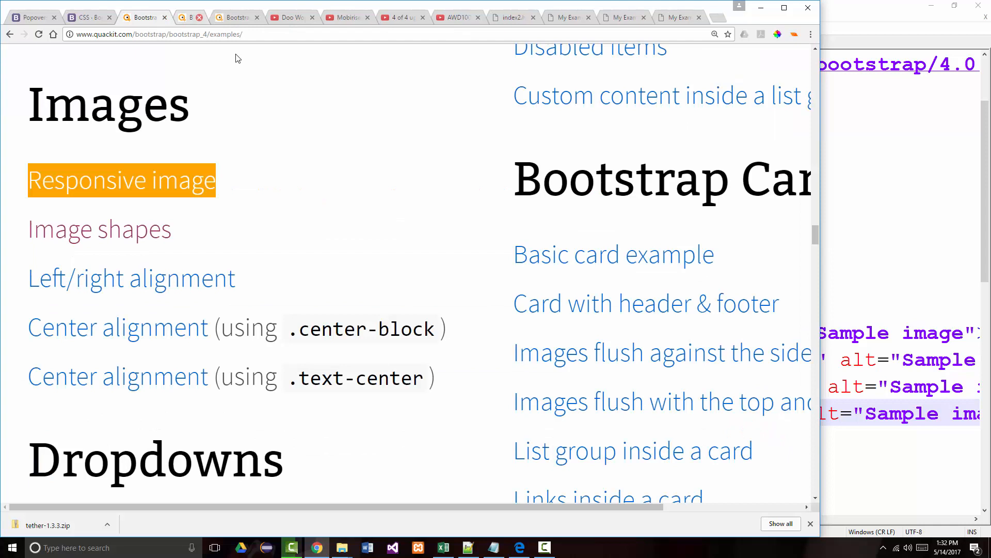
- Reach the Dropdowns section and load the Basic dropdown menu example with its About Us menu
scroll(down, 3)
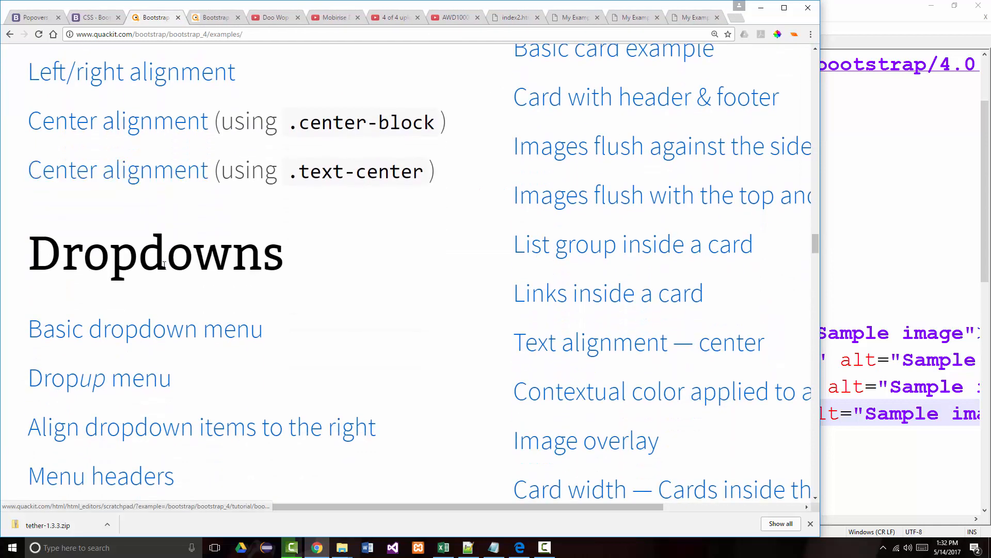
scroll(down, 3)
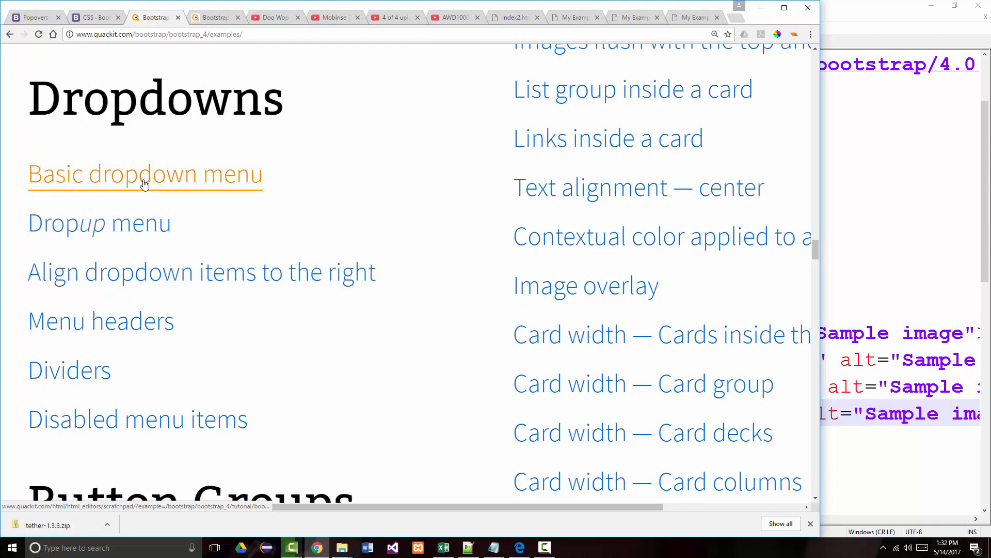
click(145, 175)
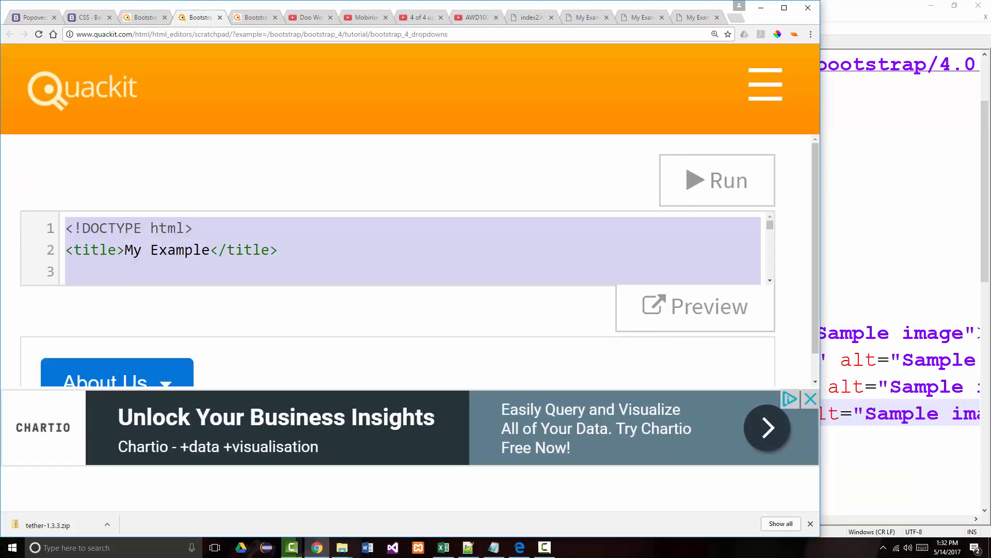
click(463, 547)
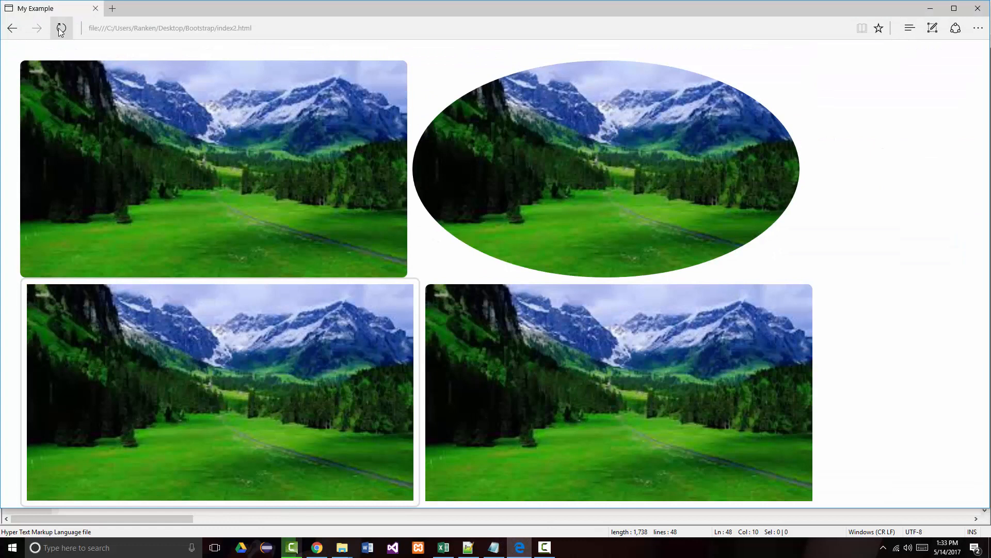
- Reload index2.html in Edge to show the About Us dropdown with Our Story, Our Team, Contact Us
click(60, 29)
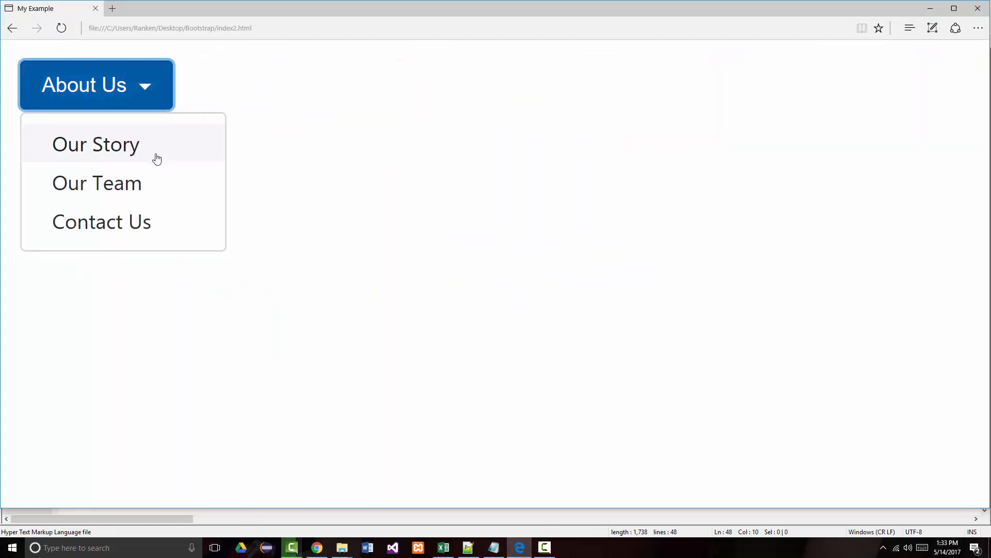
mouse_move(113, 53)
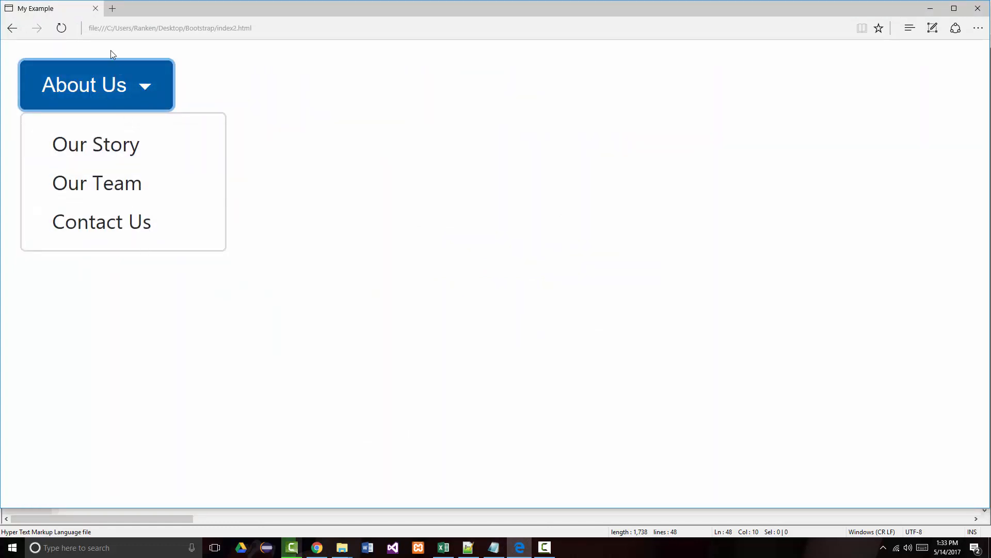
mouse_move(258, 455)
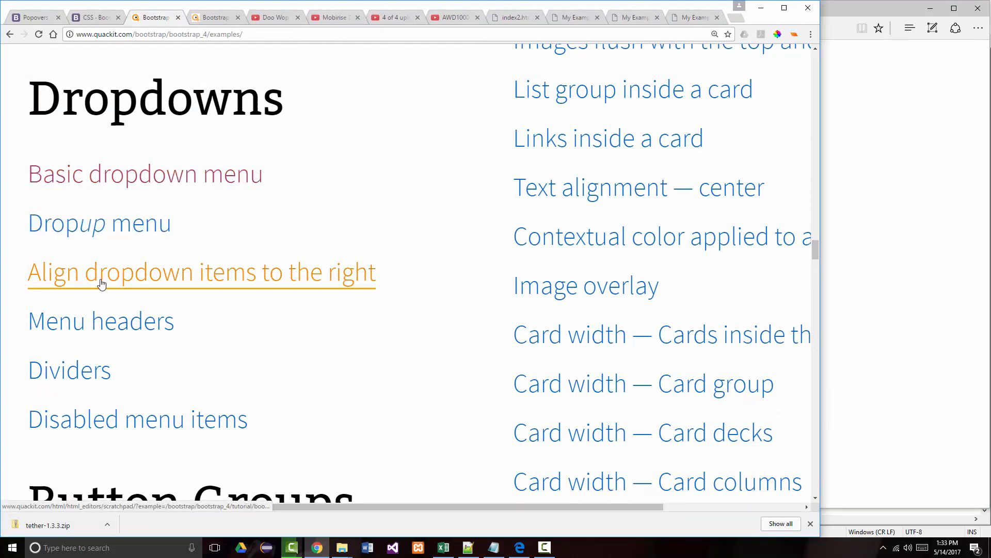
mouse_move(285, 289)
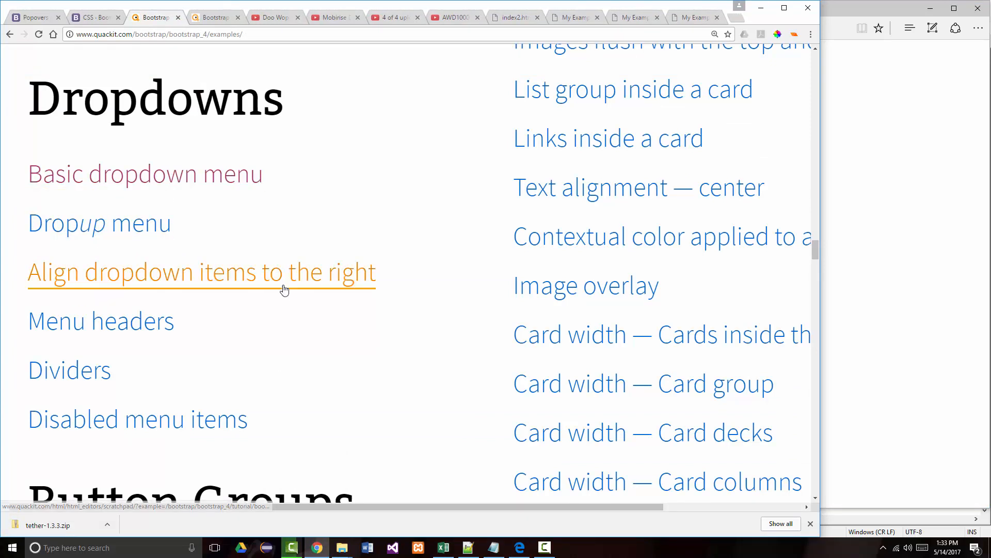
- Load the Menu headers example, select all its code and carry it to index2.html in the editor
click(101, 321)
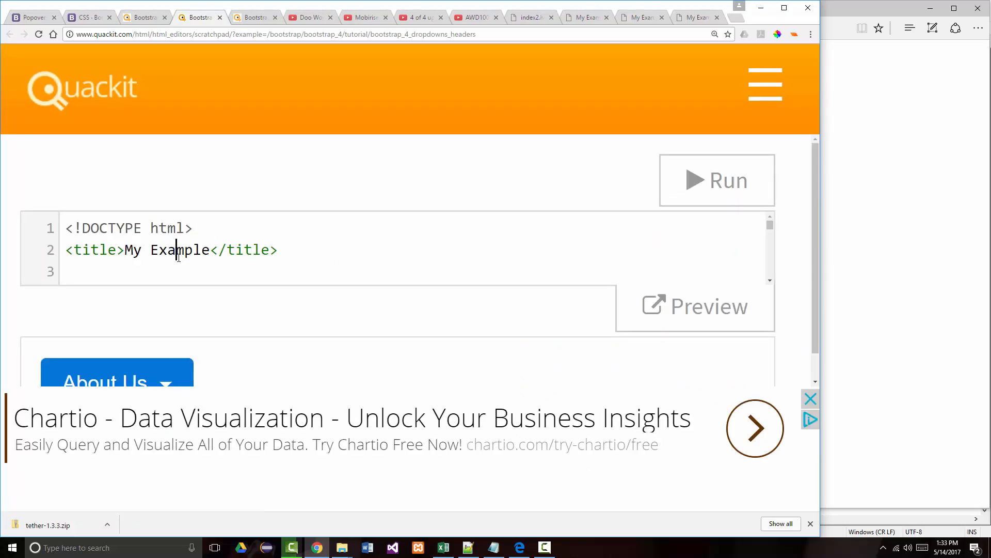
key(ctrl+a)
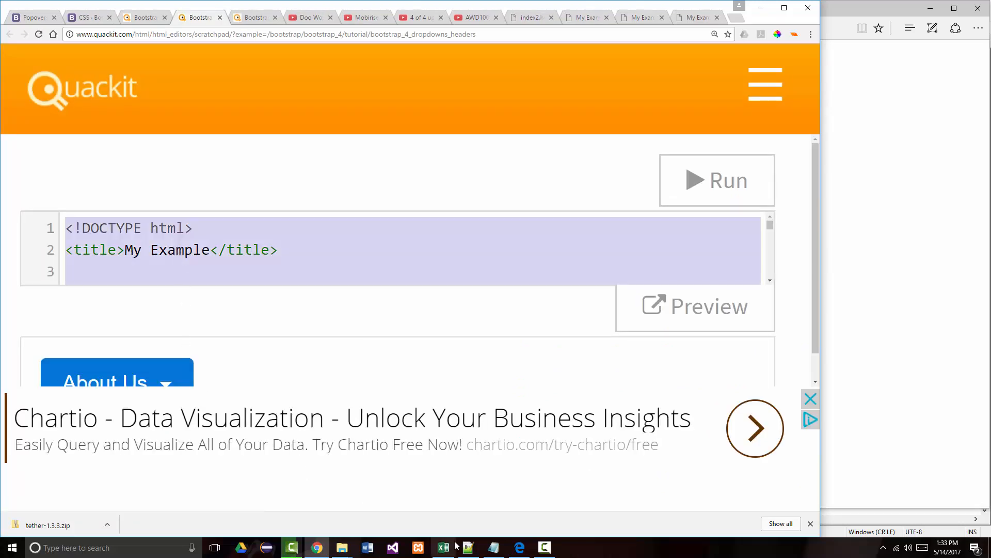
click(467, 546)
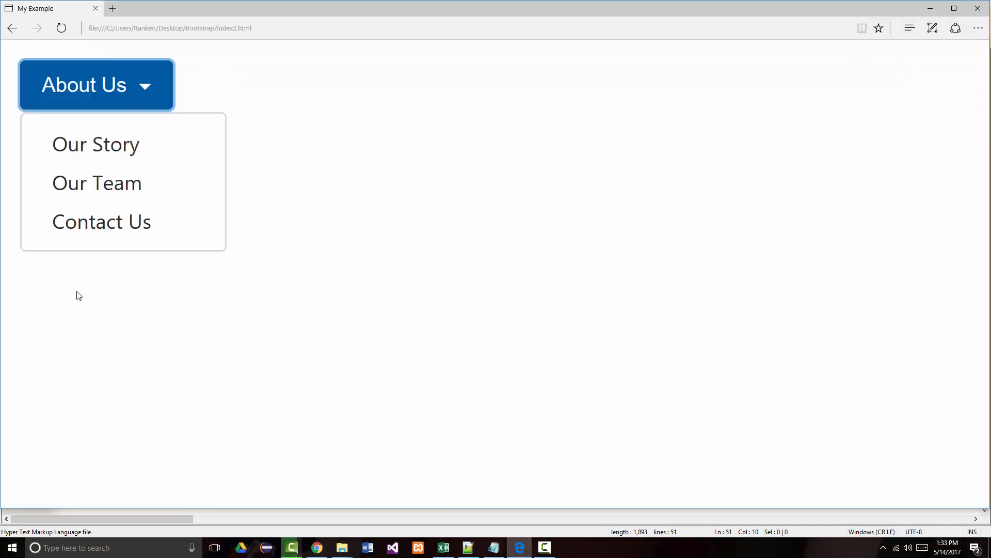
- Toggle the About Us dropdown in the preview, then return to the Quackit examples list
click(83, 84)
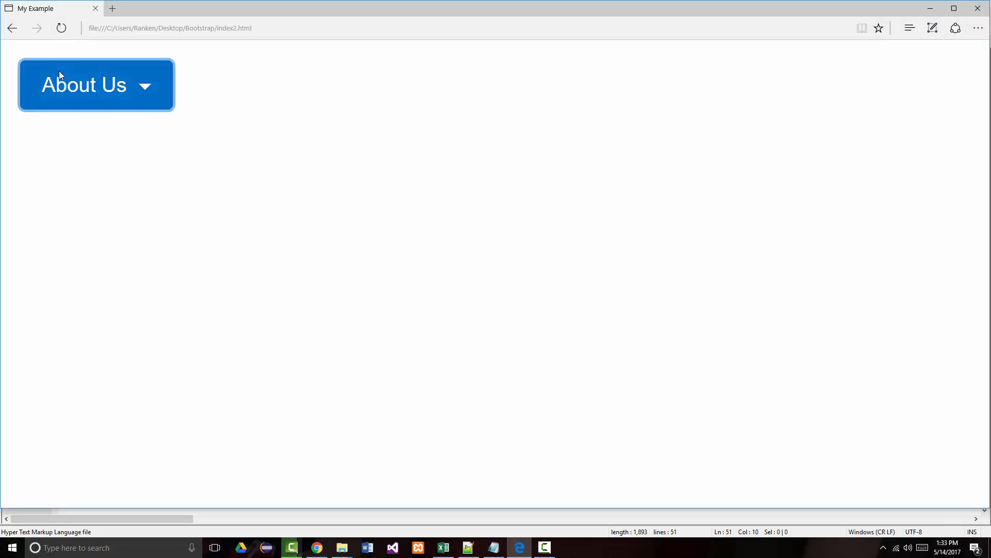
click(96, 85)
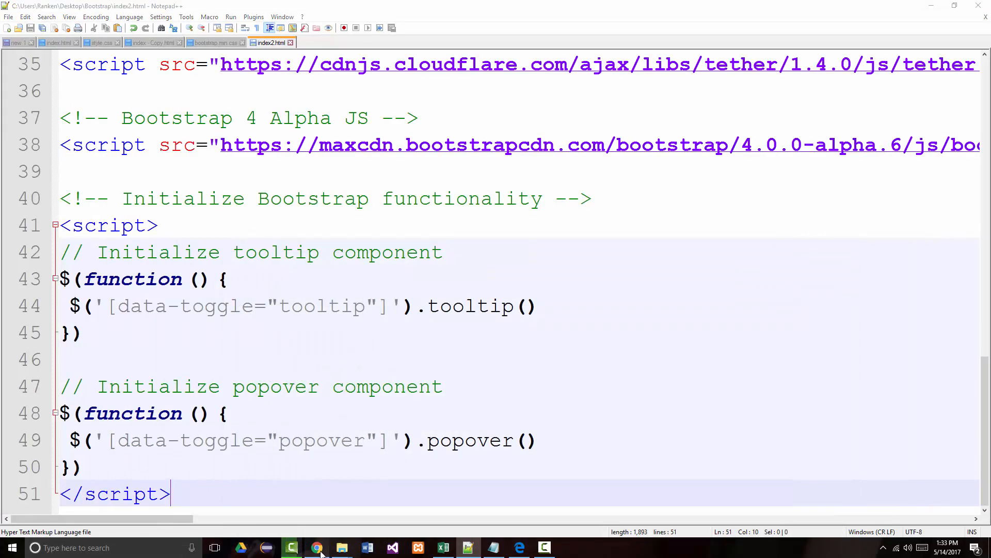
click(317, 548)
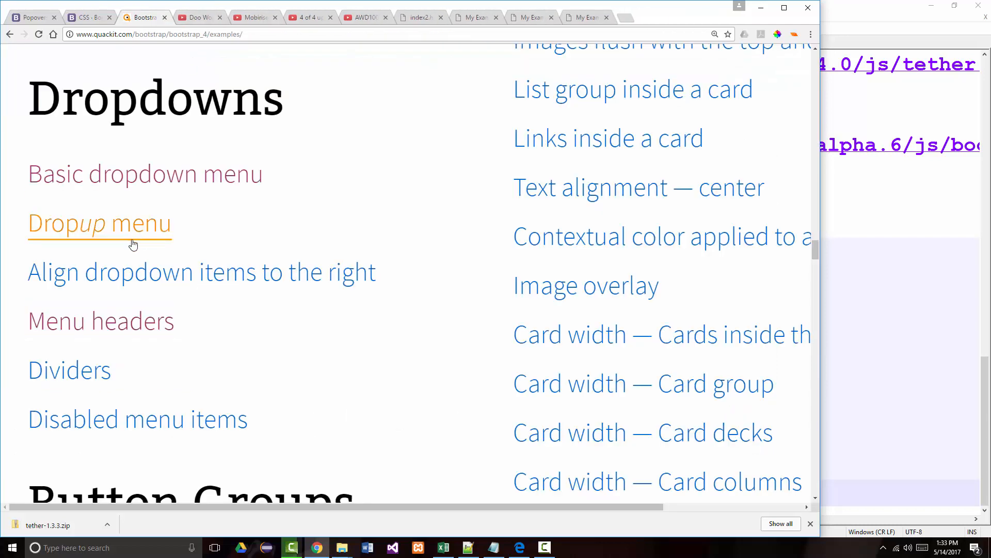
- Load the Vertical button group example and view index2.html's Thailand, Cambodia, Vietnam buttons in Edge
scroll(down, 3)
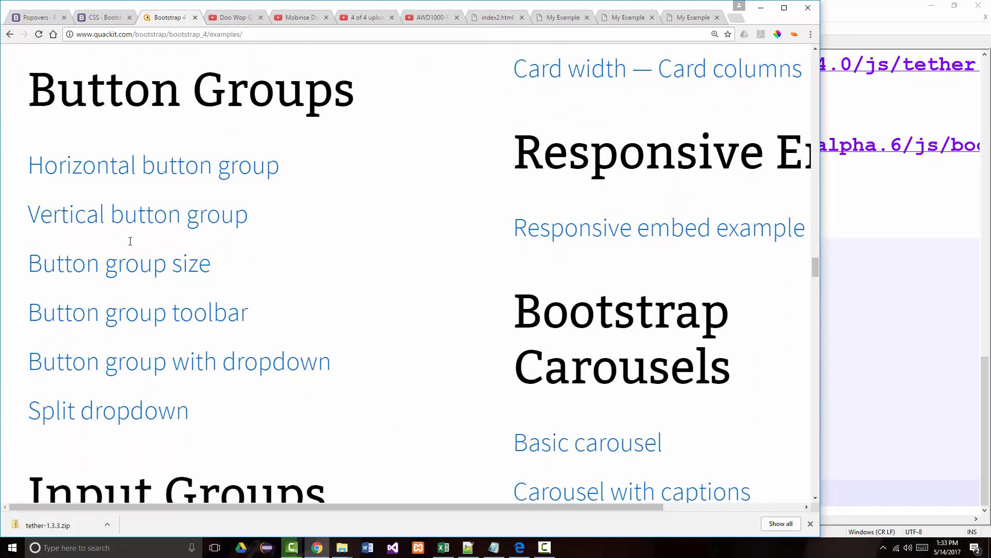
mouse_move(115, 244)
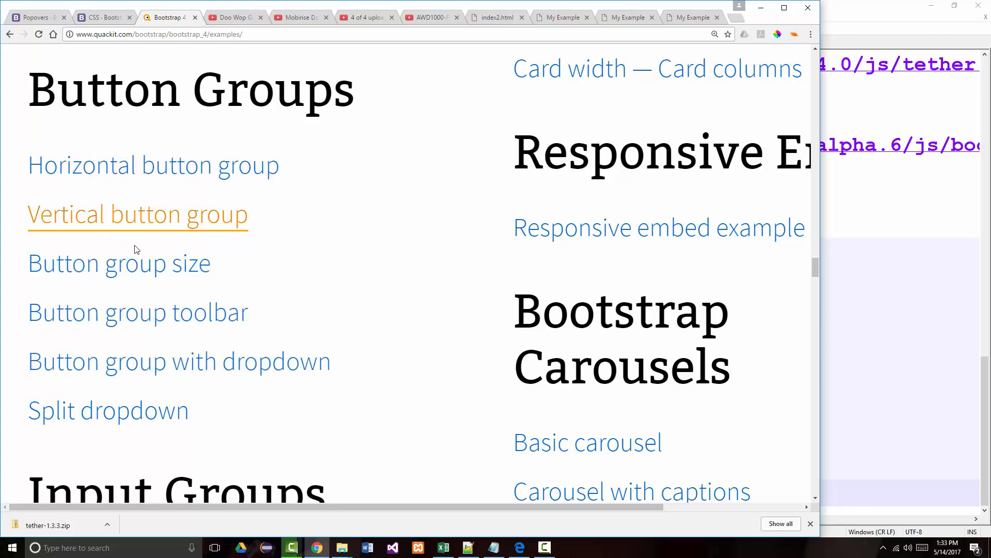
click(137, 215)
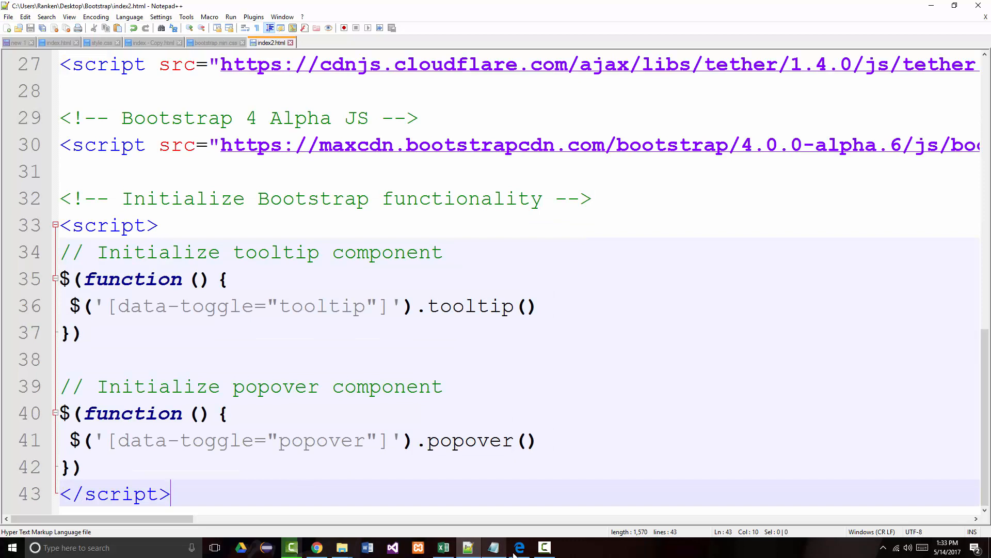
click(519, 547)
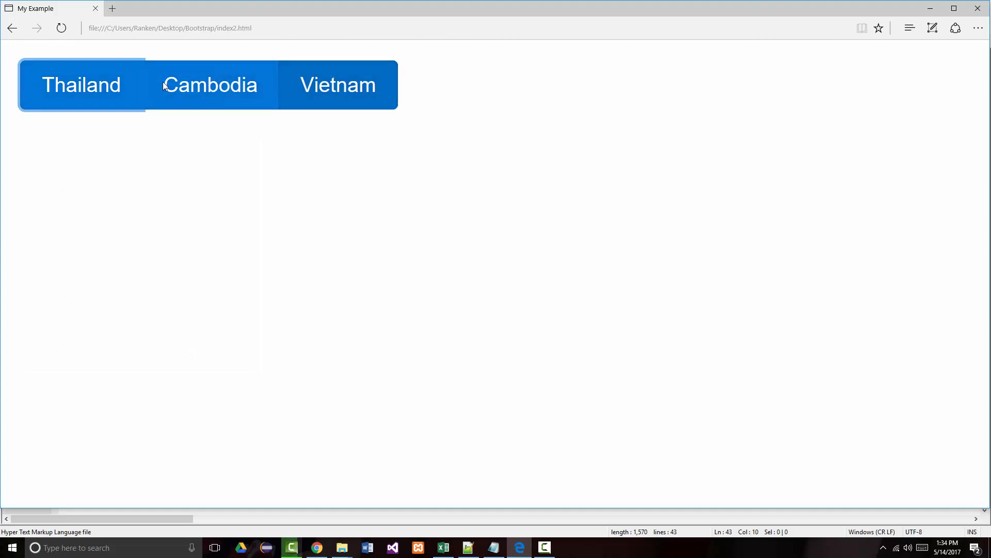
mouse_move(376, 102)
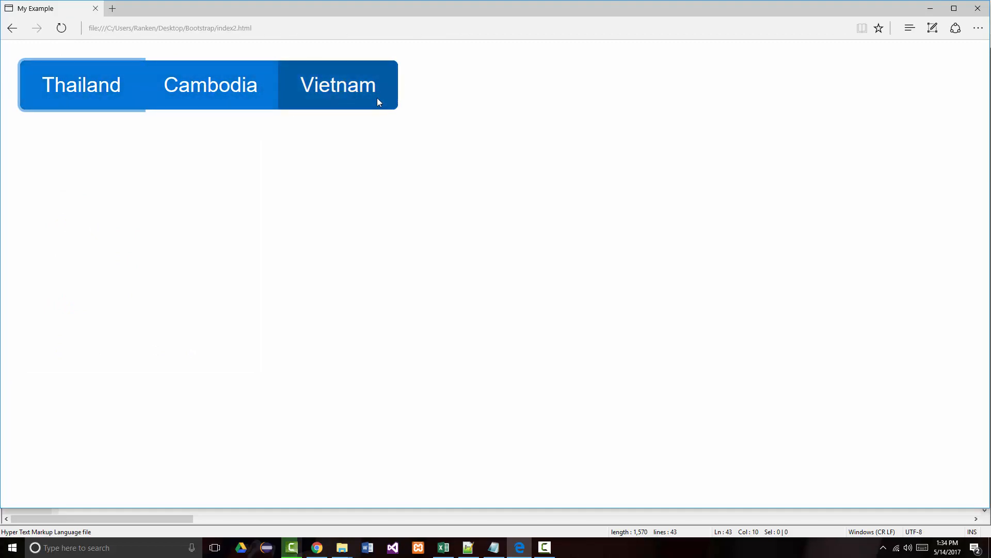
mouse_move(452, 553)
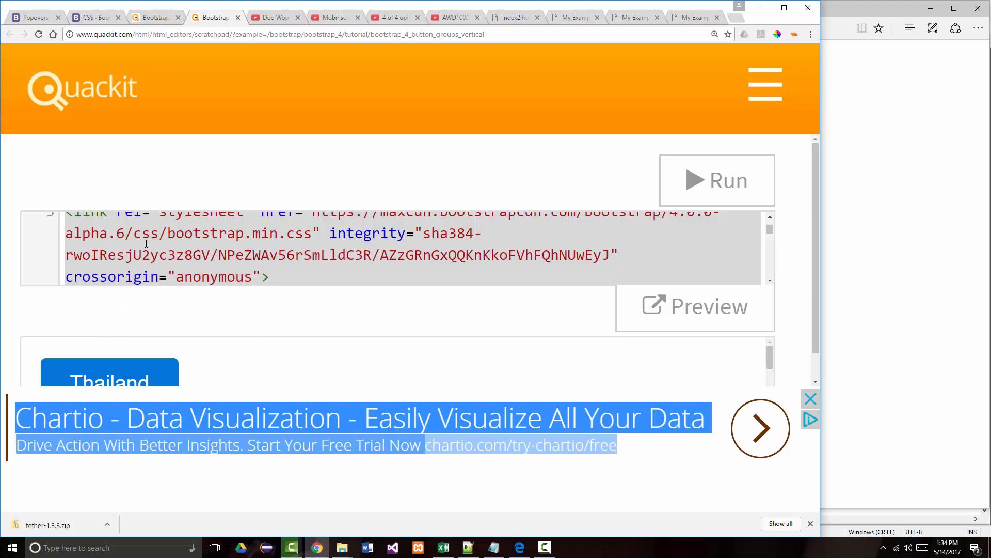
- Change the button group class to btn-group-horizontal in index2.html and preview it in the browser
click(184, 234)
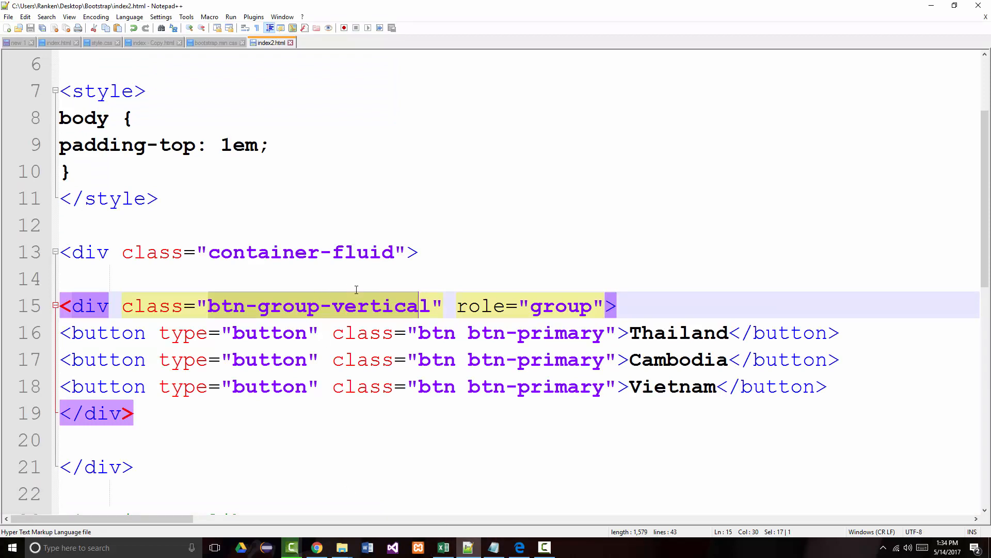
text(horizon)
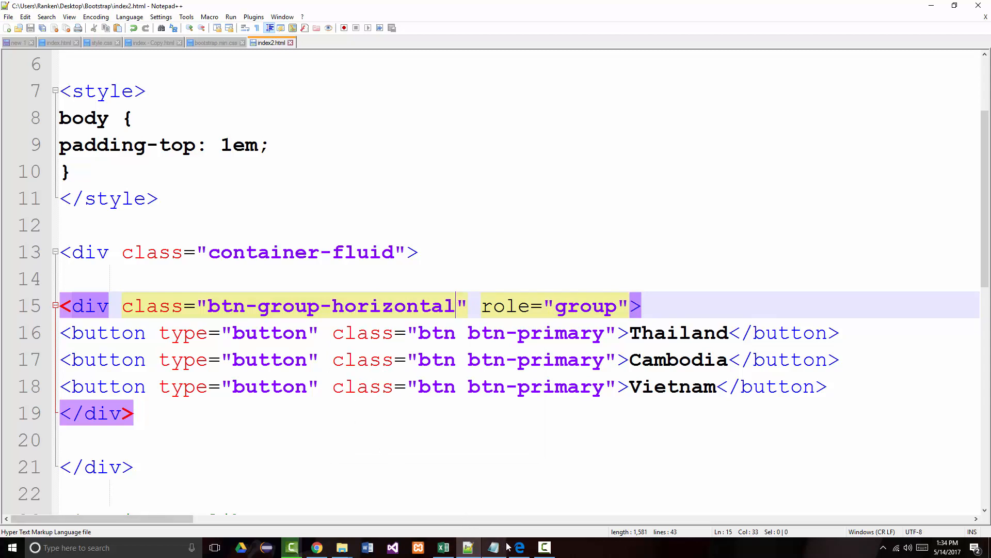
click(519, 547)
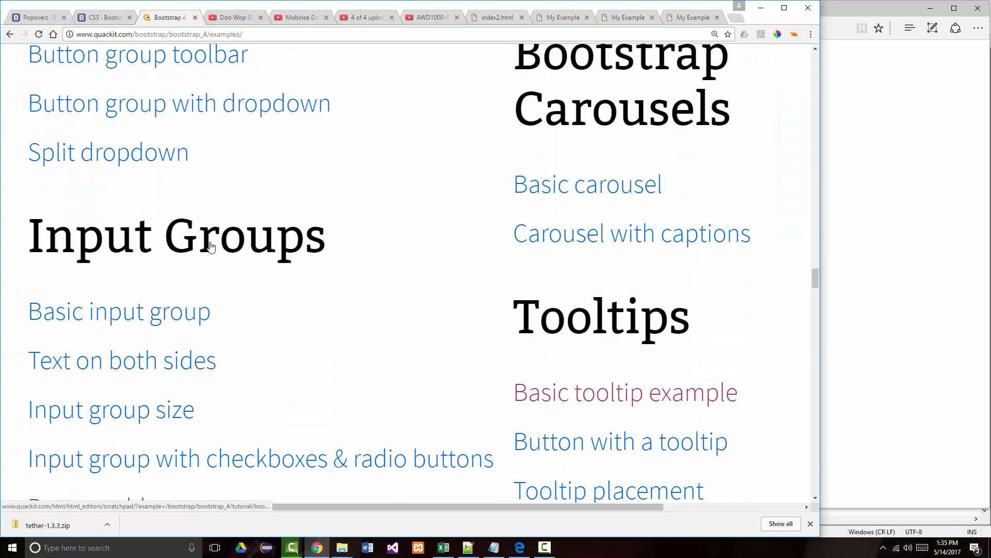
- Load the Basic input group example and reload index2.html in Edge to show the .00 add-on field
scroll(down, 3)
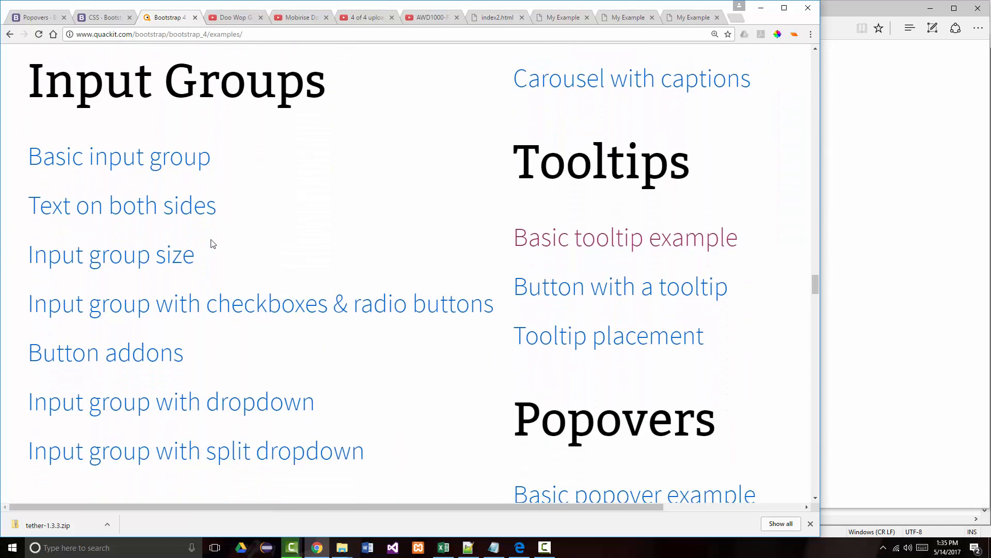
mouse_move(93, 160)
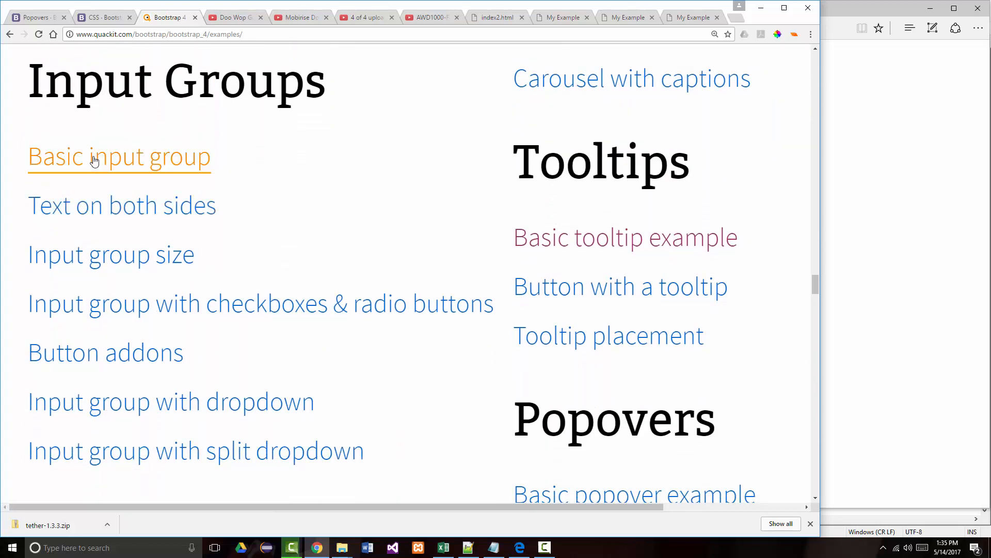
click(95, 157)
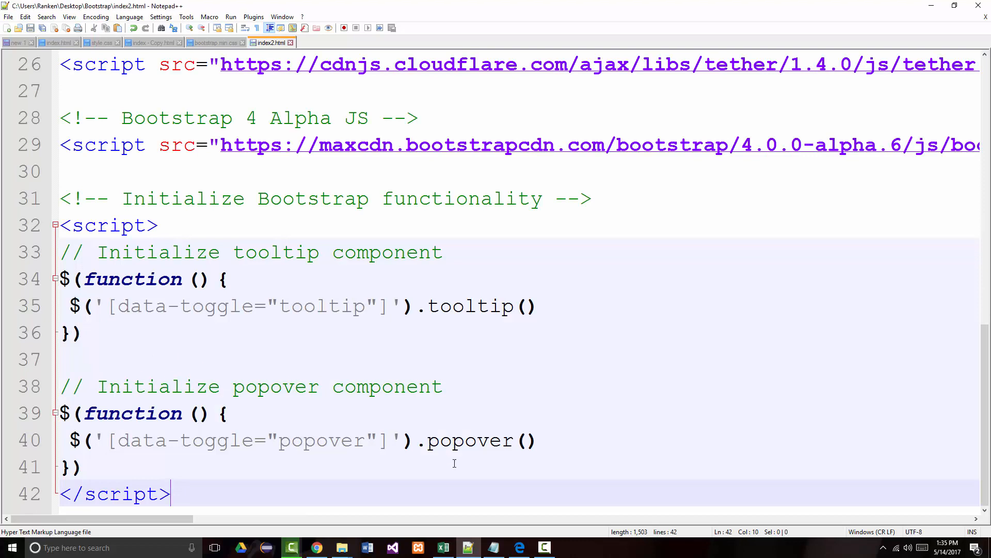
click(518, 548)
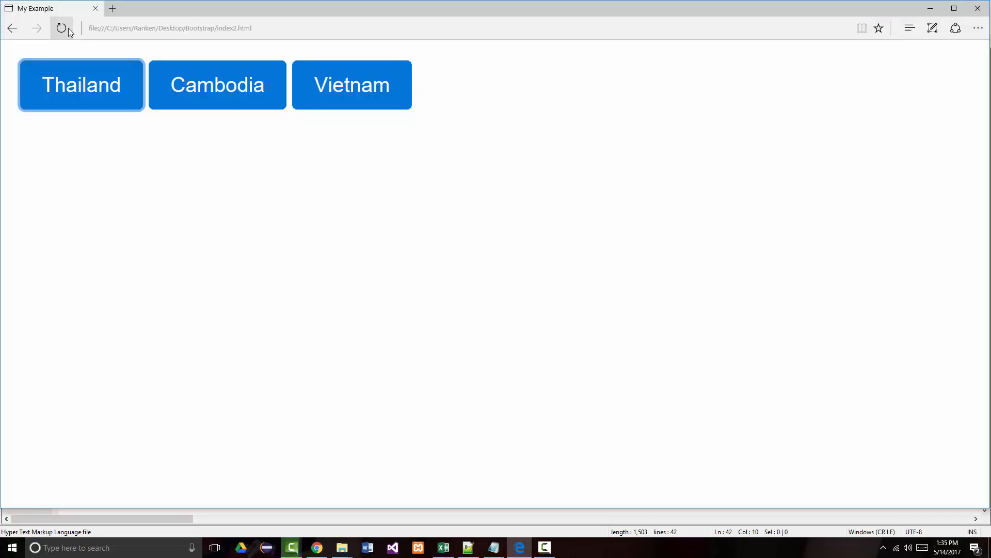
click(62, 28)
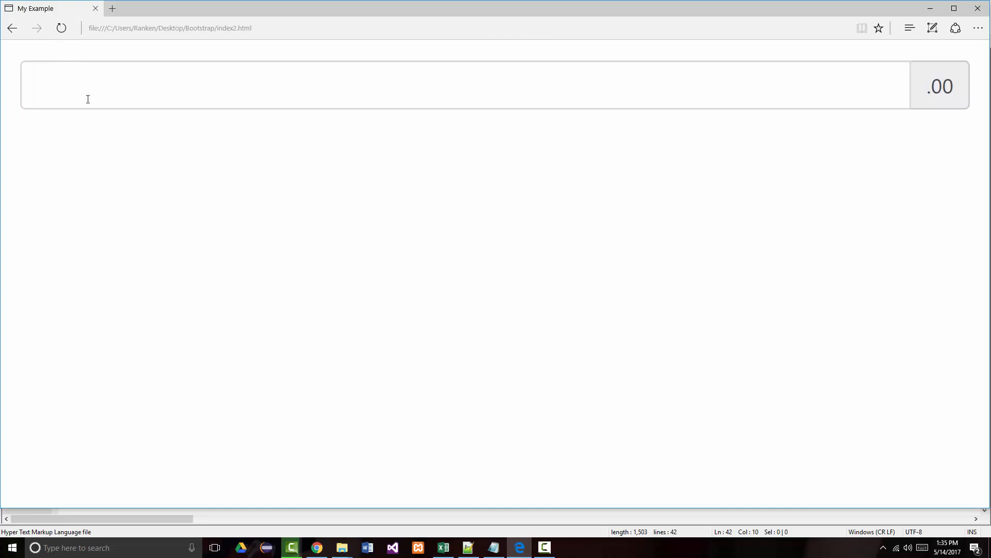
mouse_move(330, 305)
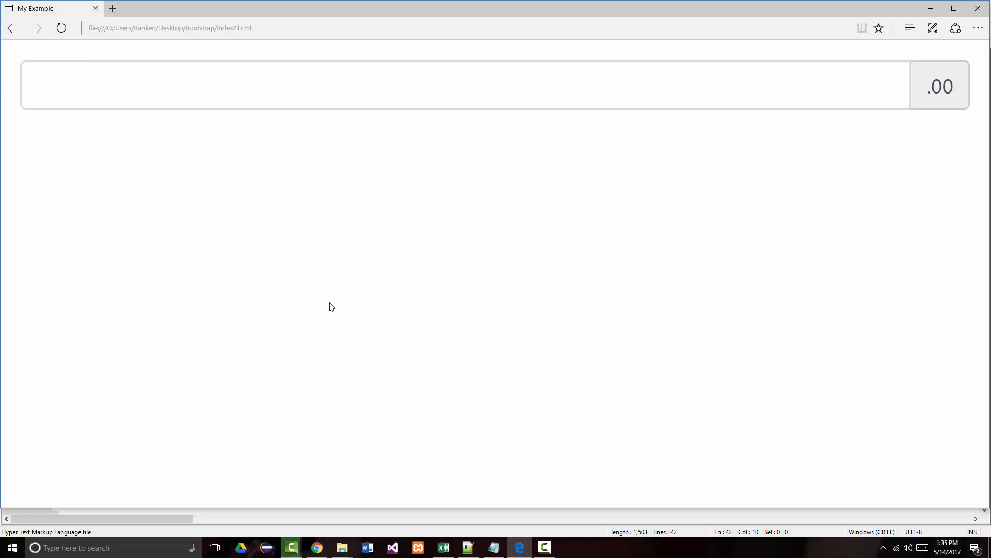
mouse_move(342, 547)
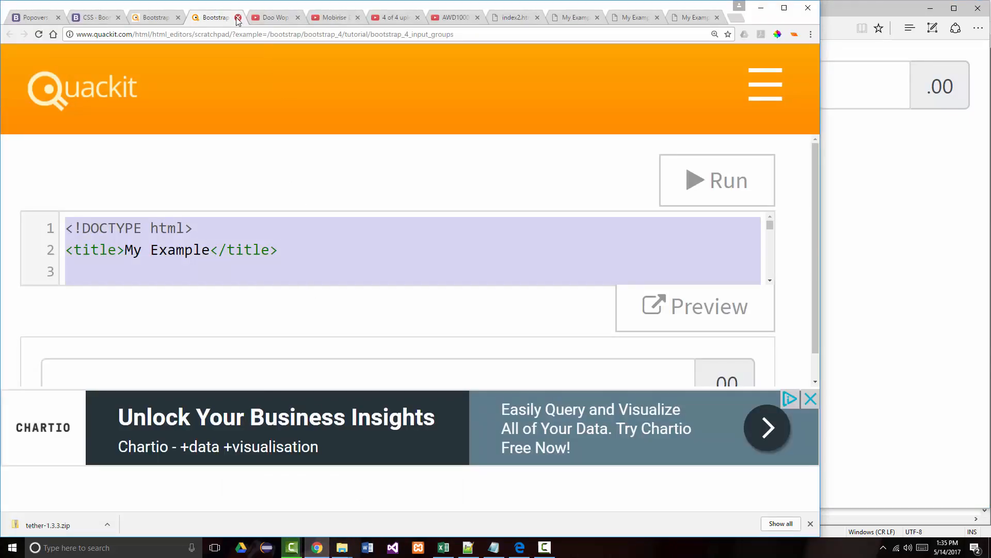
- Close the input group tab, load the Collapse/expand by clicking a link example and focus its code for copying
click(236, 17)
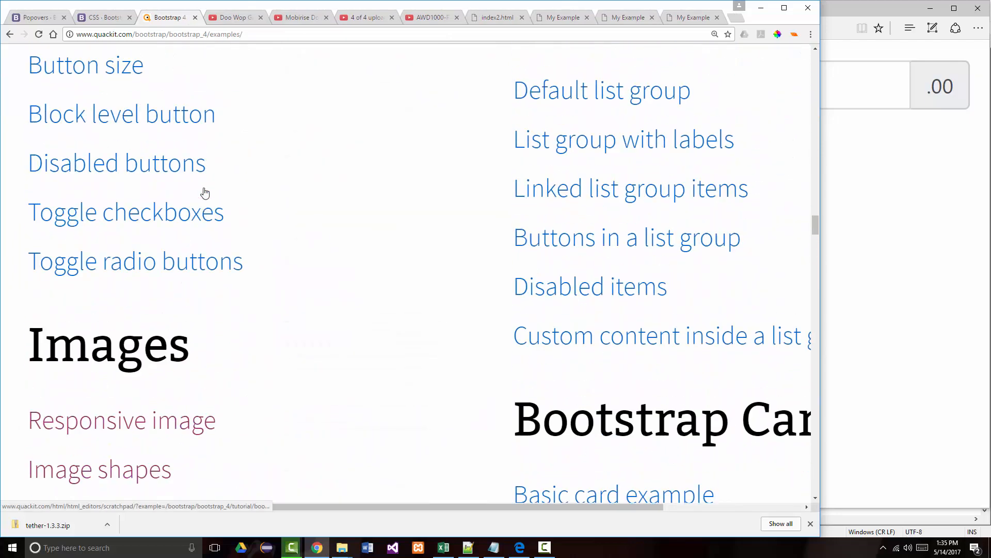
scroll(down, 3)
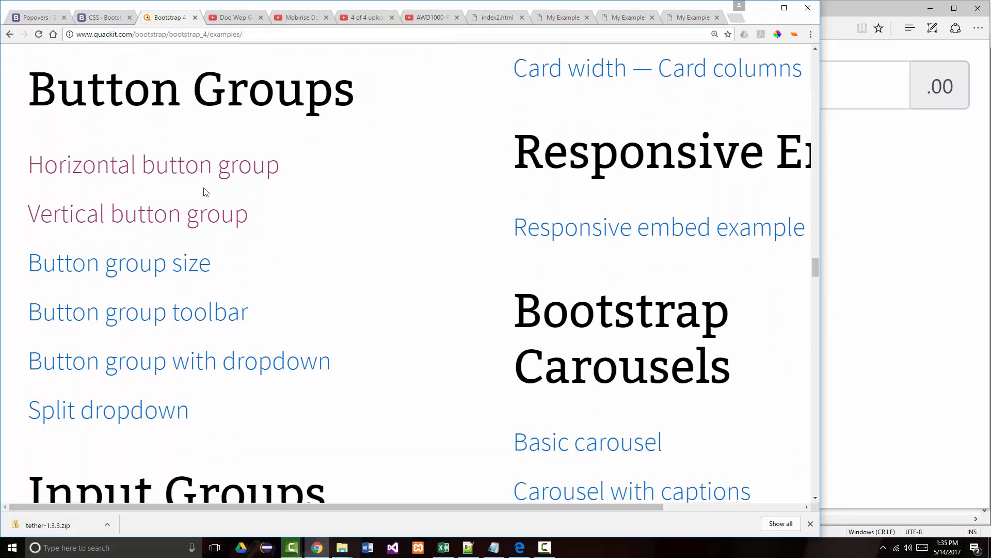
scroll(down, 3)
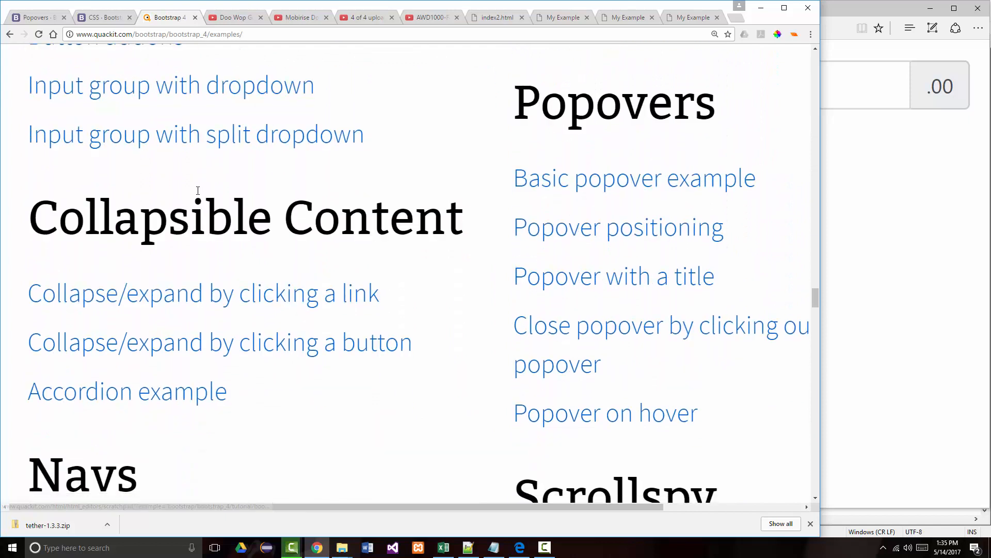
scroll(down, 3)
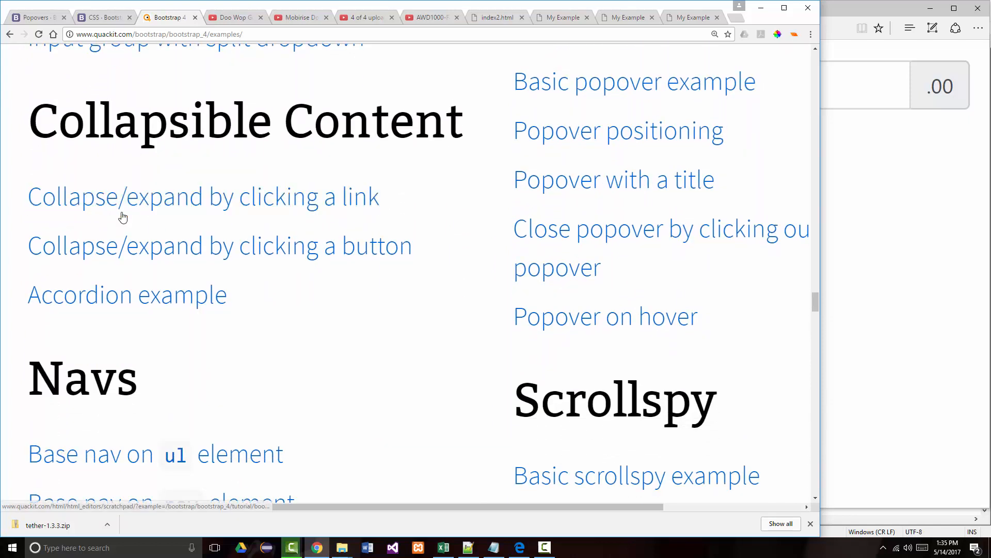
click(123, 196)
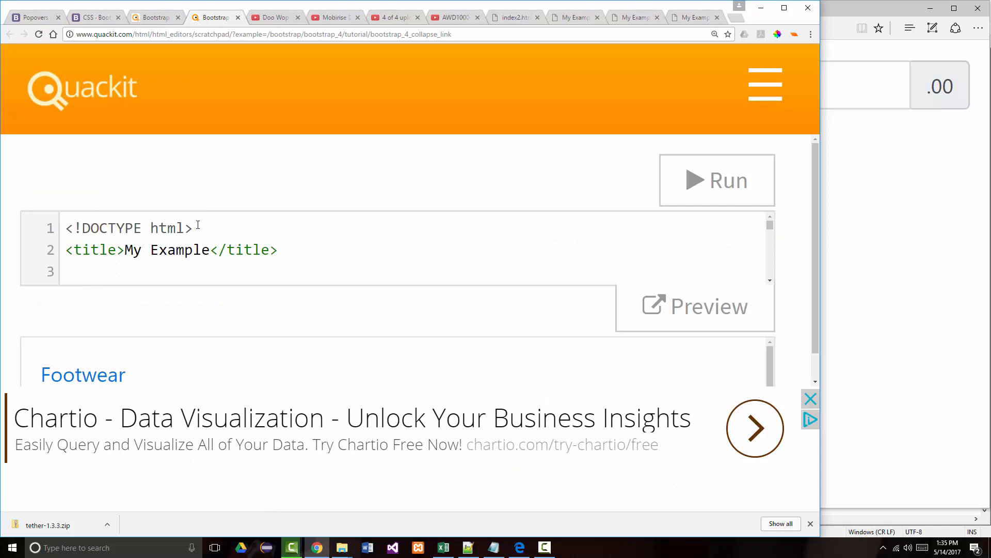
click(201, 228)
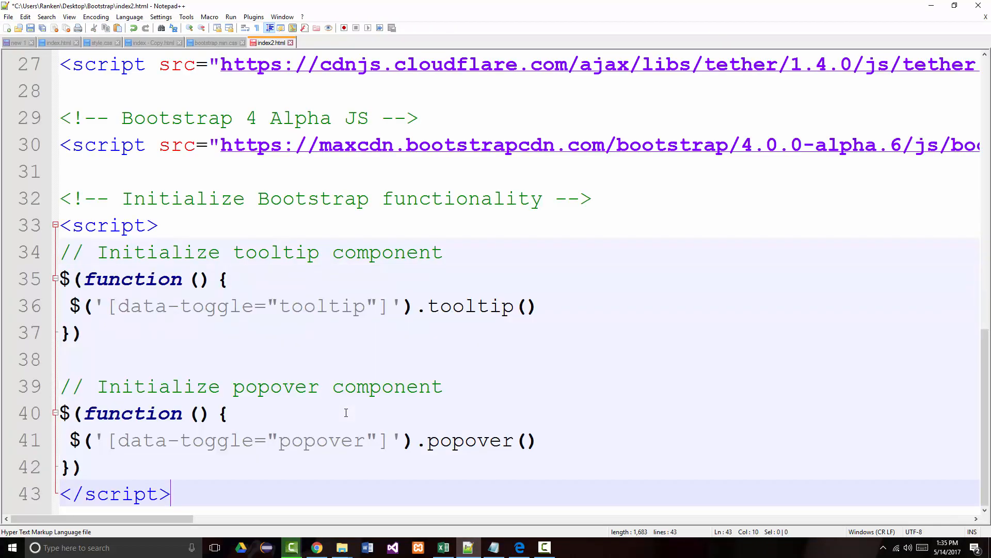
- Expand and collapse the Footwear description in Edge several times, then return to the index2.html code
click(518, 548)
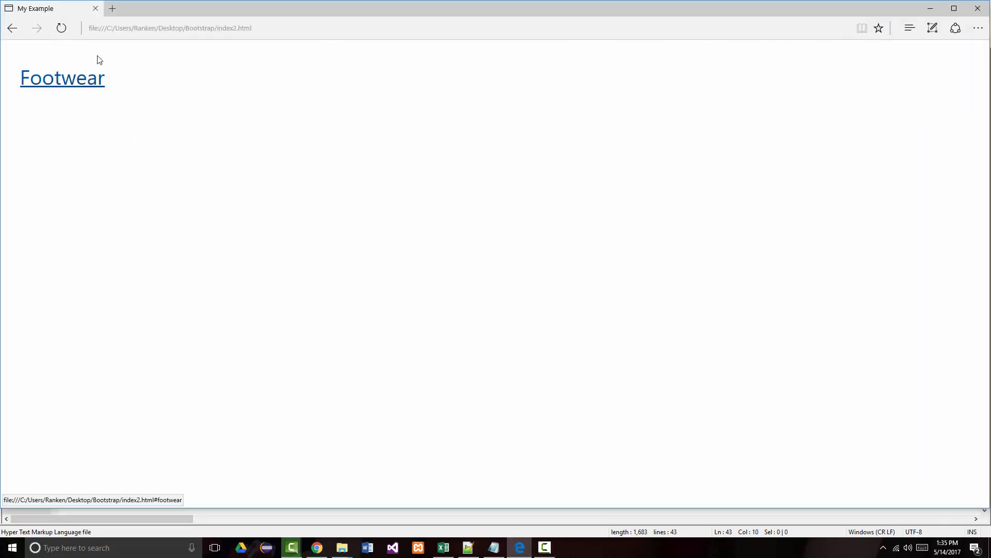
mouse_move(120, 69)
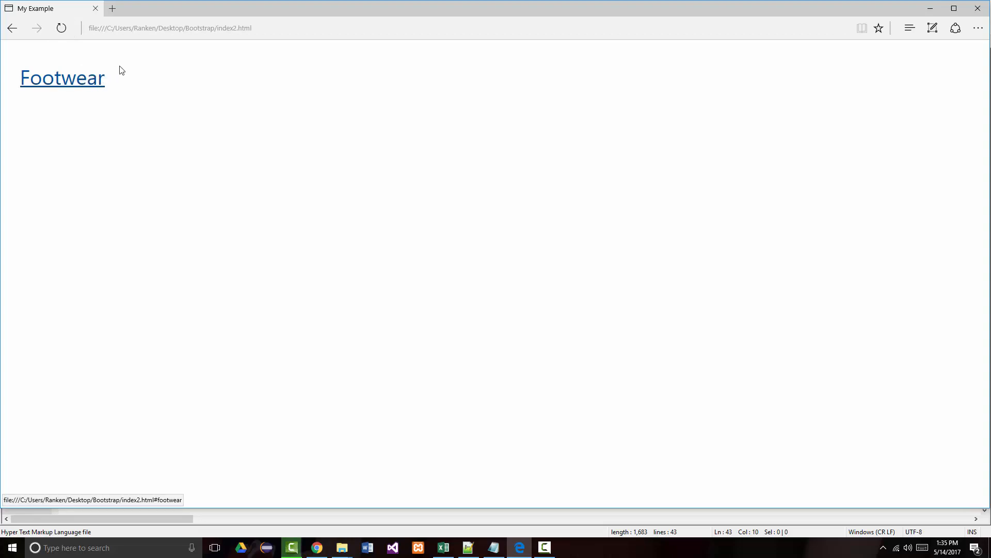
click(62, 79)
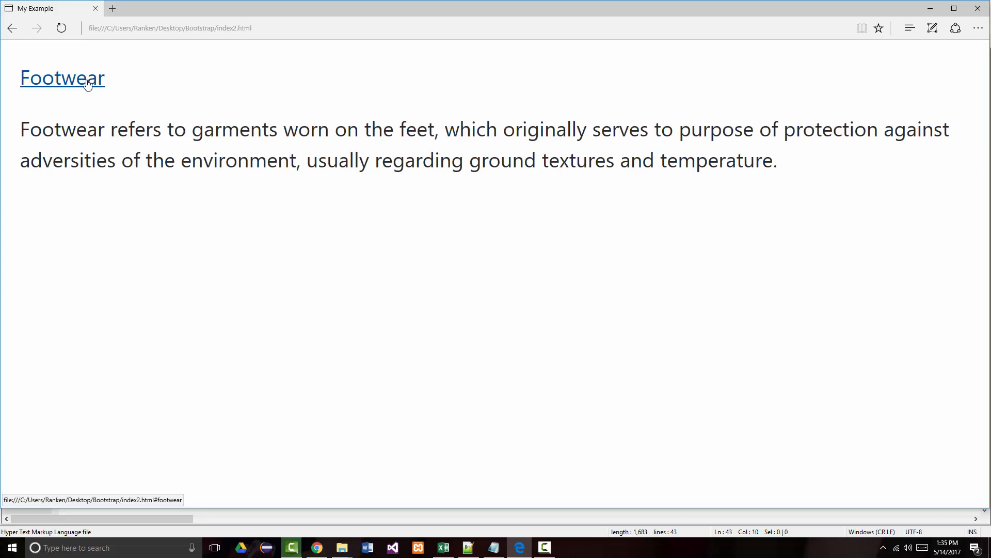
click(62, 78)
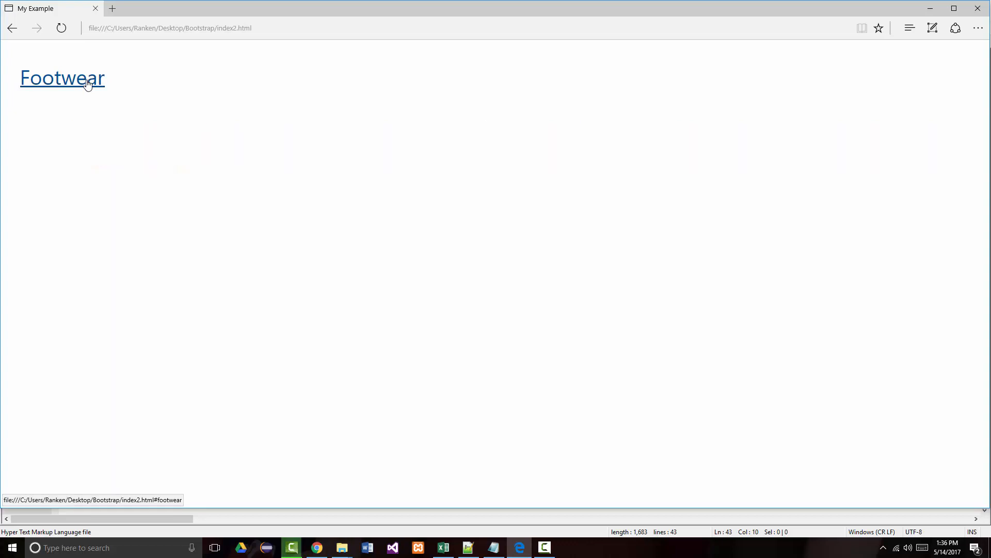
click(78, 80)
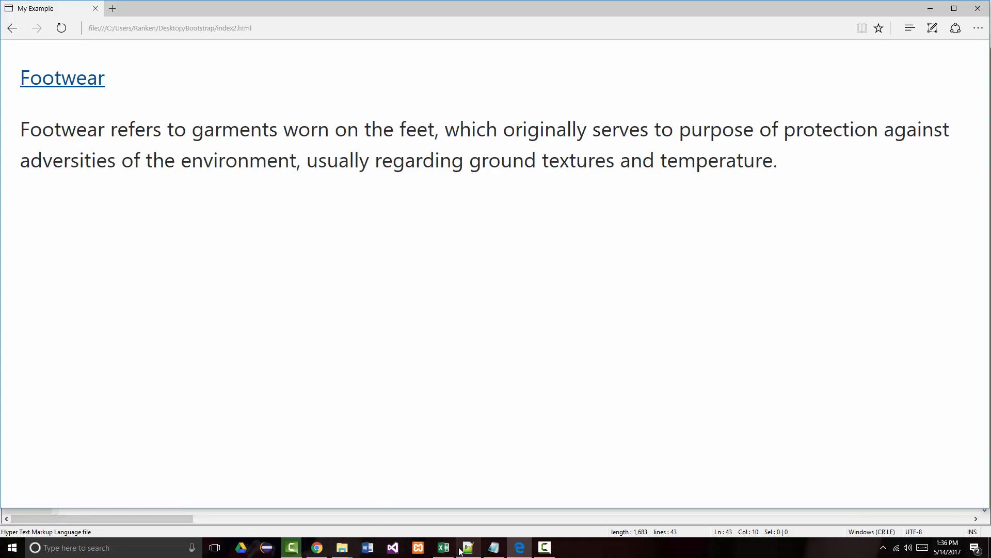
click(467, 548)
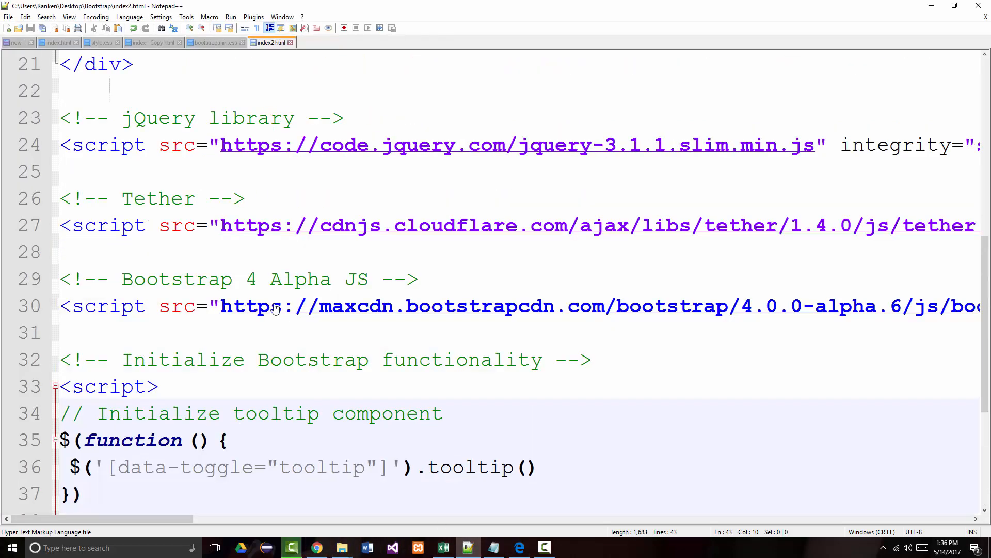
scroll(up, 3)
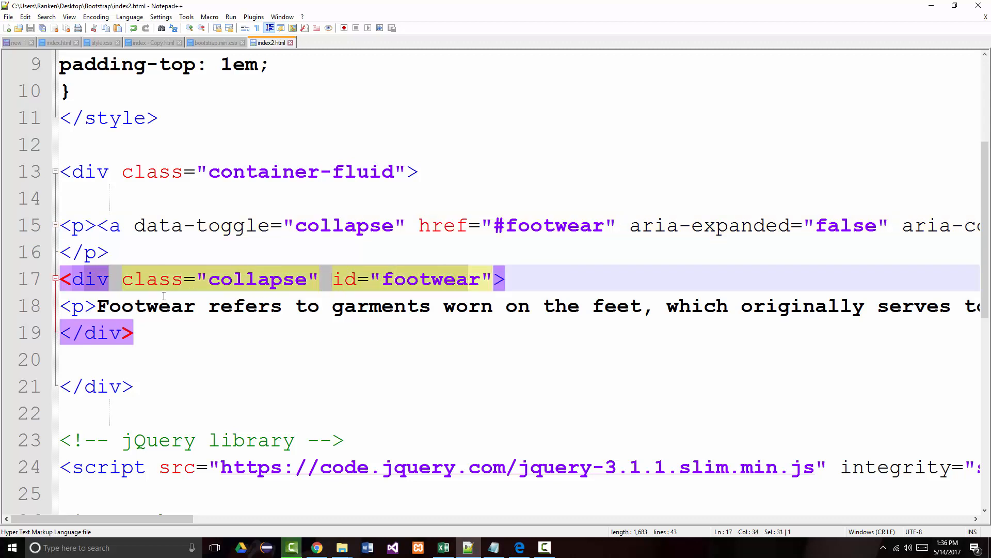
click(170, 306)
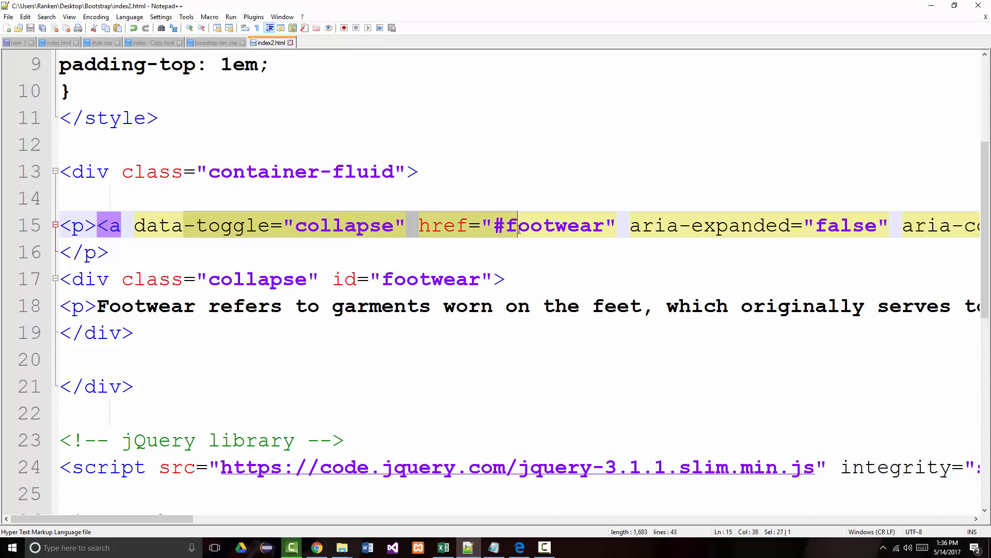
mouse_move(294, 105)
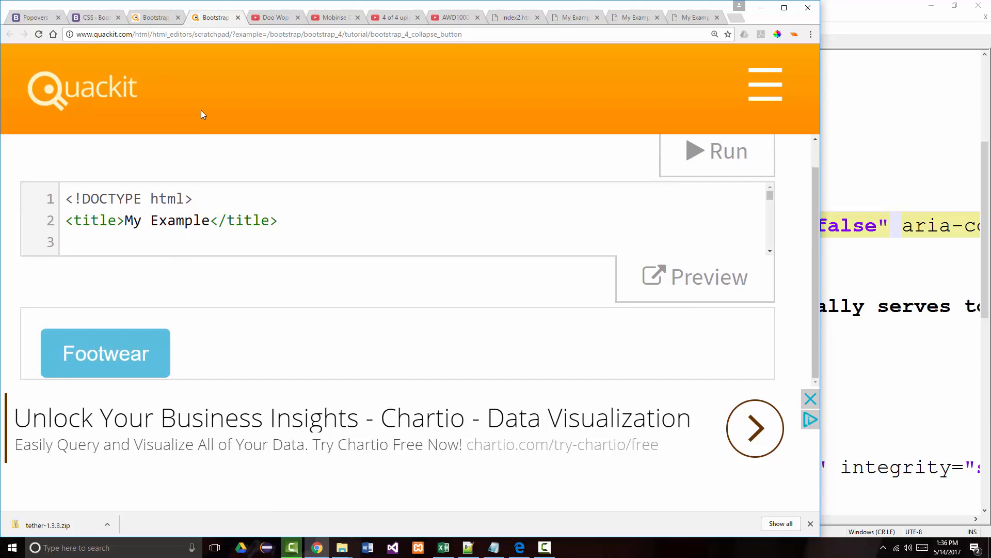
- Select the collapse-button example code and select all of index2.html in Notepad++ to replace it
key(ctrl+a)
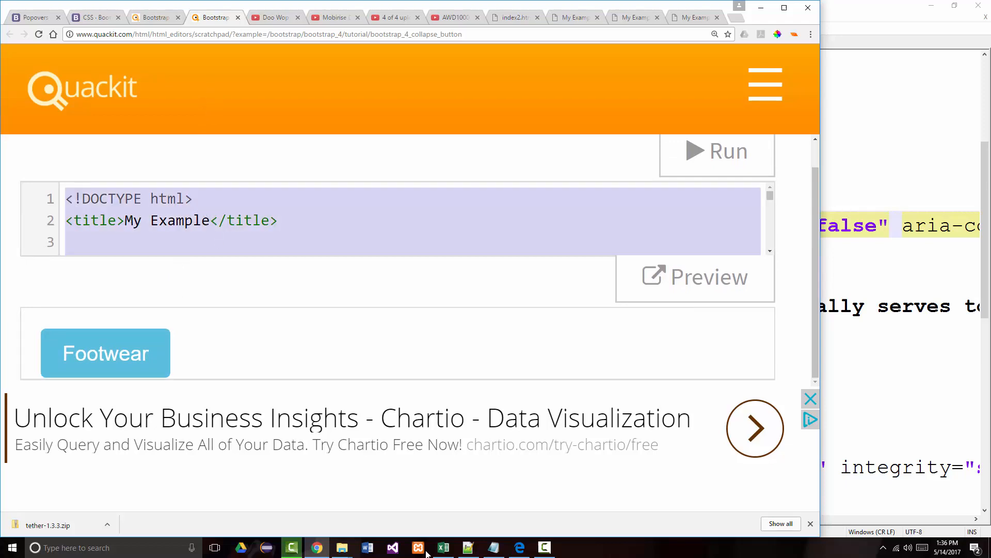
click(468, 547)
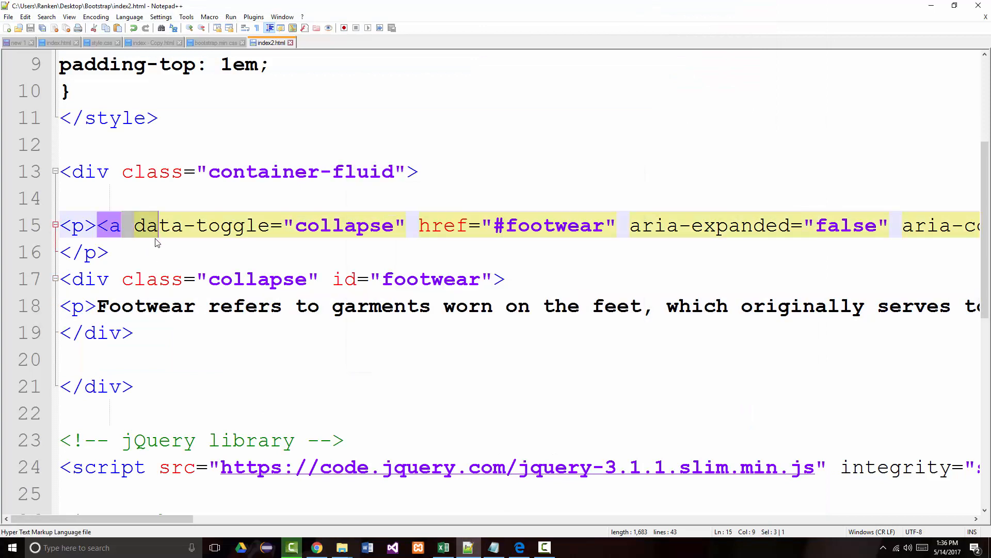
key(ctrl+a)
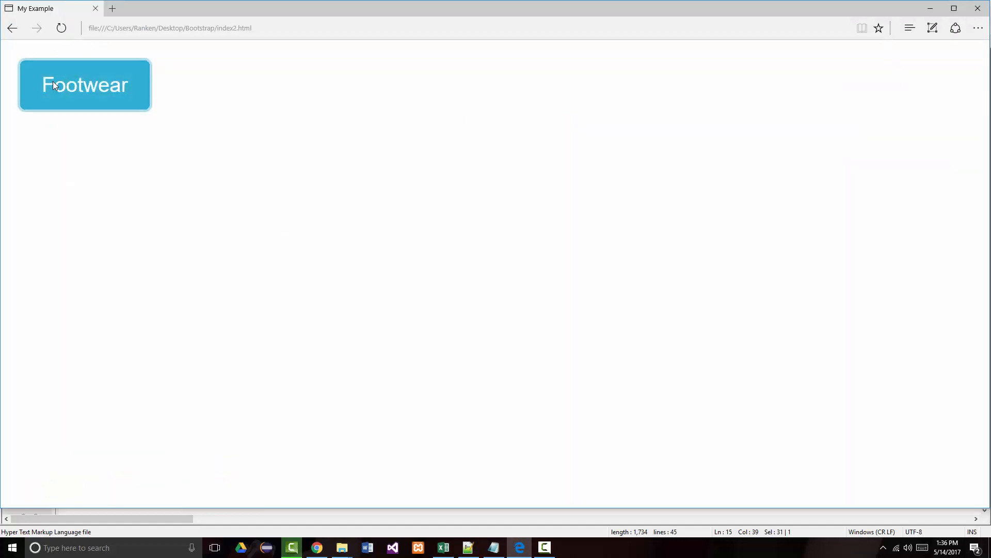
mouse_move(280, 323)
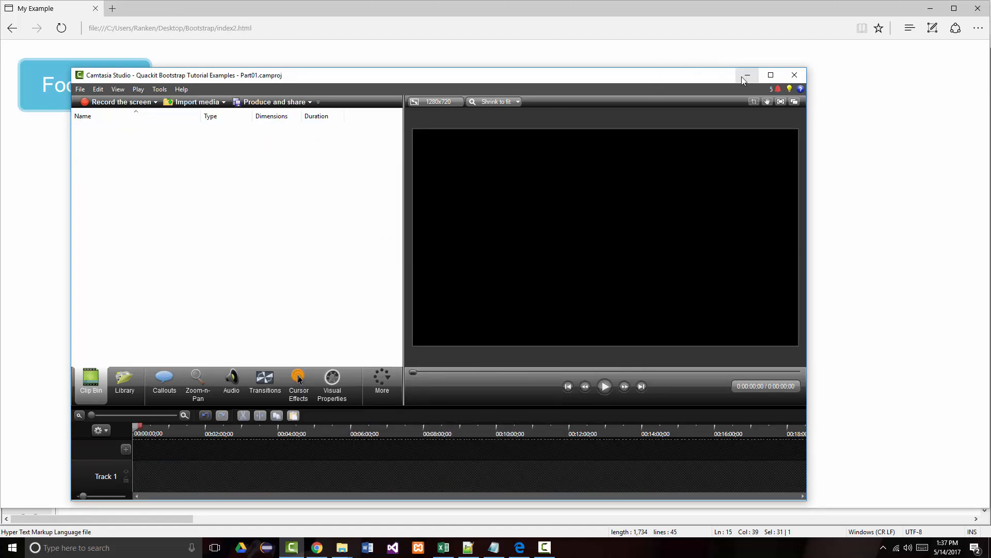
- Minimise Camtasia, reach the Collapsible Content section and load the Accordion example
click(747, 74)
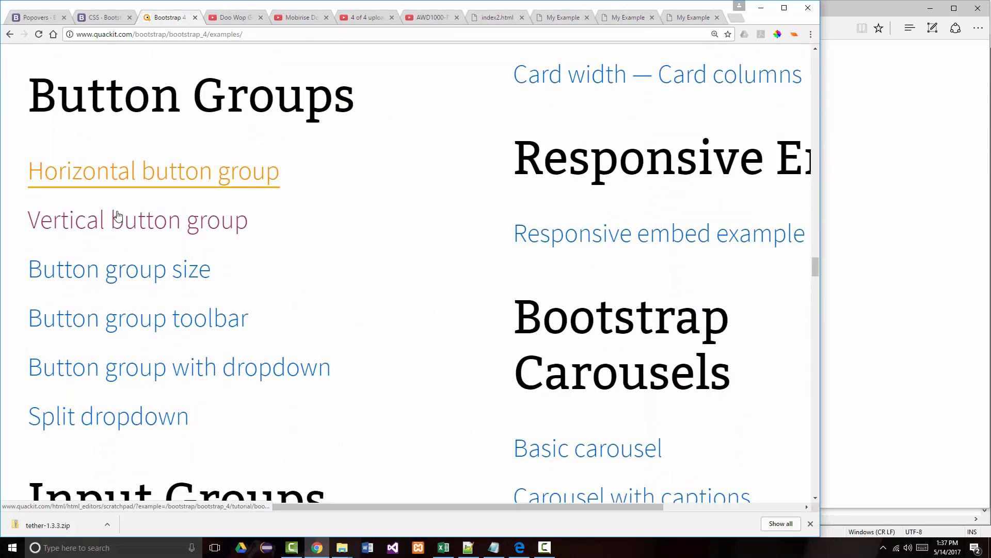
scroll(down, 3)
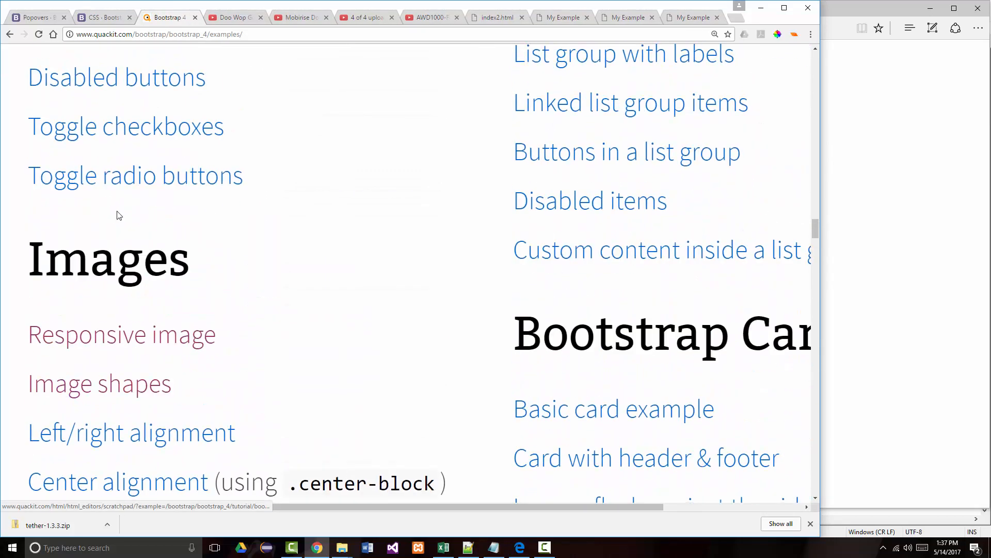
scroll(down, 3)
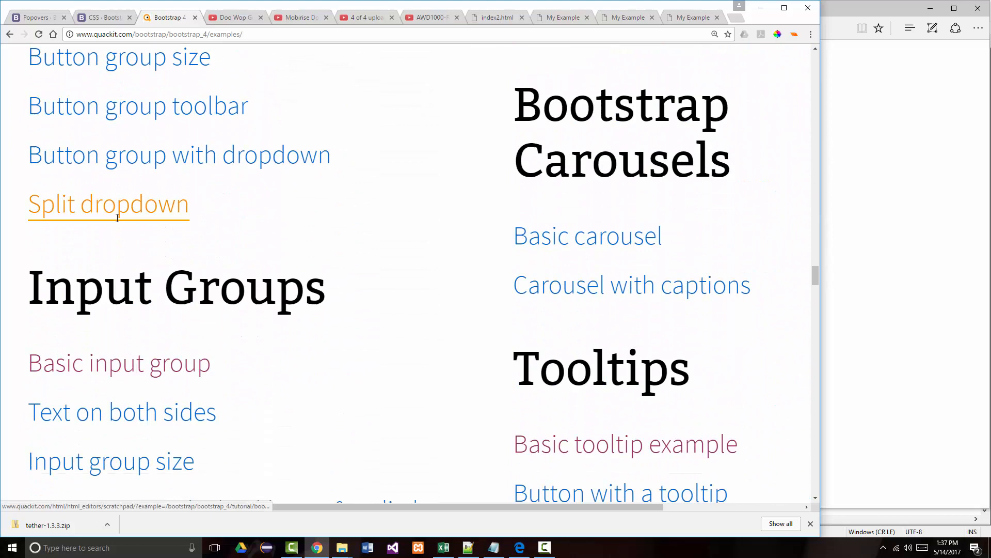
scroll(down, 3)
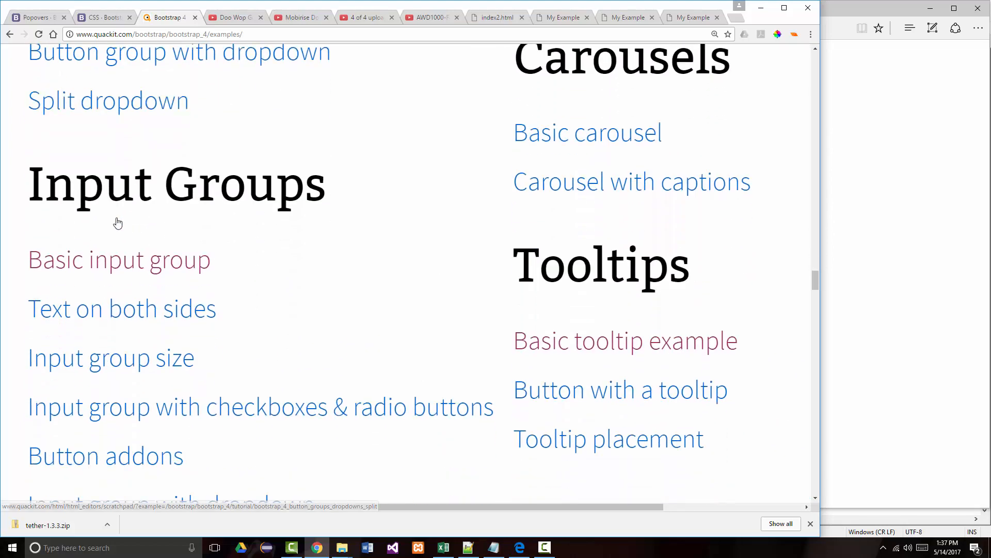
scroll(down, 3)
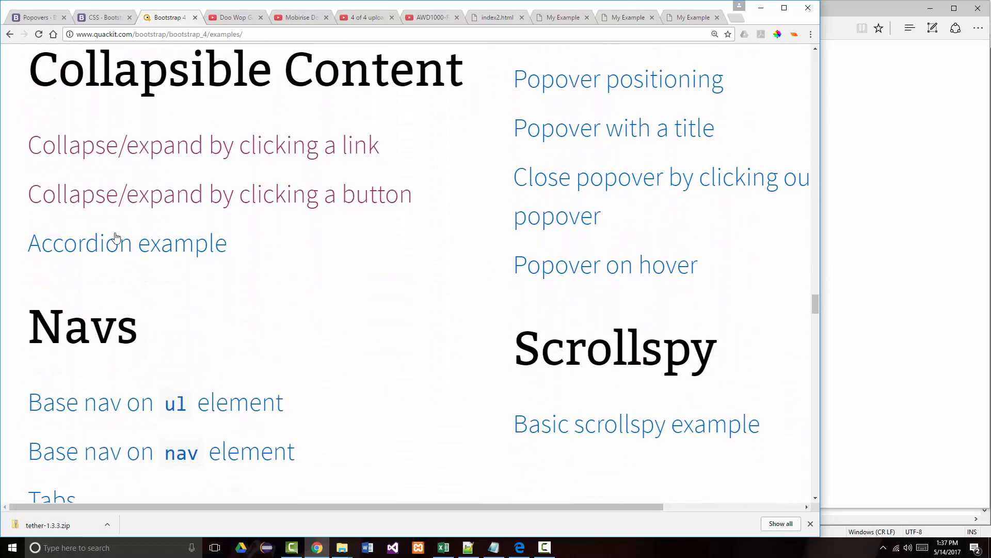
click(114, 243)
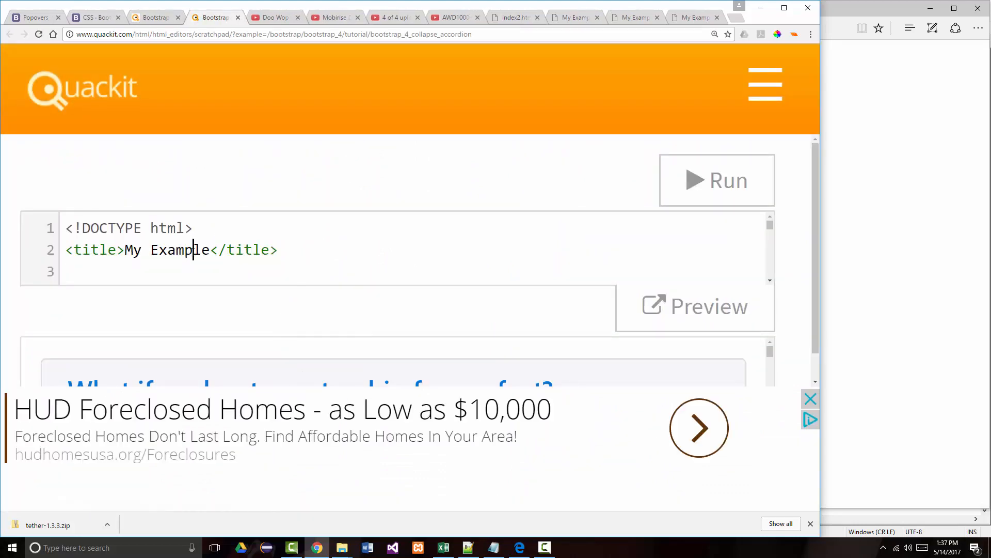
- Copy the accordion example code into index2.html and preview it in Edge
key(ctrl+a)
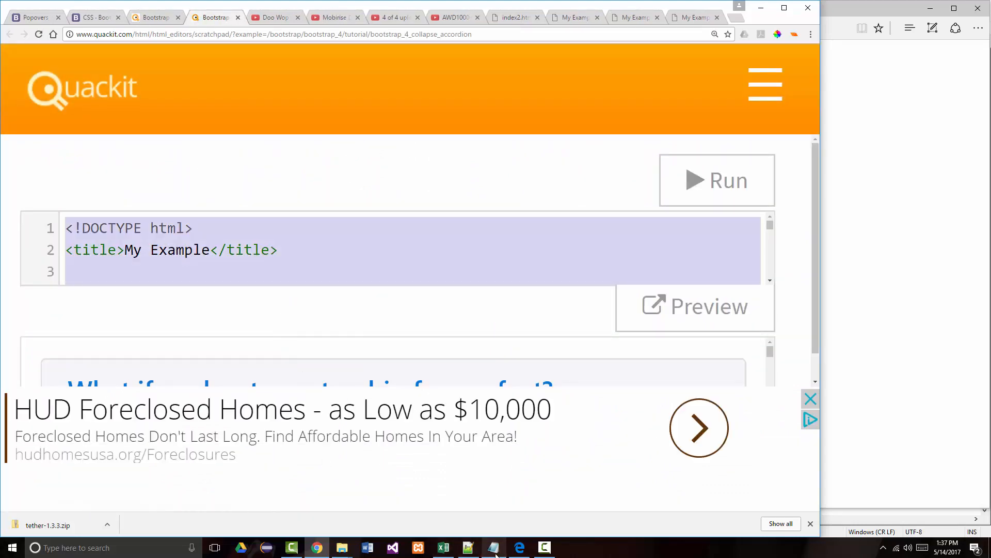
click(466, 547)
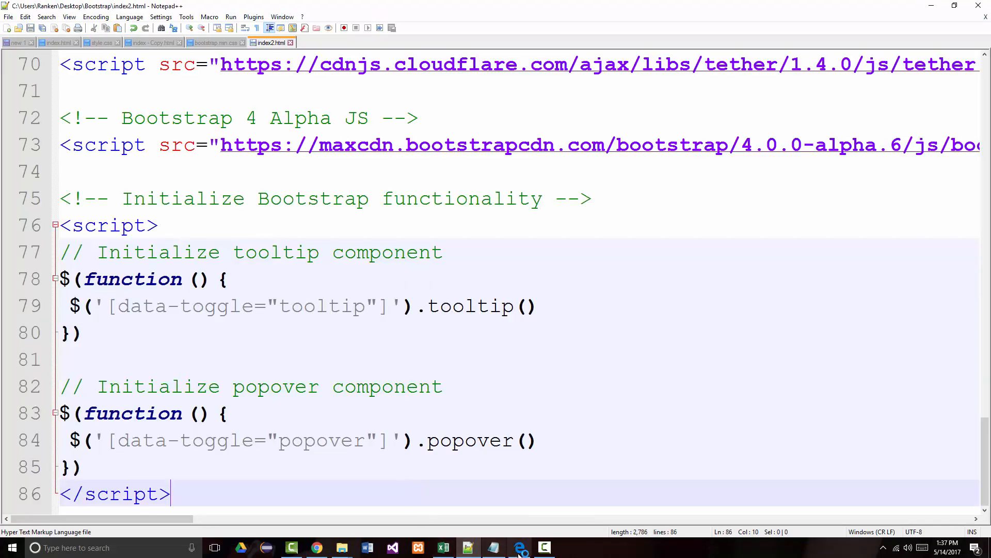
click(519, 547)
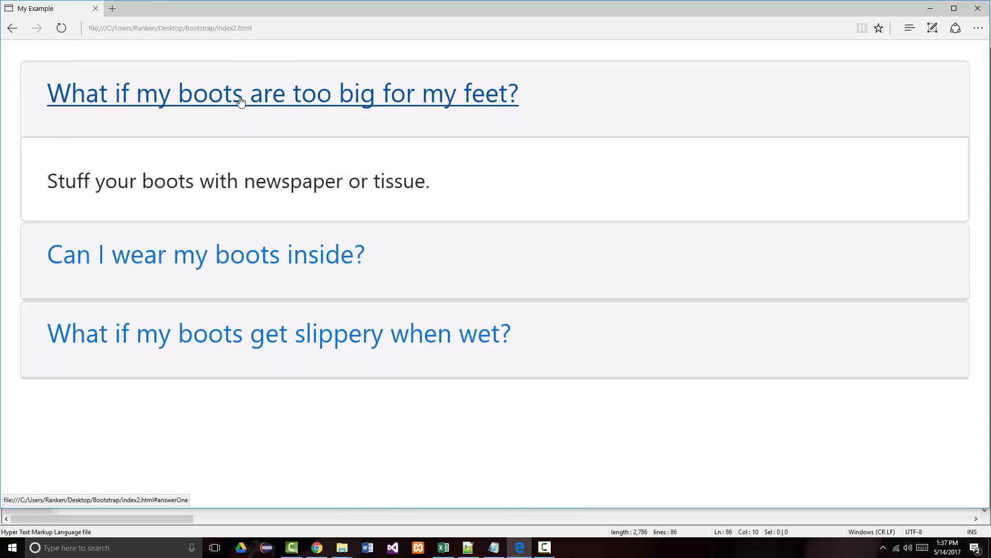
mouse_move(245, 101)
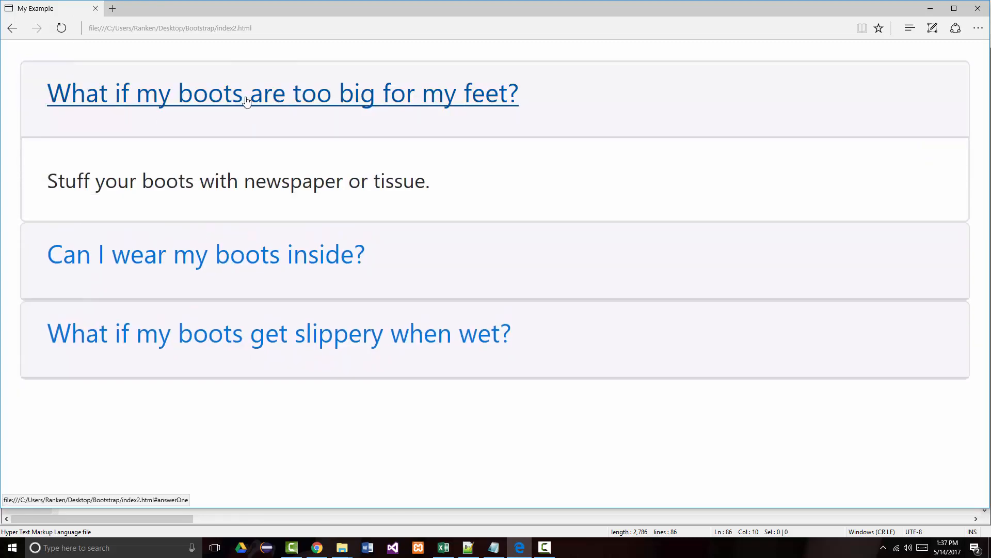
- Collapse the 'boots too big' answer, then return to Quackit's examples list in Chrome
click(204, 254)
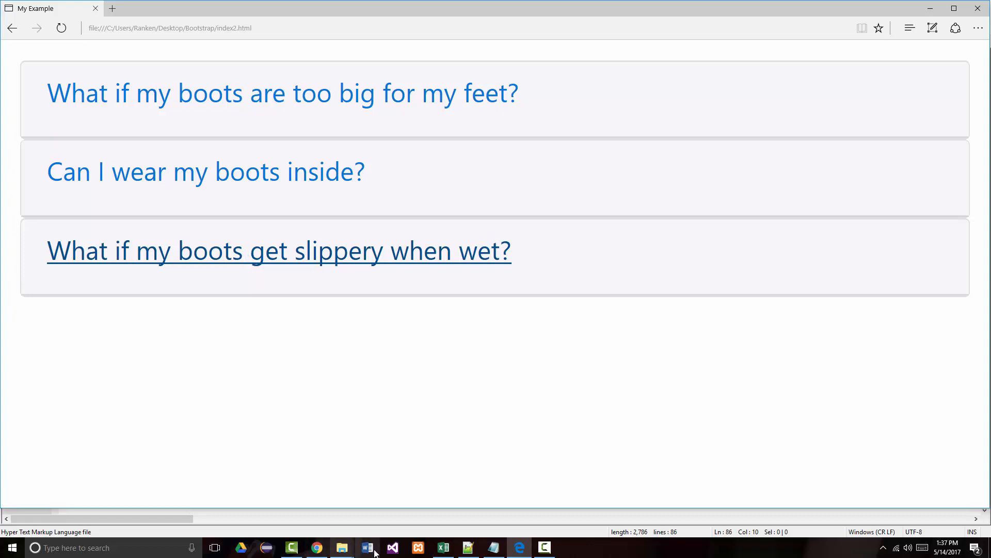
click(316, 547)
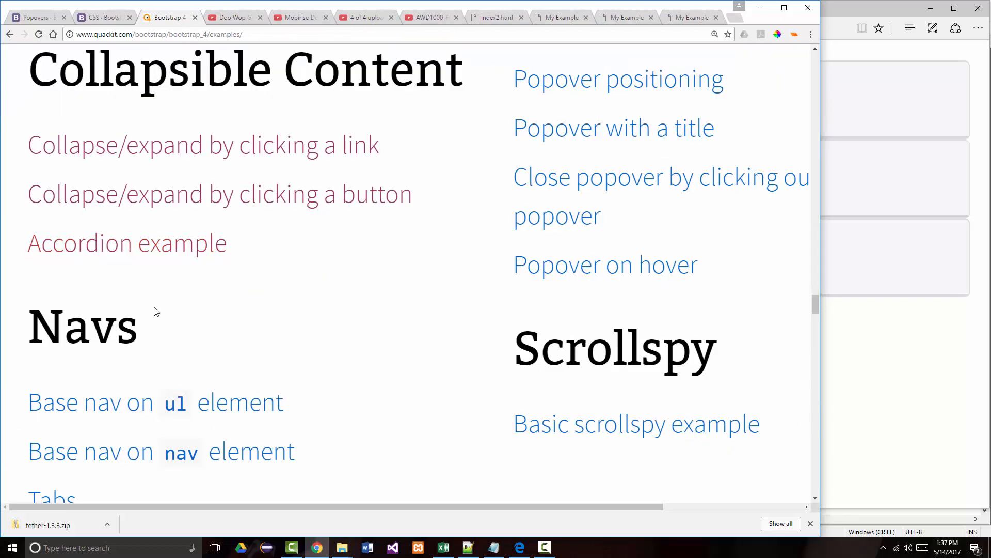
- Scroll to the Navs section and open the 'Base nav on ul element' example
scroll(down, 3)
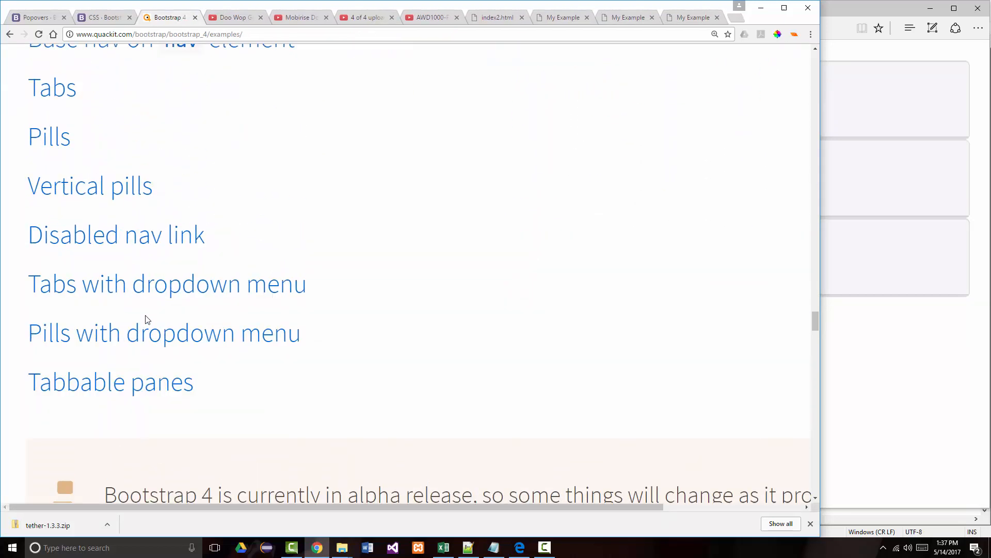
scroll(down, 3)
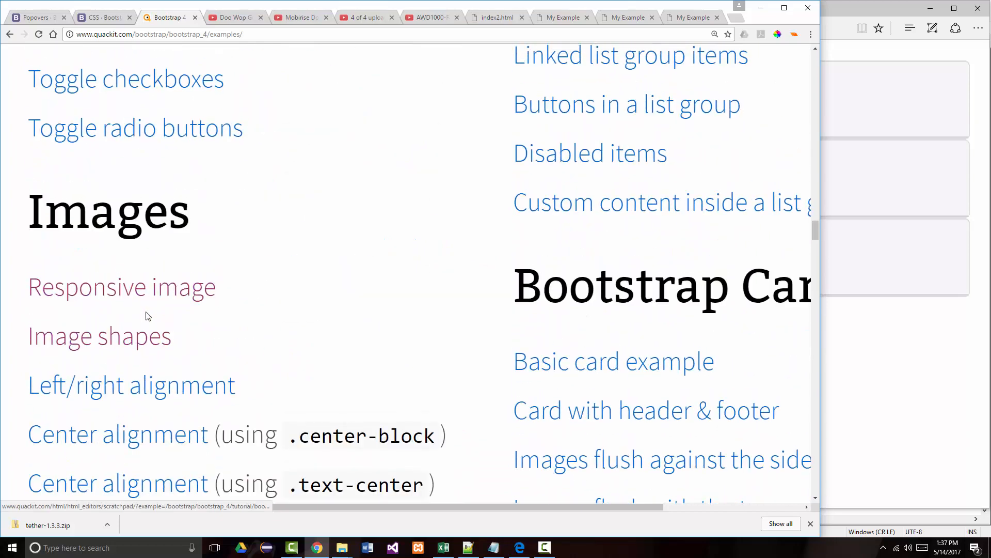
scroll(down, 3)
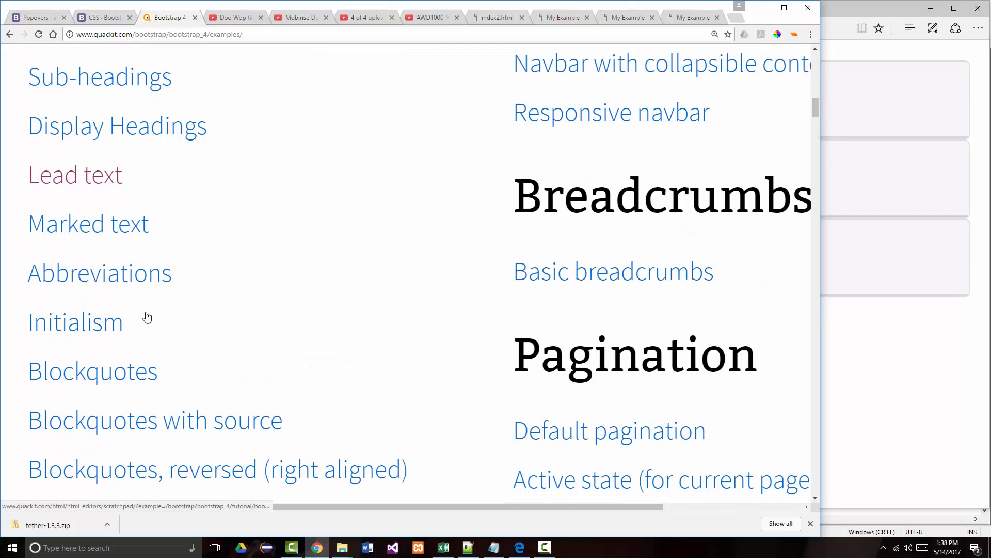
scroll(down, 3)
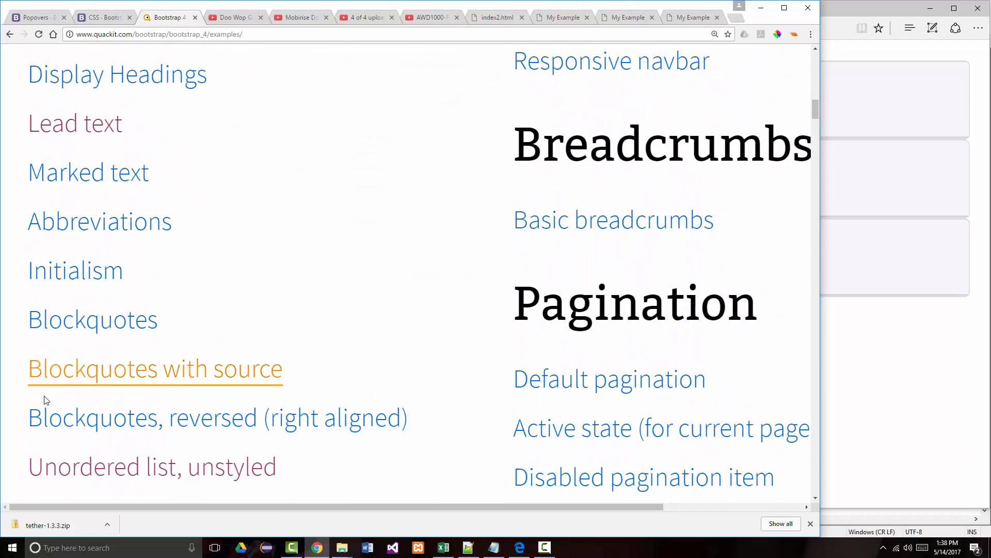
scroll(down, 3)
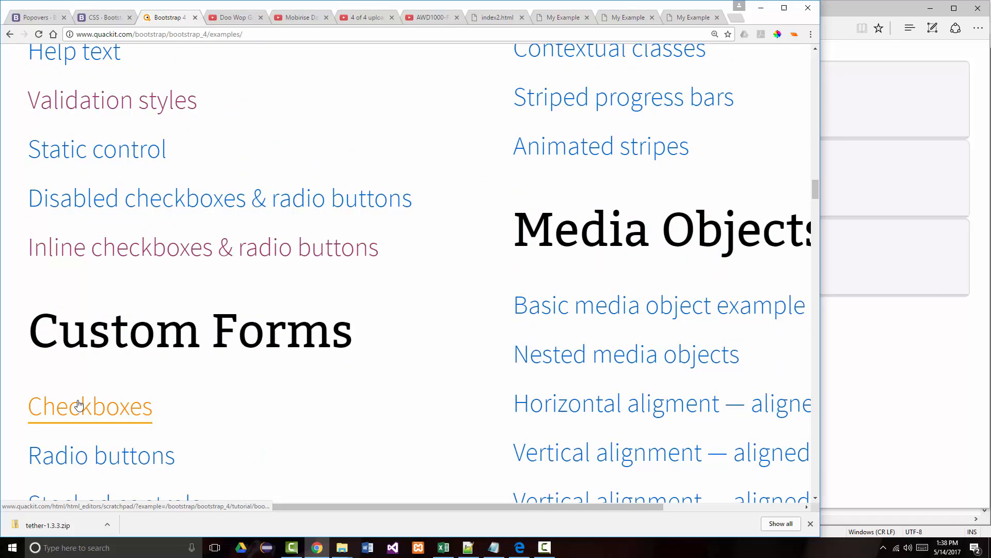
scroll(down, 3)
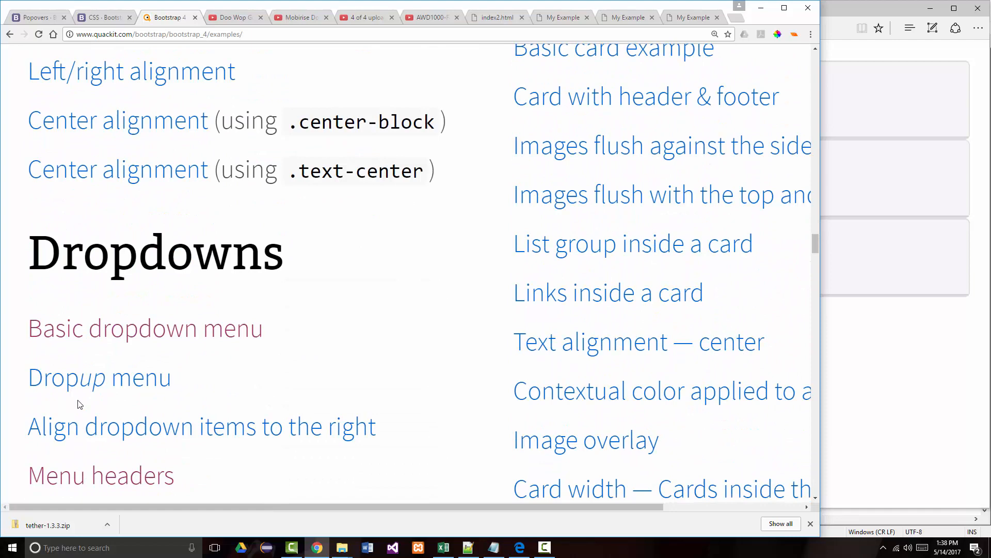
scroll(down, 3)
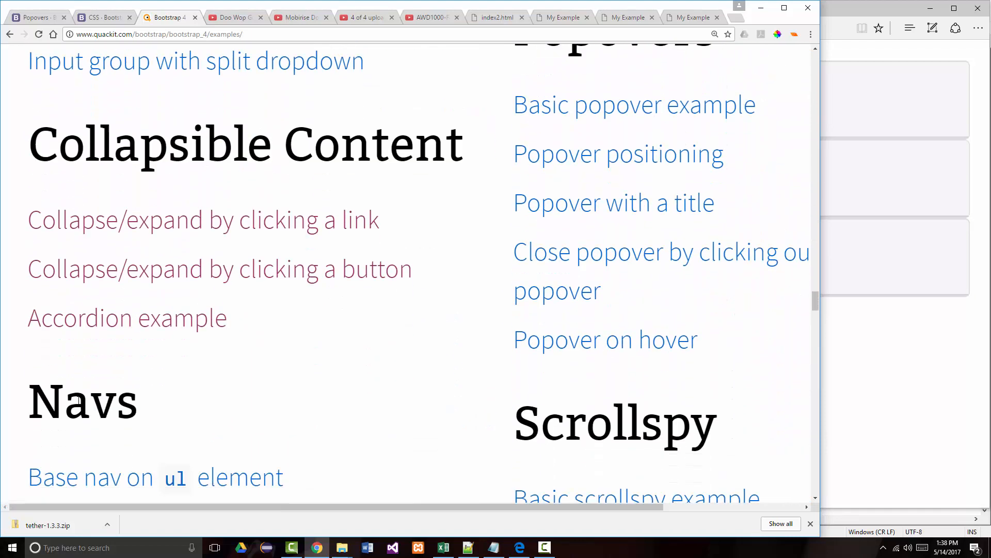
scroll(down, 3)
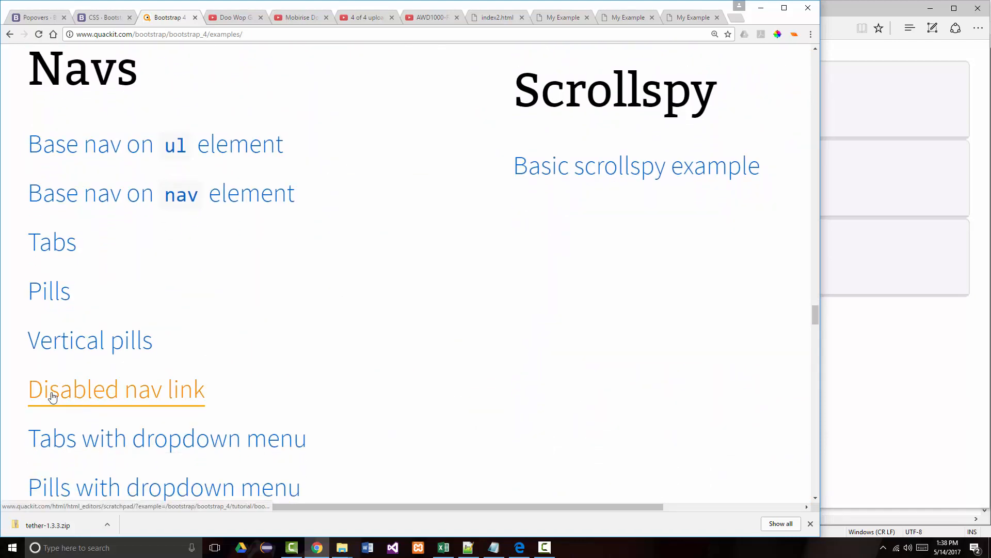
mouse_move(164, 154)
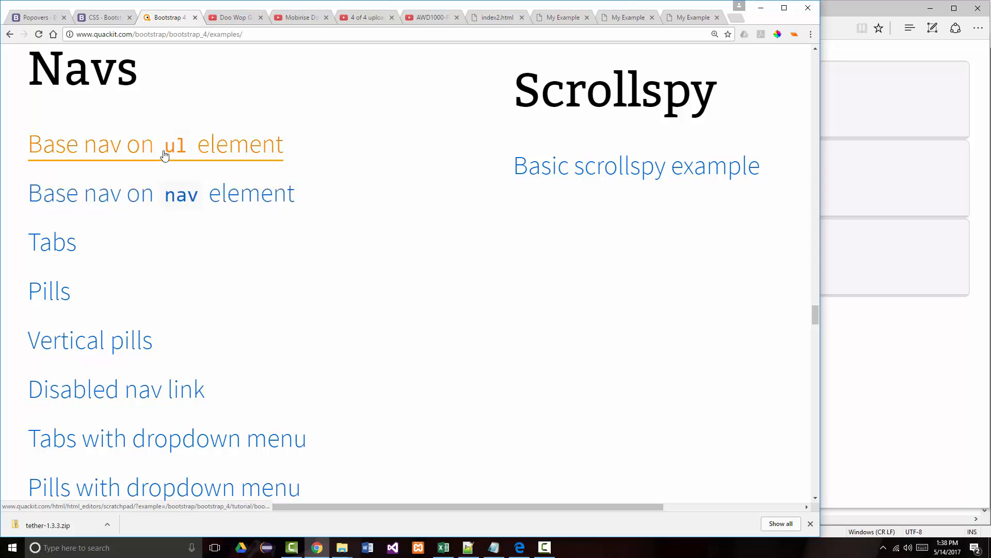
mouse_move(131, 215)
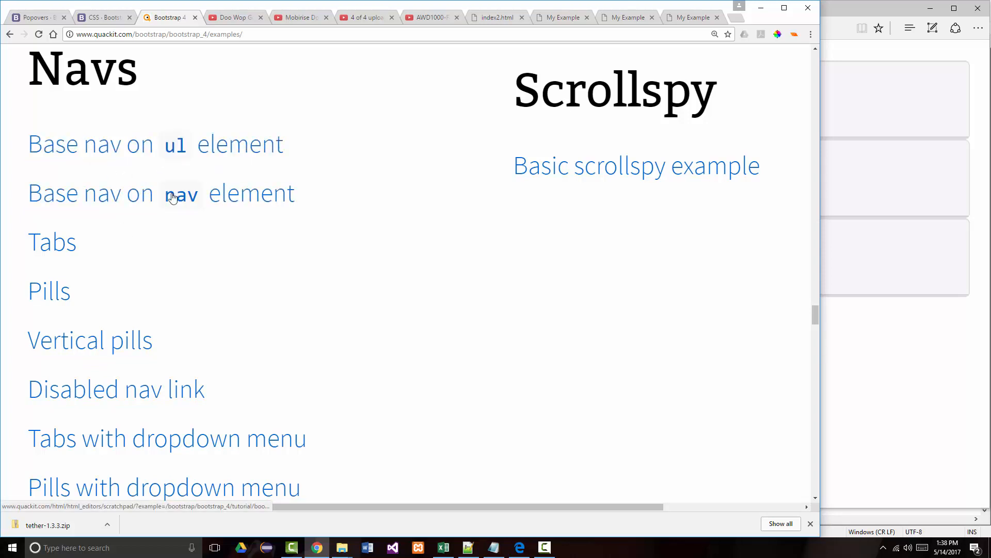
click(180, 193)
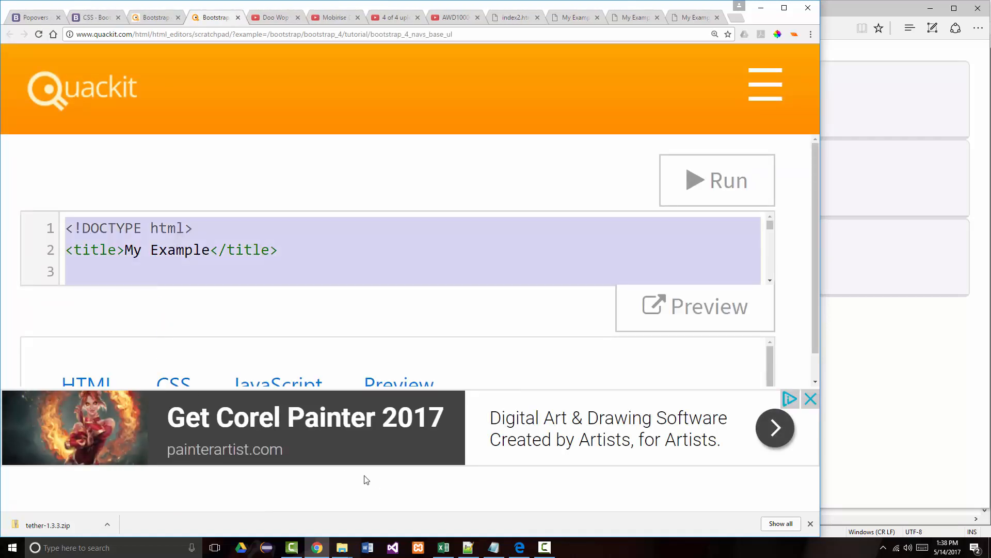
- Review the ul-based nav markup in index2.html, preview it in Edge and test the HTML link
click(469, 547)
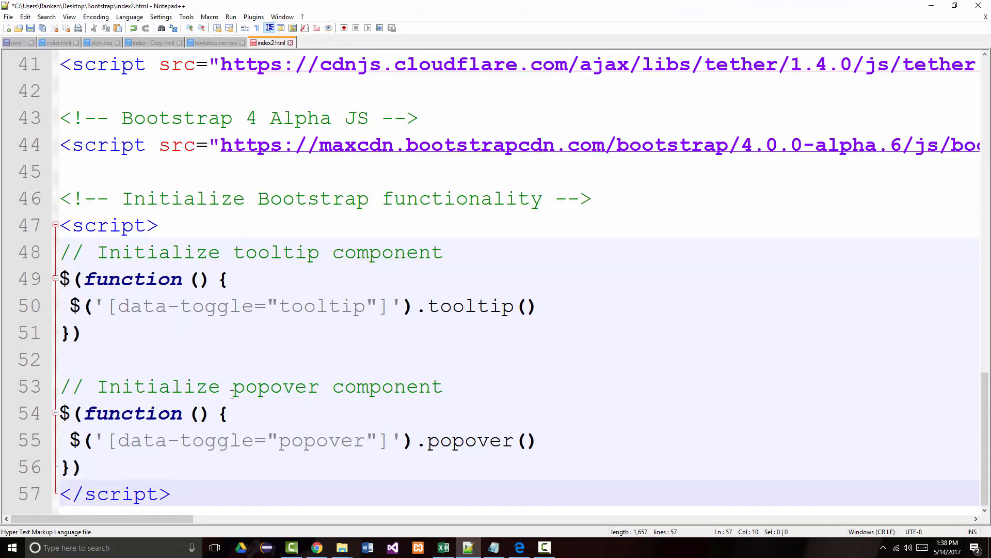
click(518, 547)
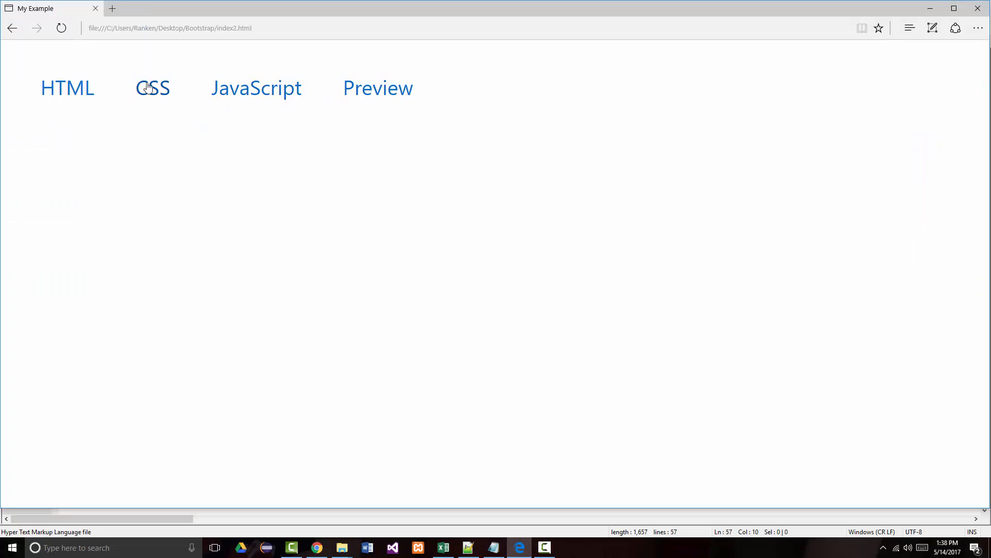
mouse_move(343, 109)
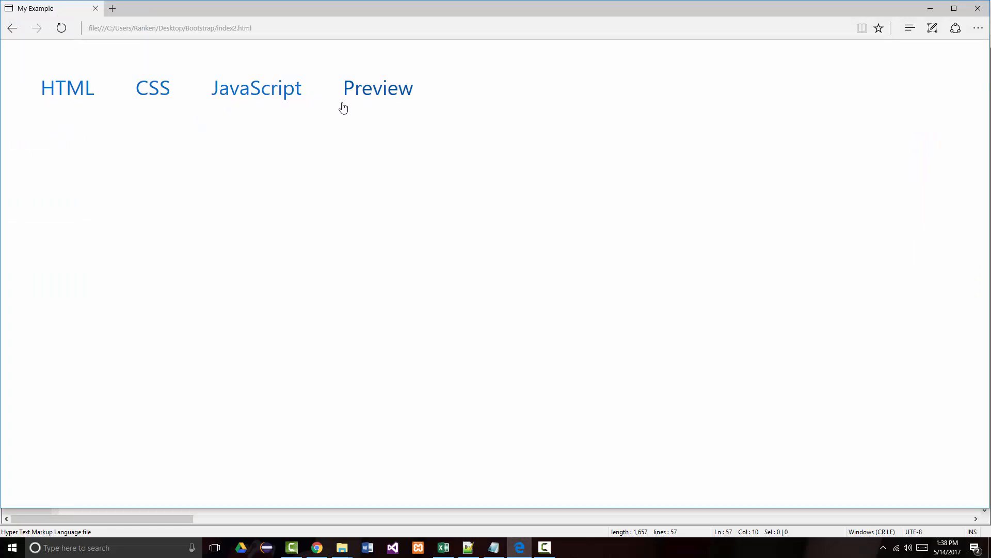
mouse_move(67, 93)
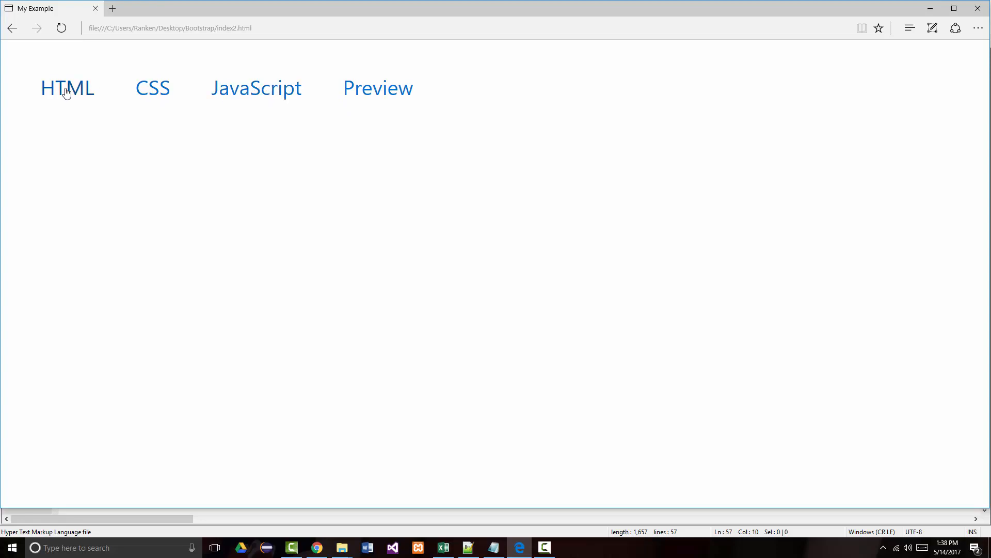
mouse_move(268, 92)
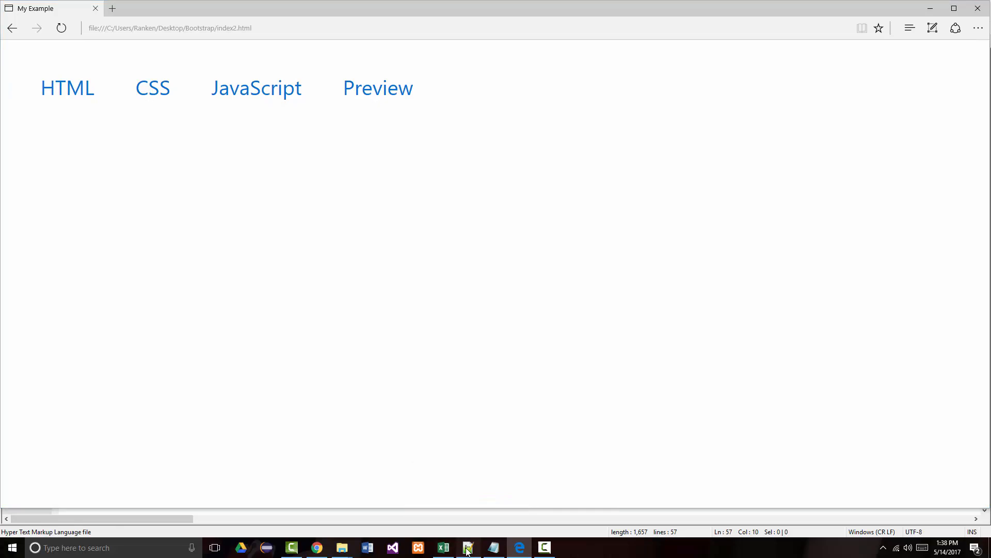
click(468, 547)
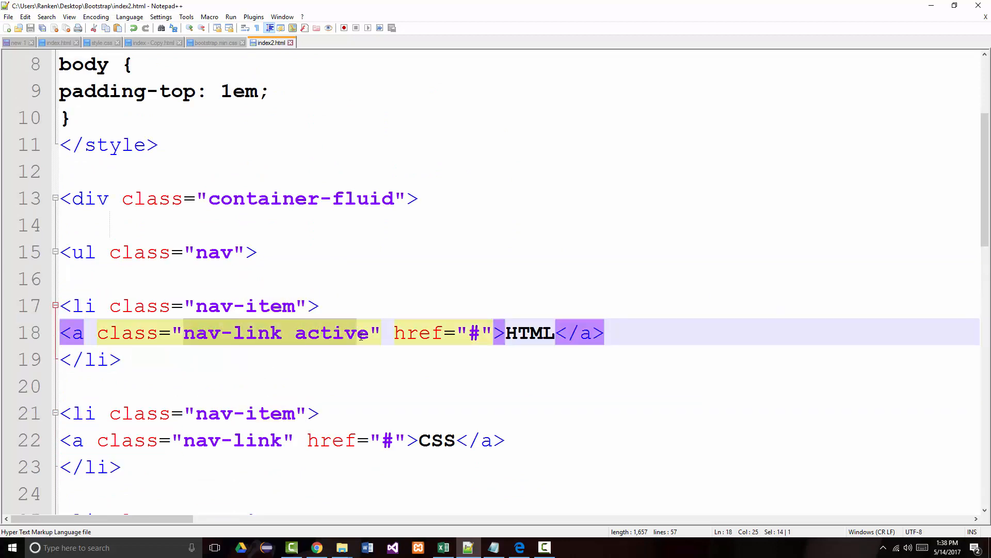
scroll(down, 3)
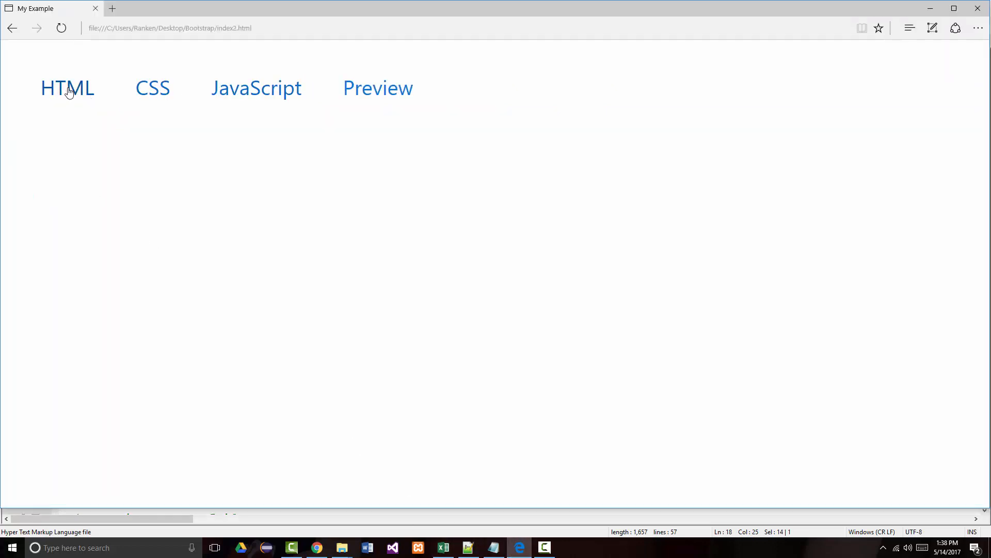
click(270, 93)
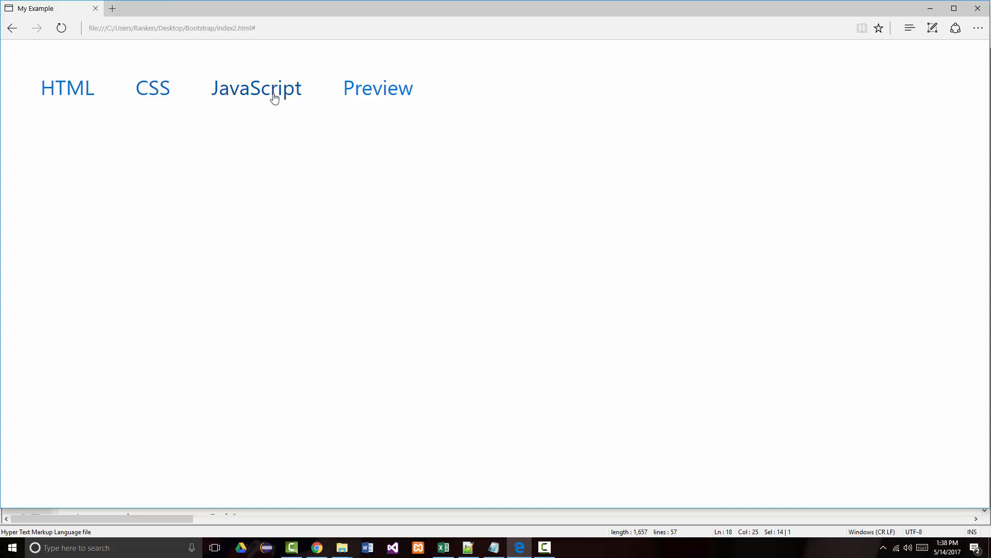
mouse_move(339, 541)
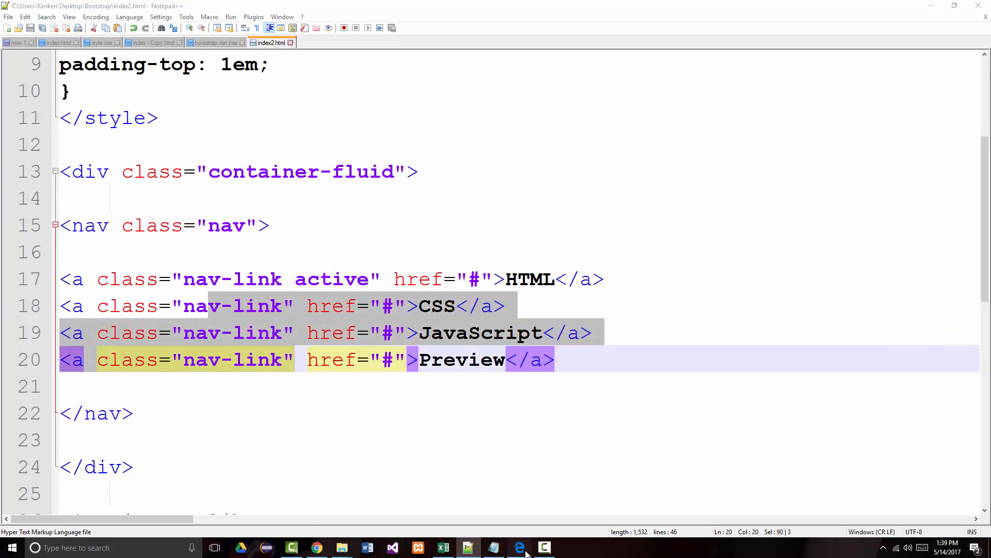
- Preview the nav rebuilt on a nav element with plain nav-link anchors in Edge
click(518, 547)
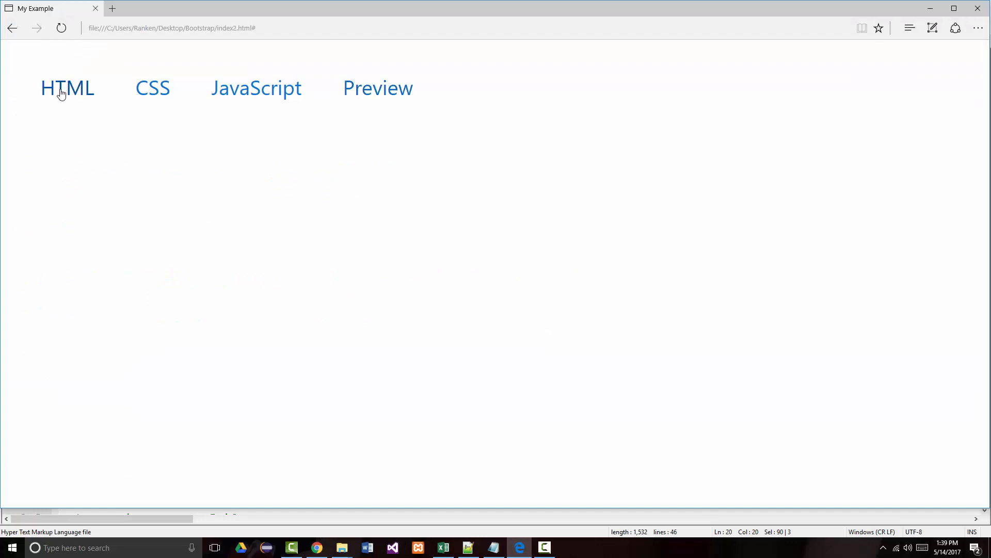
mouse_move(309, 88)
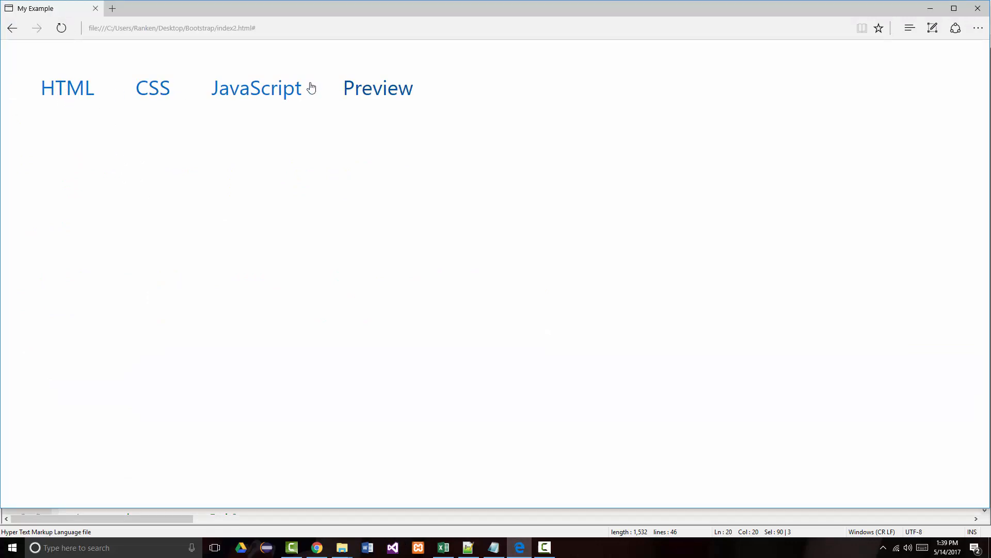
mouse_move(267, 547)
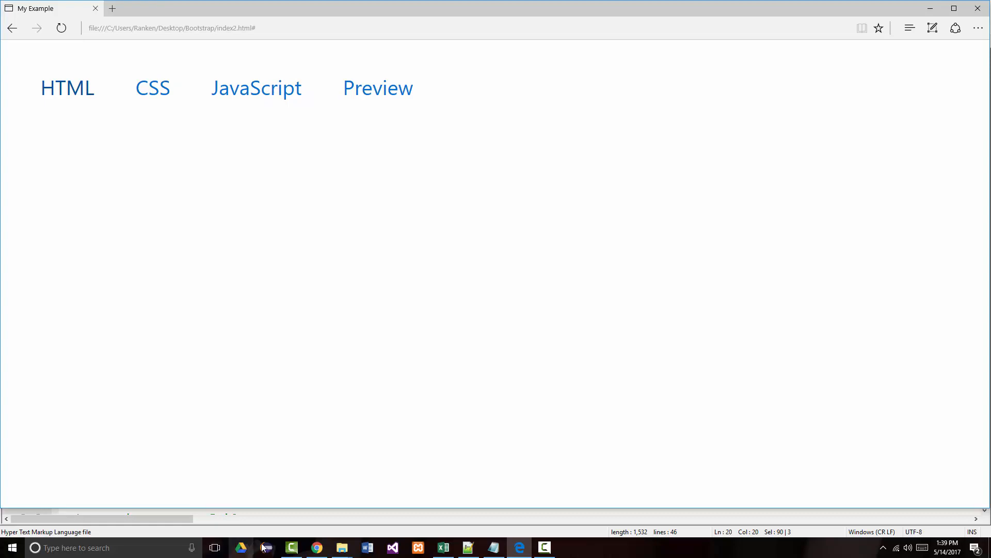
mouse_move(316, 550)
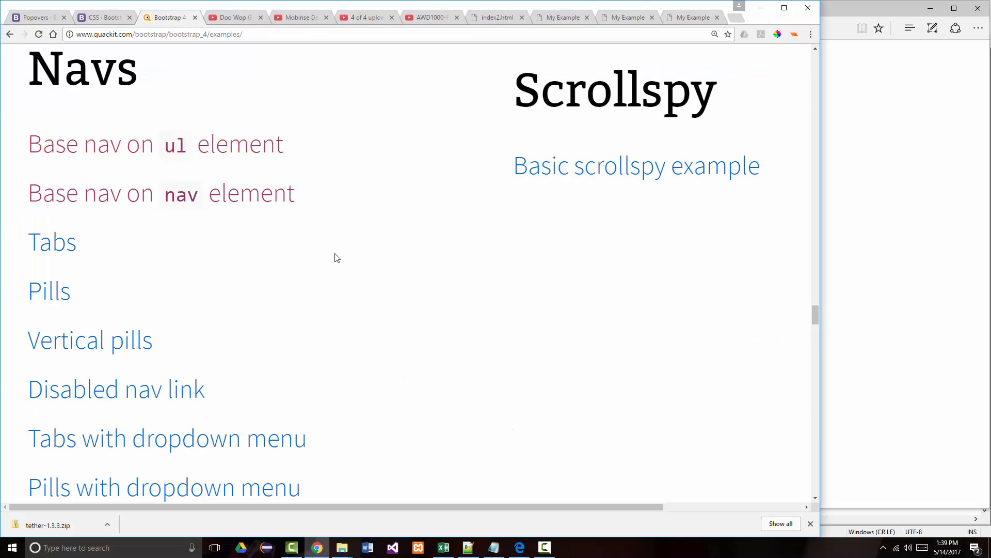
- Paste the basic navbar example (Logo, Link 1-3) into index2.html and view it in Edge
scroll(down, 3)
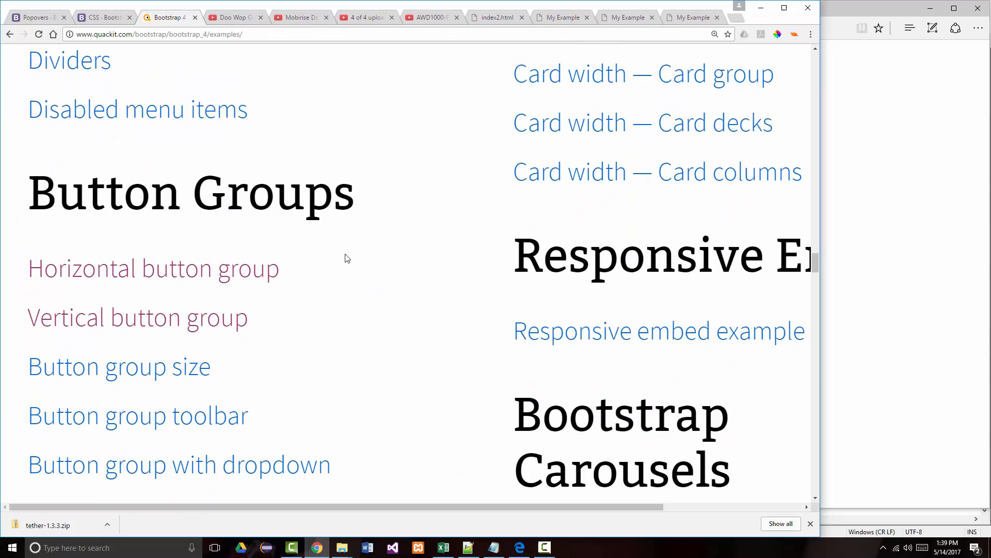
scroll(up, 3)
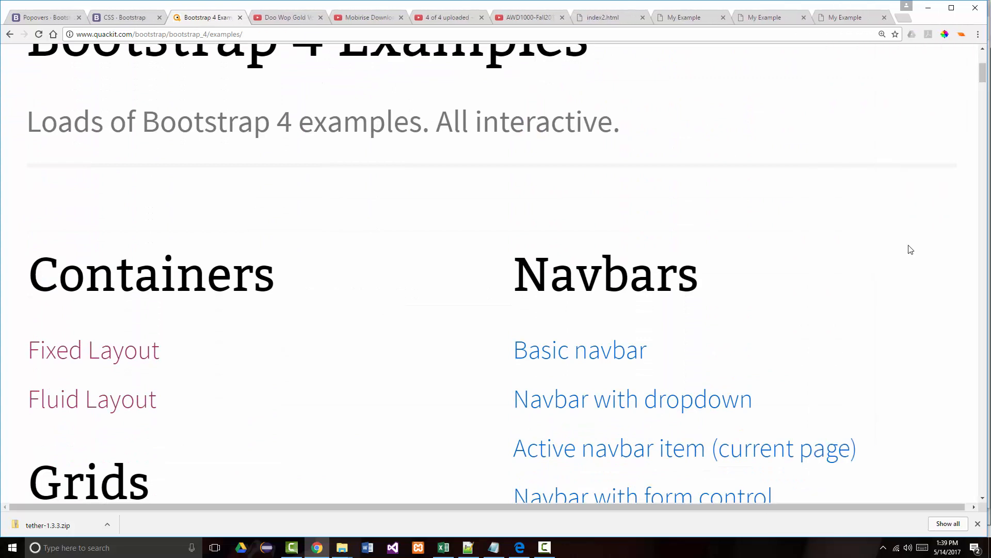
scroll(down, 3)
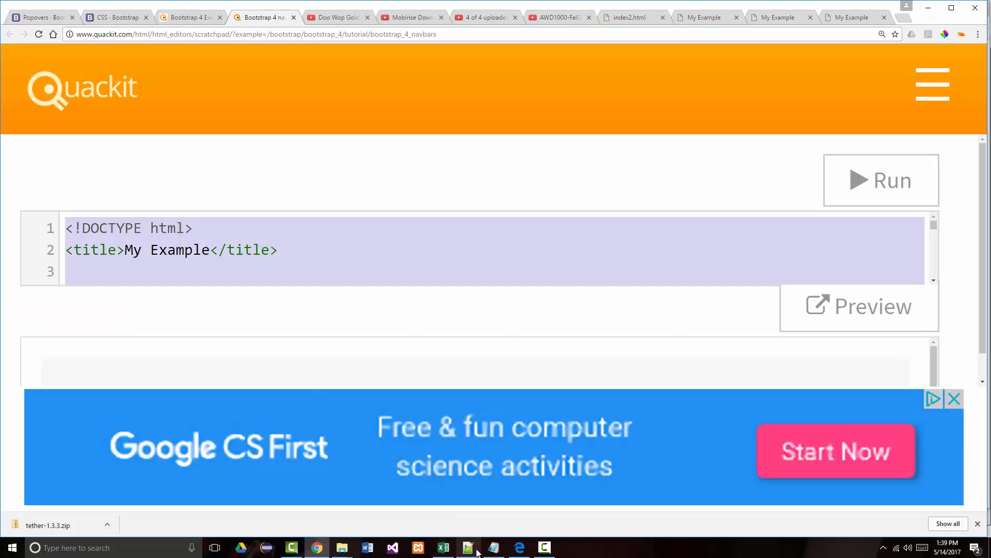
click(468, 547)
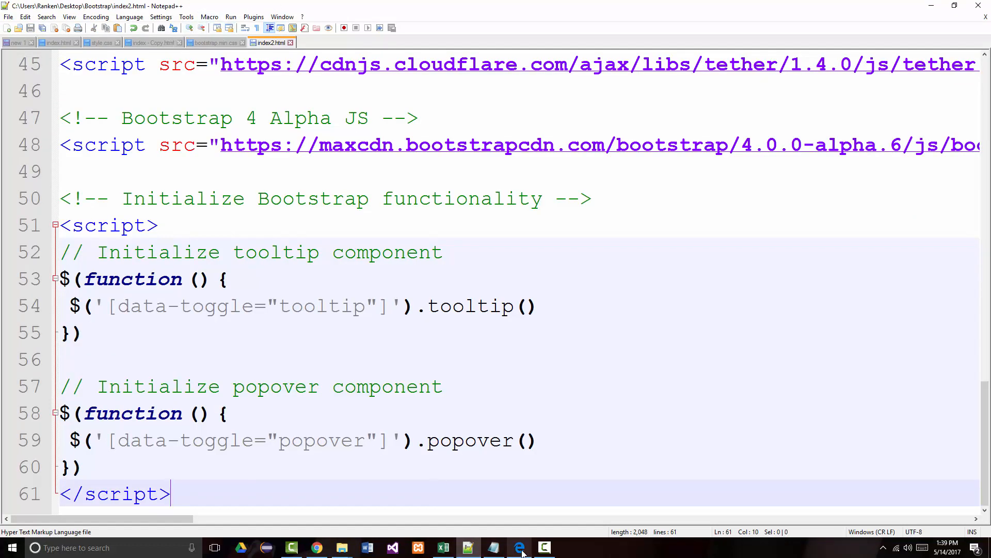
click(519, 547)
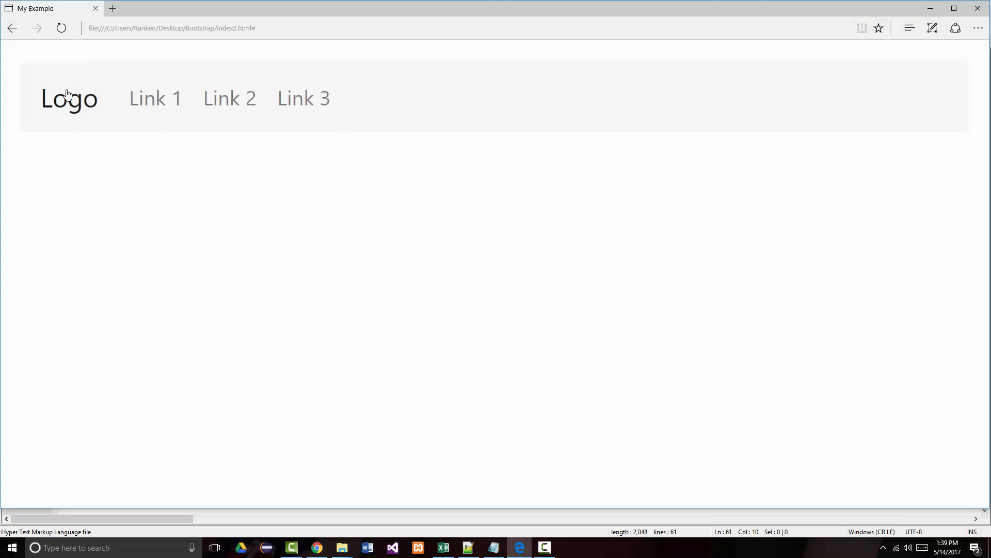
mouse_move(74, 96)
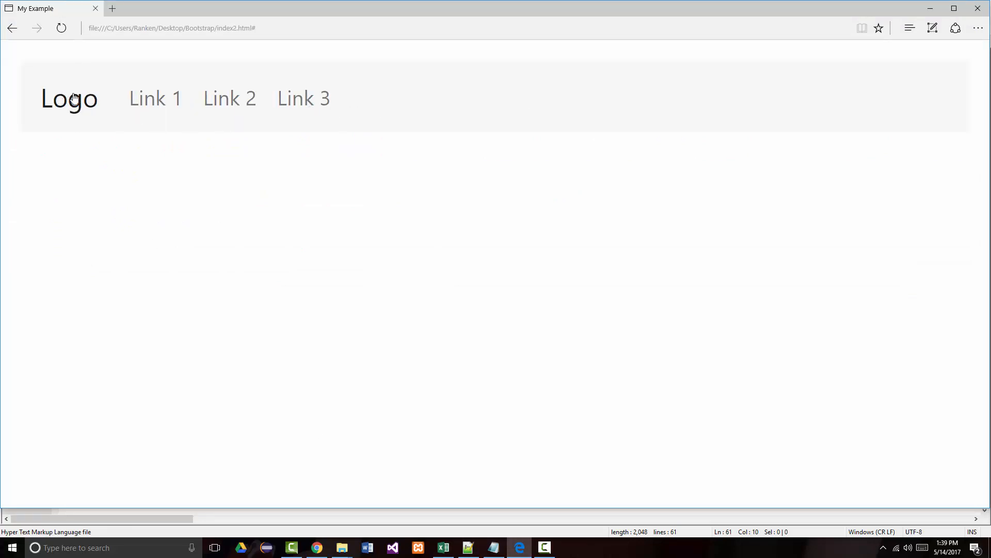
mouse_move(171, 99)
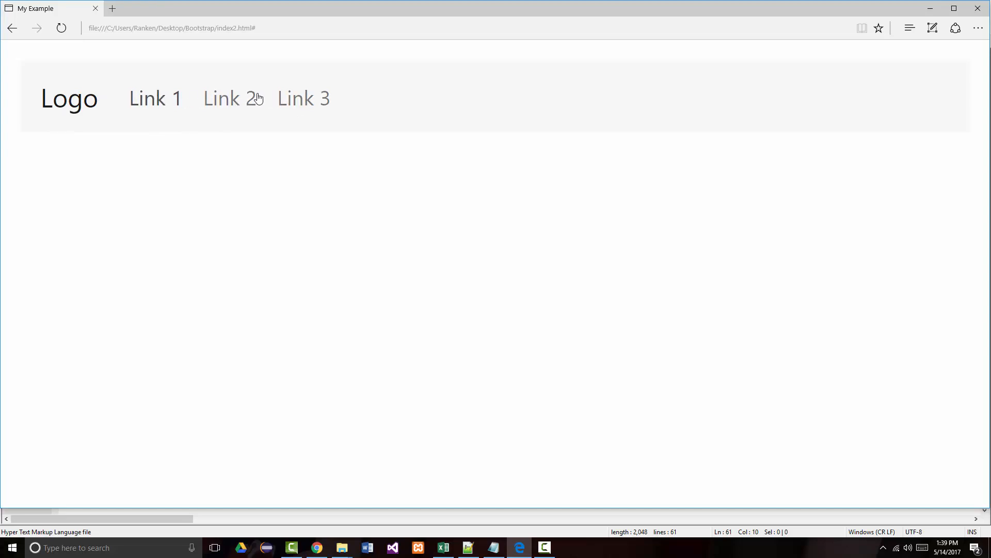
mouse_move(973, 93)
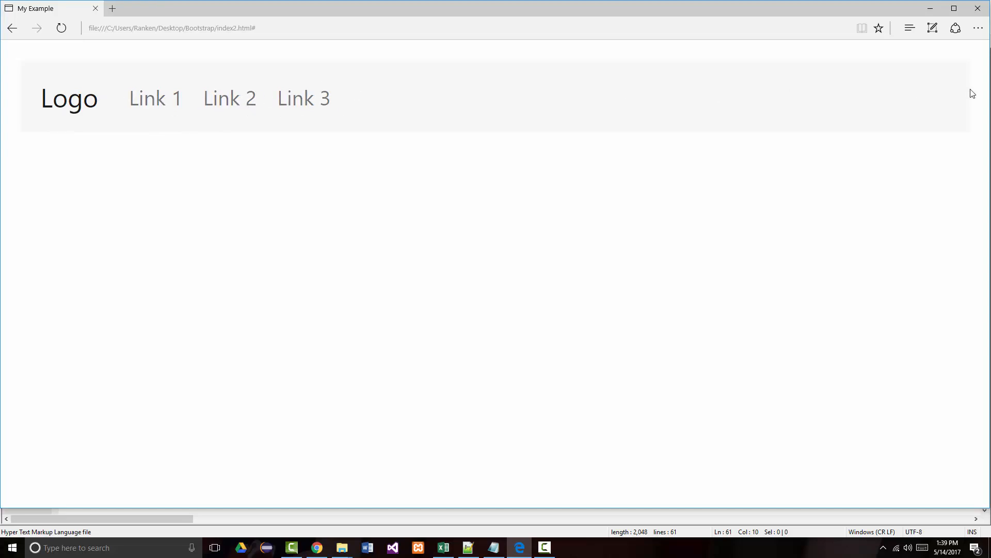
- Return to Quackit's examples list and scroll down to the navbar examples
click(467, 547)
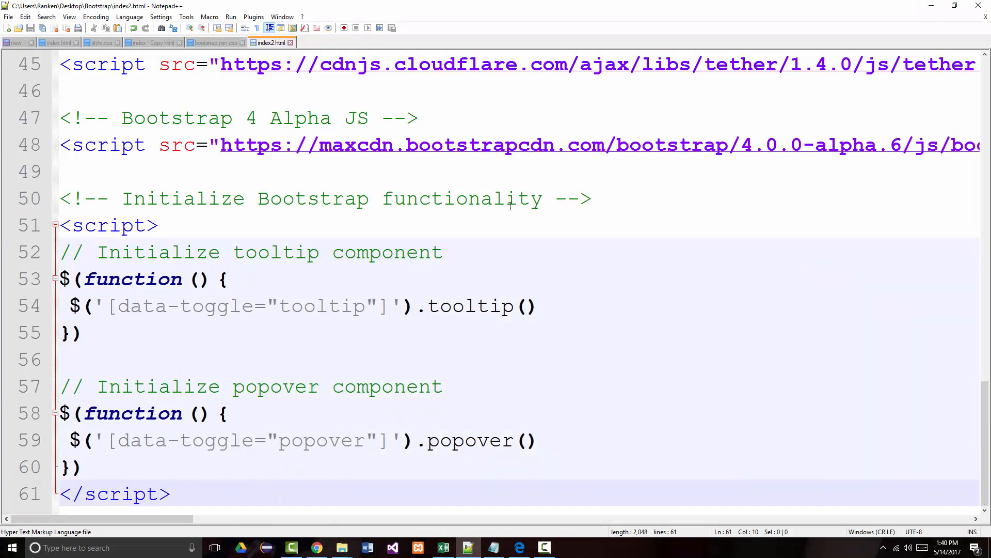
mouse_move(335, 547)
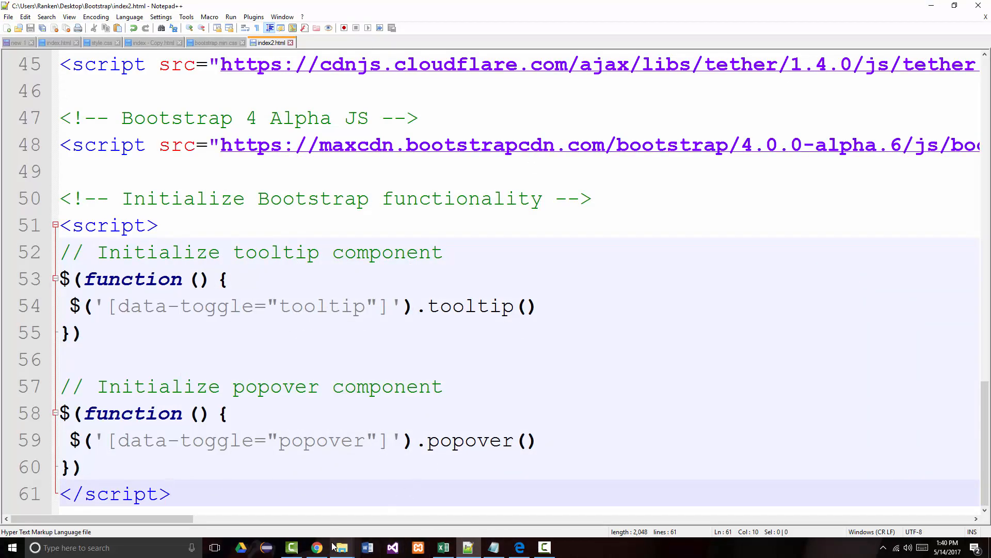
click(316, 547)
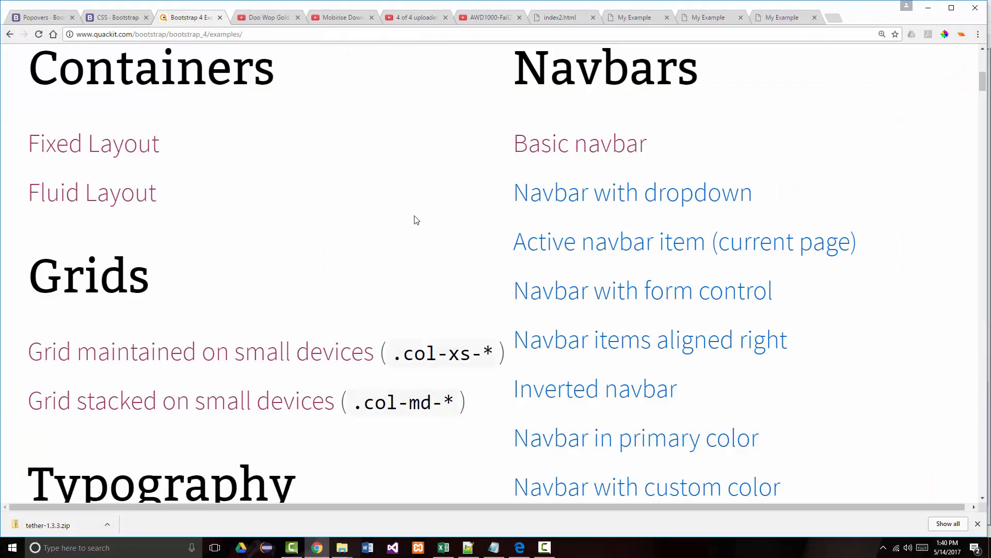
scroll(down, 3)
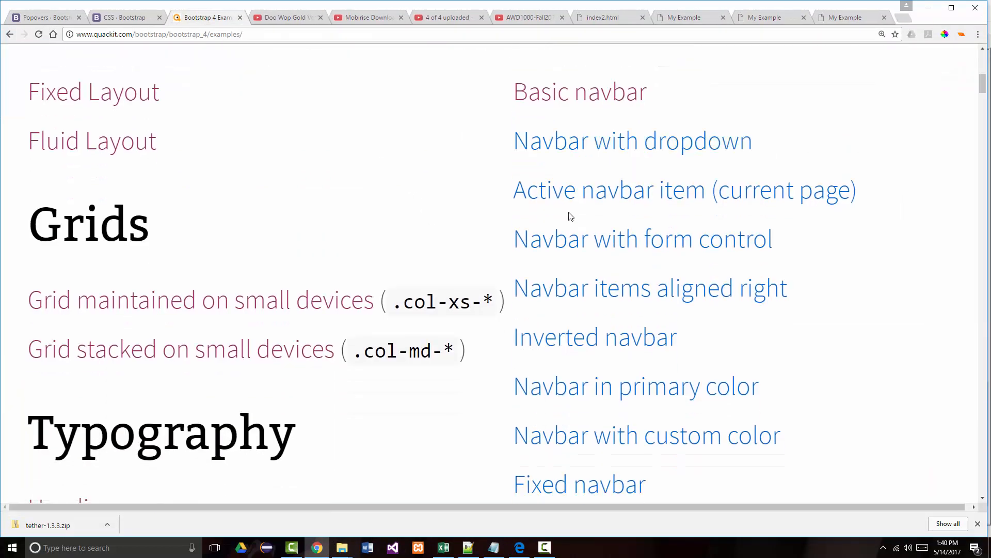
scroll(down, 3)
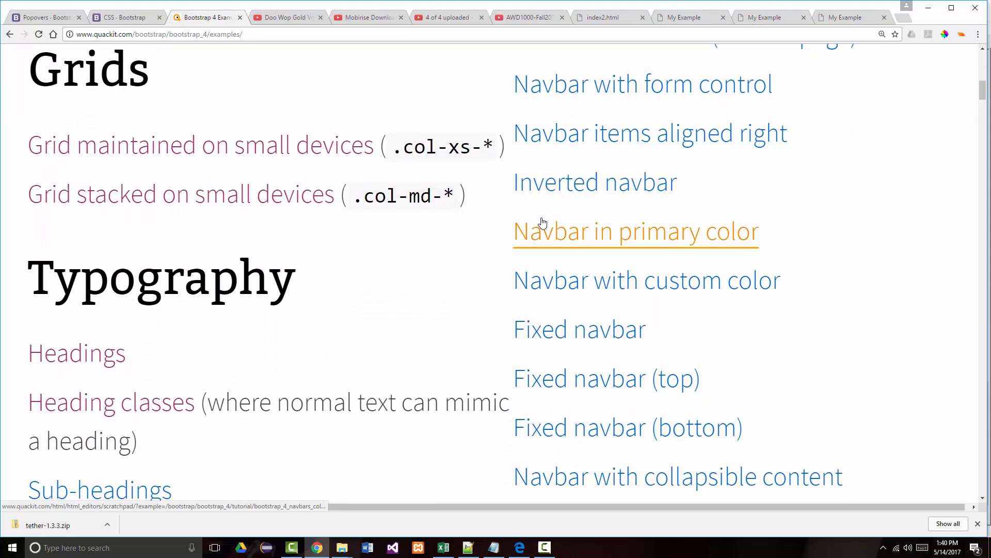
scroll(down, 3)
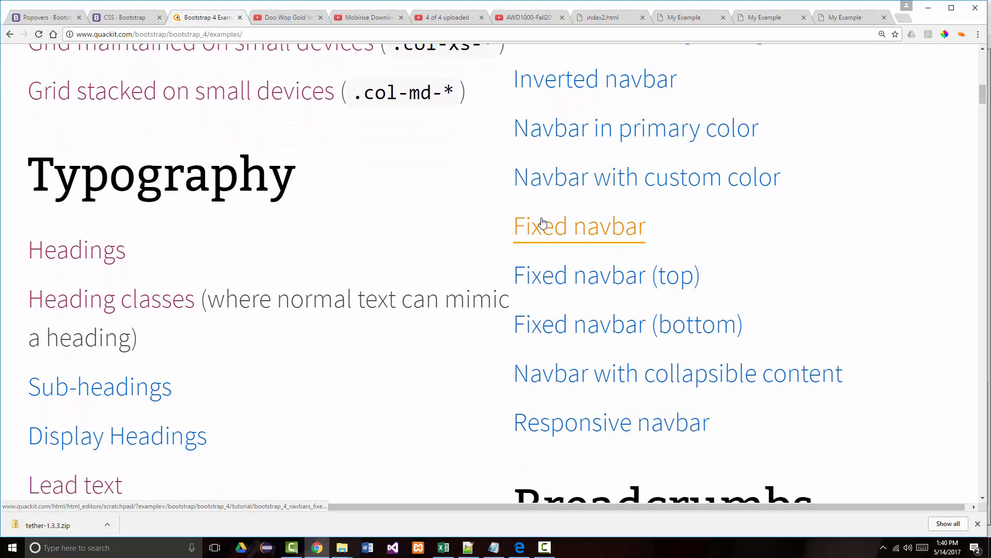
scroll(down, 3)
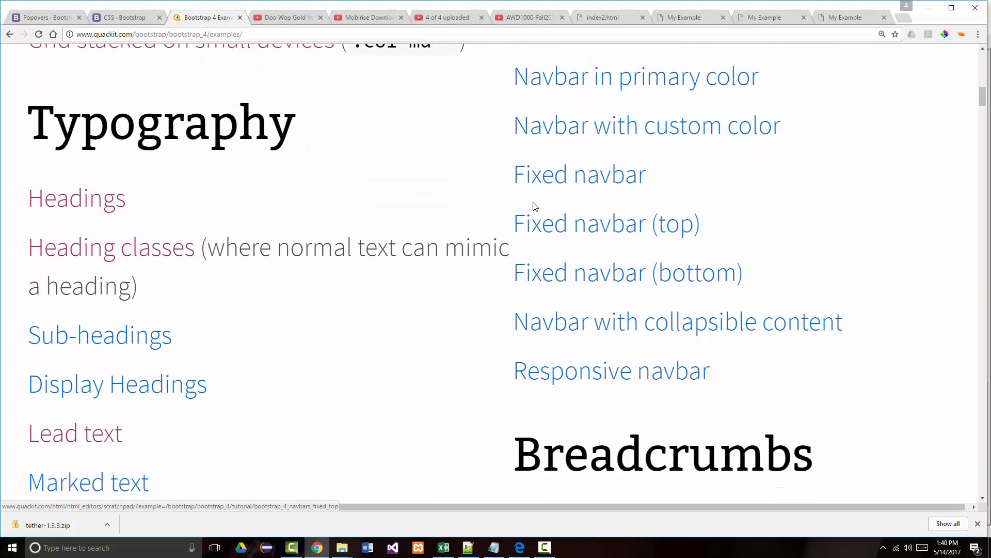
- Open the Fixed navbar (top) example and paste its code into index2.html
click(606, 223)
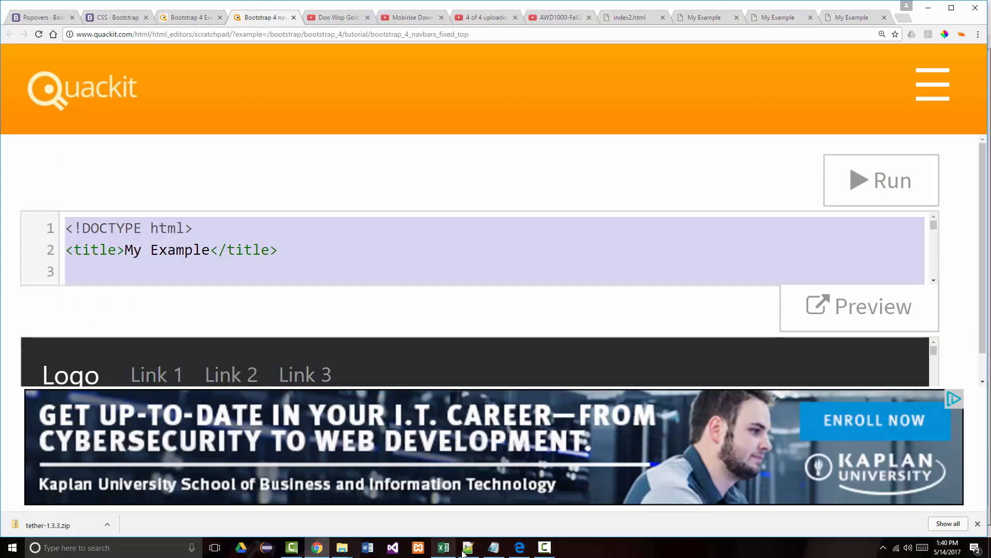
click(469, 547)
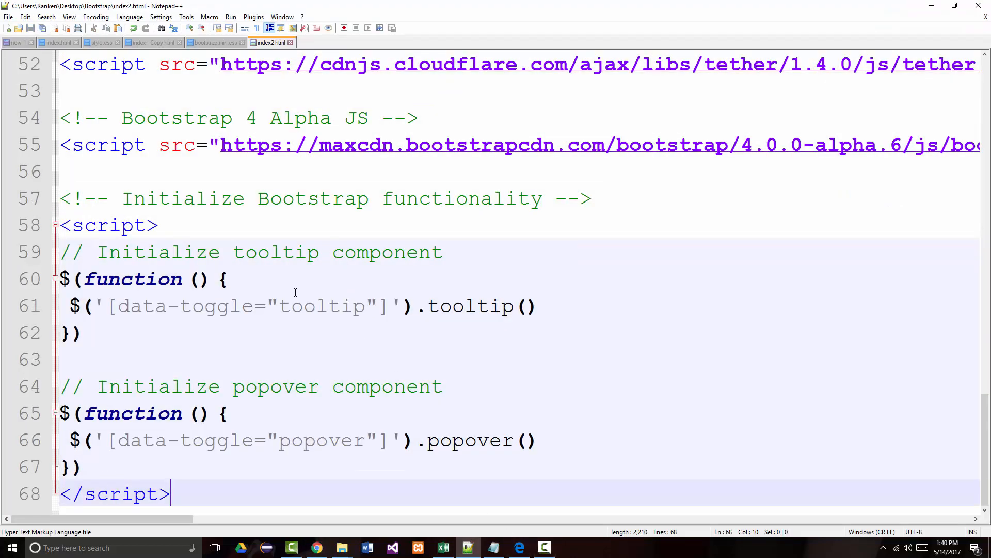
- Replace the sample background url on line 42 with images/nature2.jpg
scroll(up, 3)
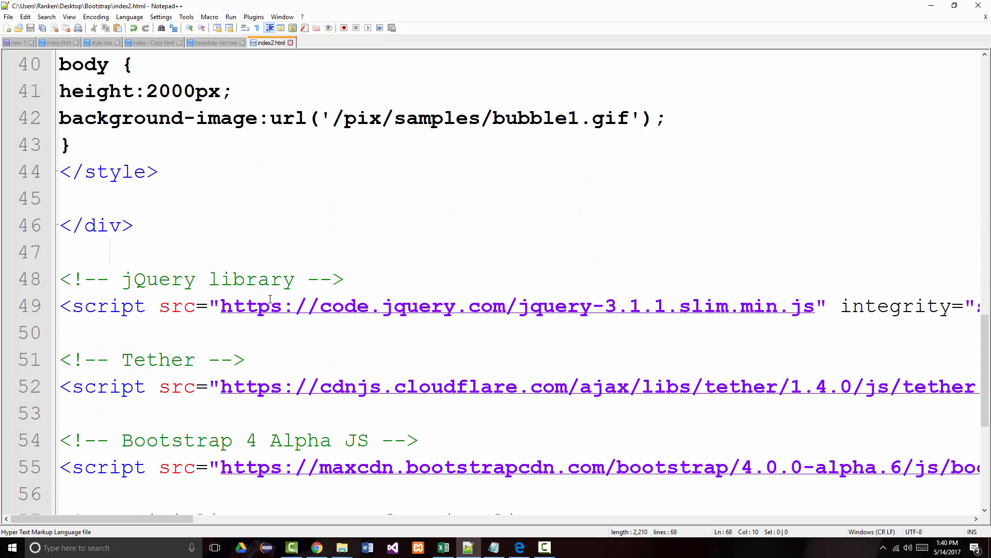
click(296, 118)
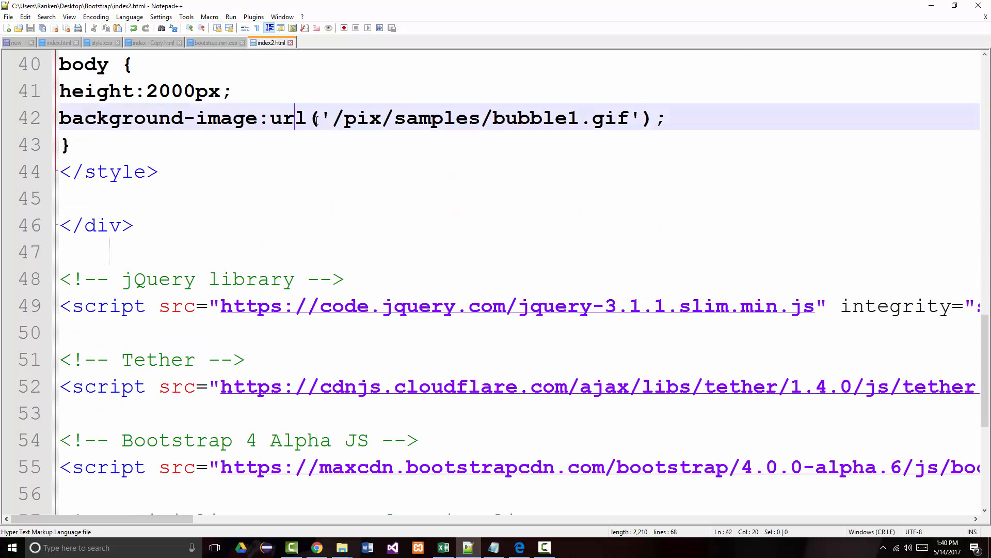
drag(295, 117, 517, 118)
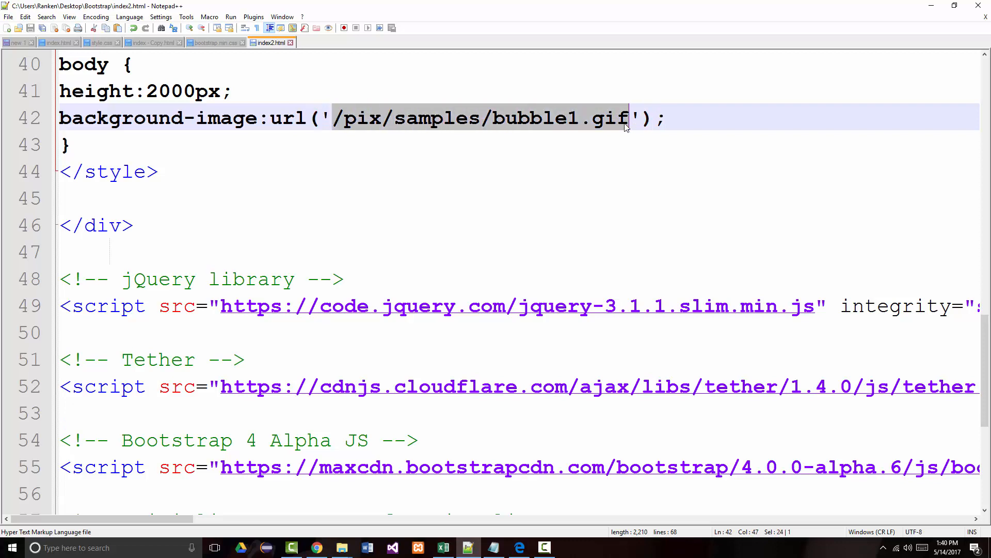
text(imag)
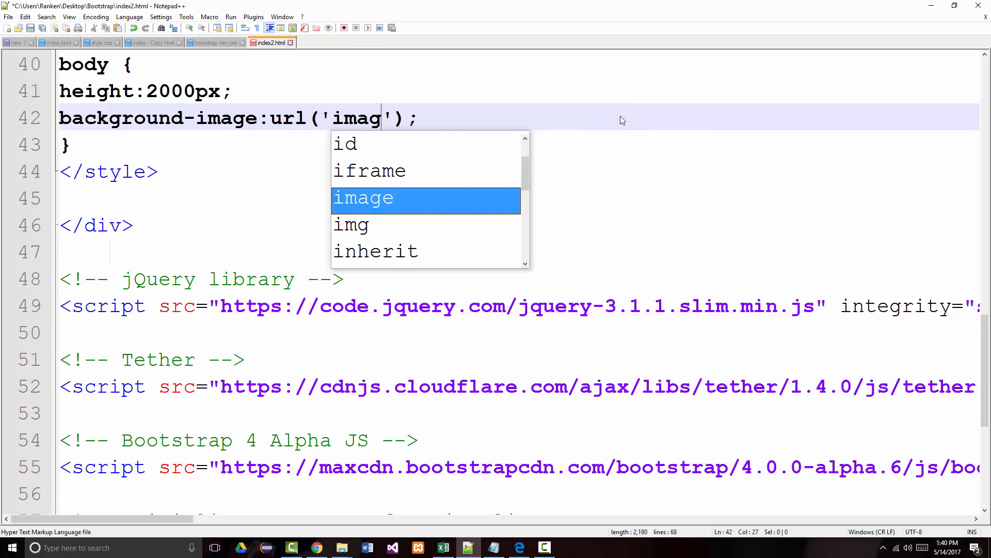
text(es/)
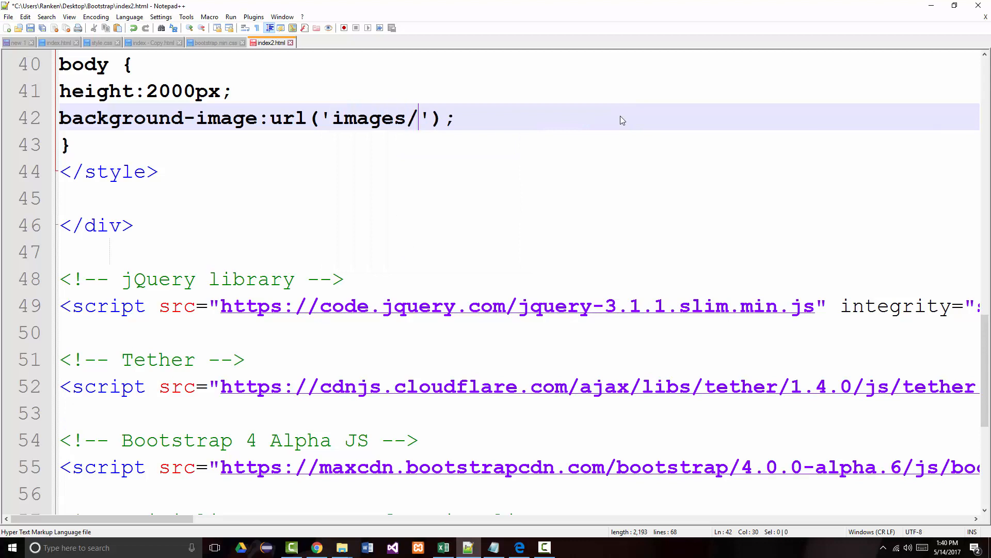
text(nature2.jp)
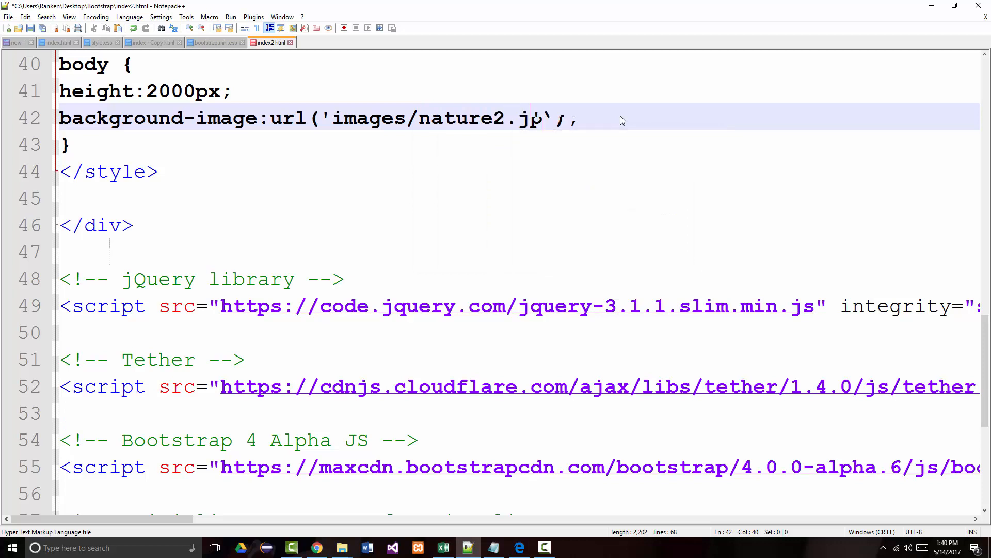
text(g)
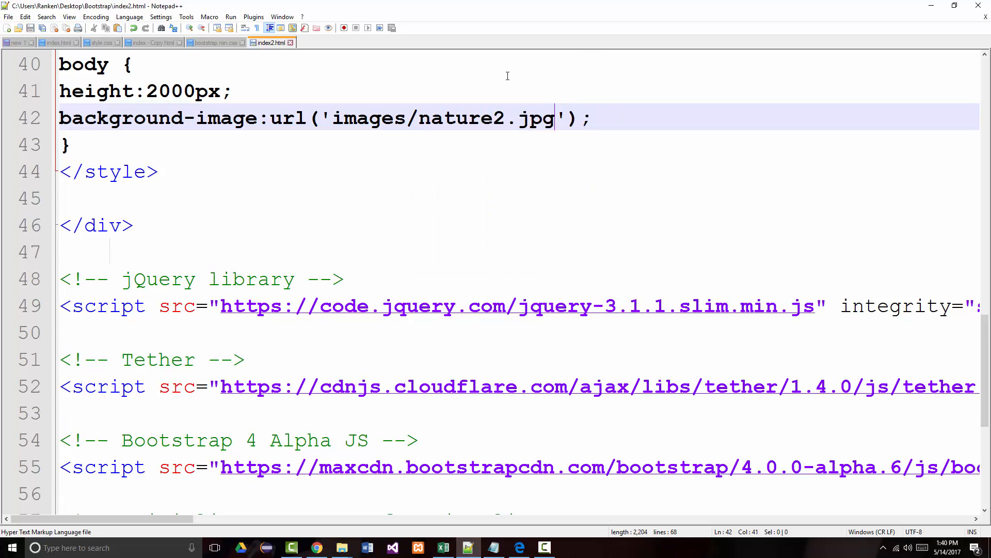
scroll(down, 3)
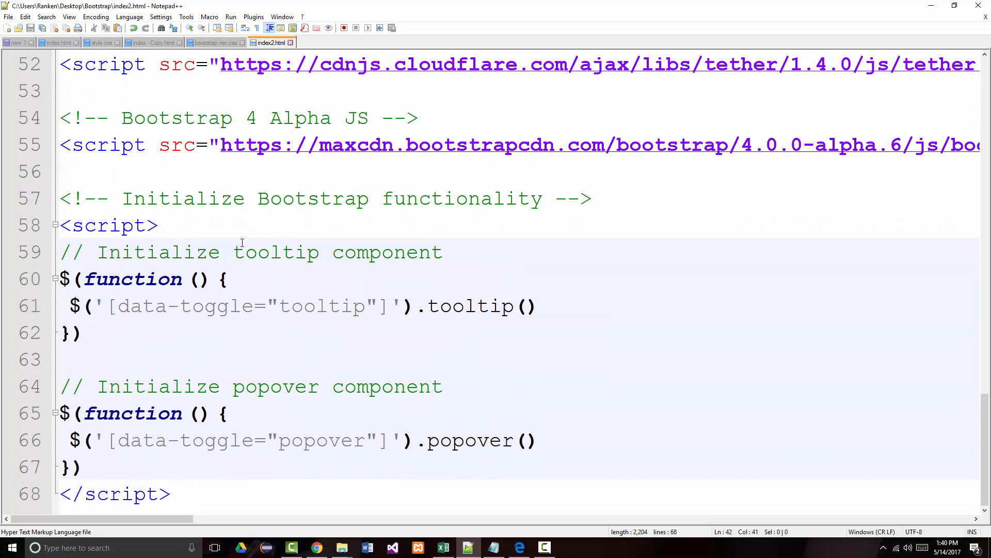
scroll(up, 3)
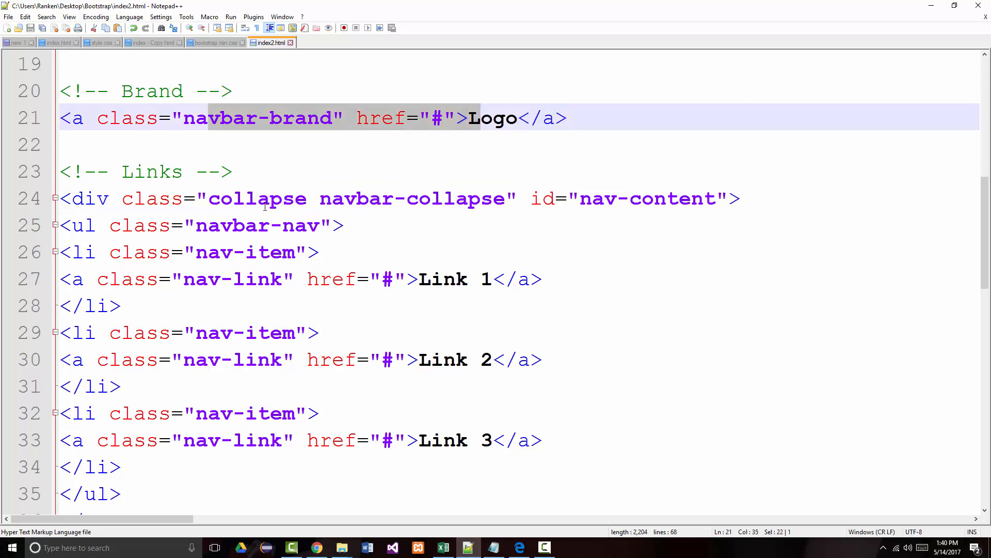
- Scroll the Edge preview of the fixed-top navbar over the tiled nature background
scroll(up, 3)
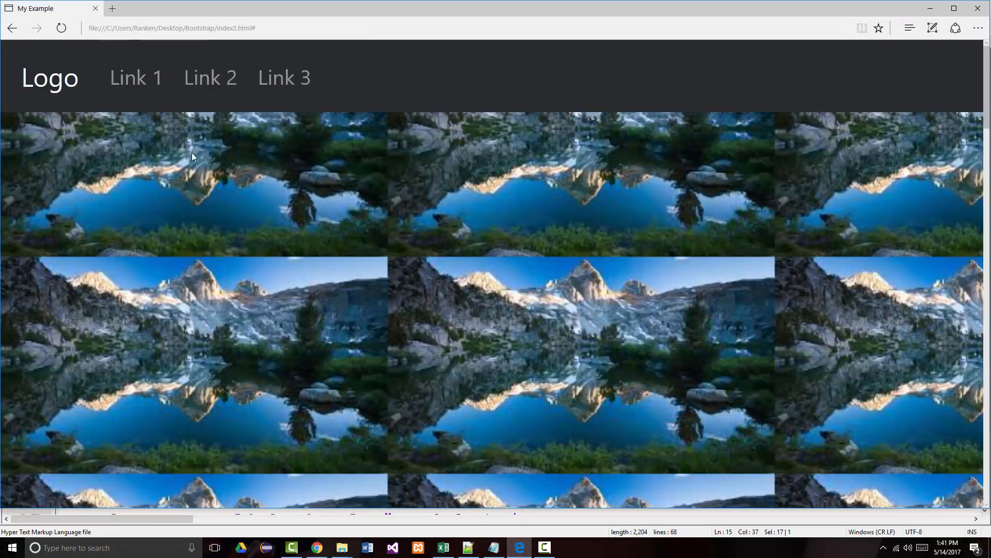
mouse_move(479, 310)
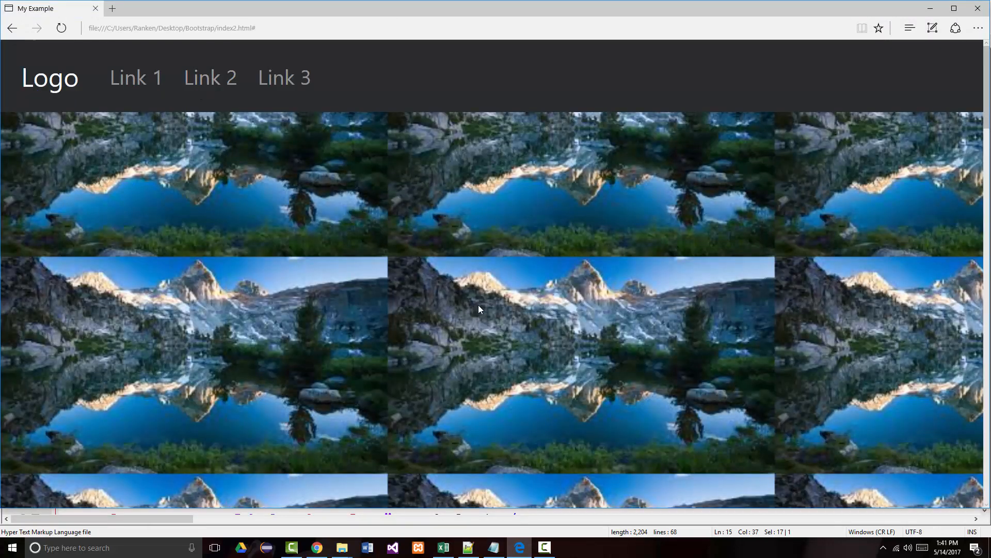
mouse_move(987, 95)
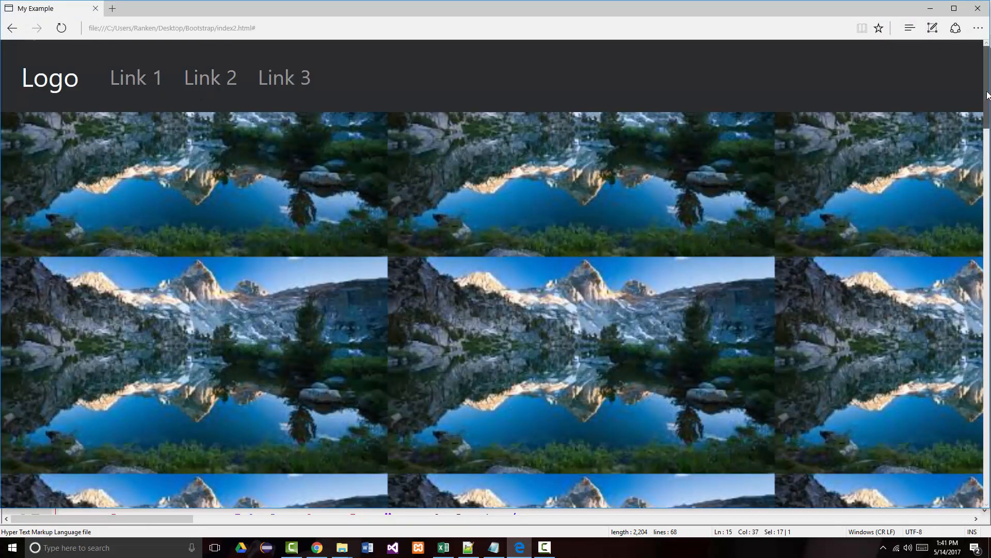
scroll(down, 3)
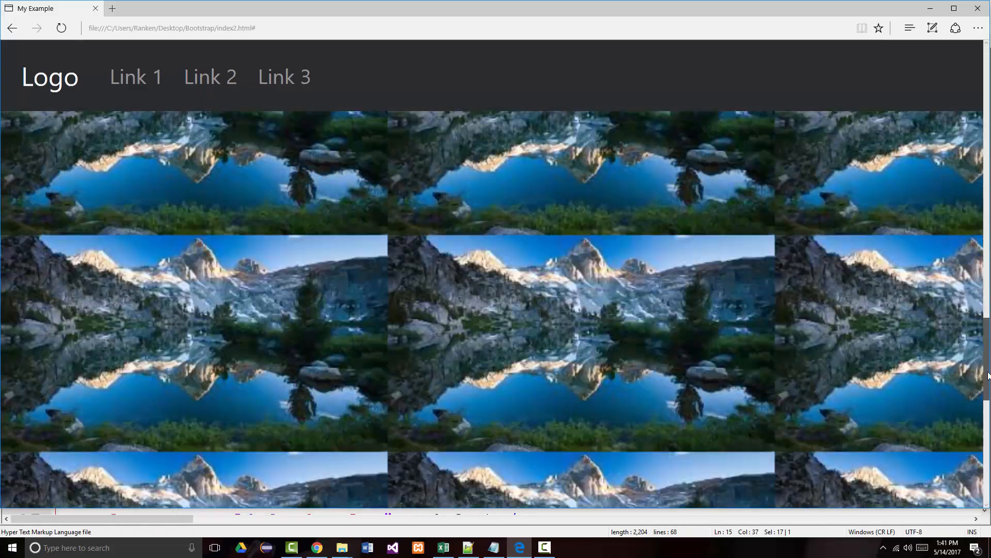
scroll(down, 3)
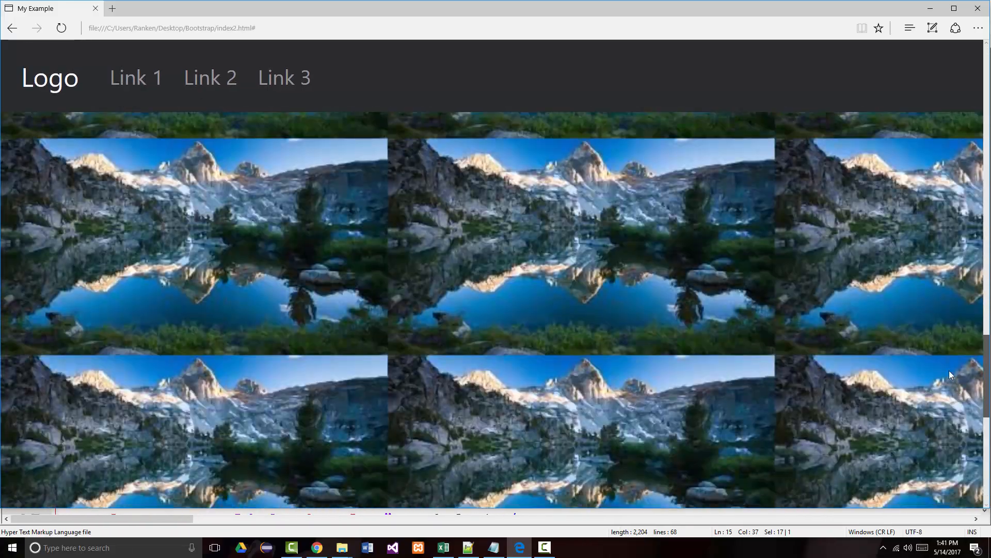
scroll(down, 3)
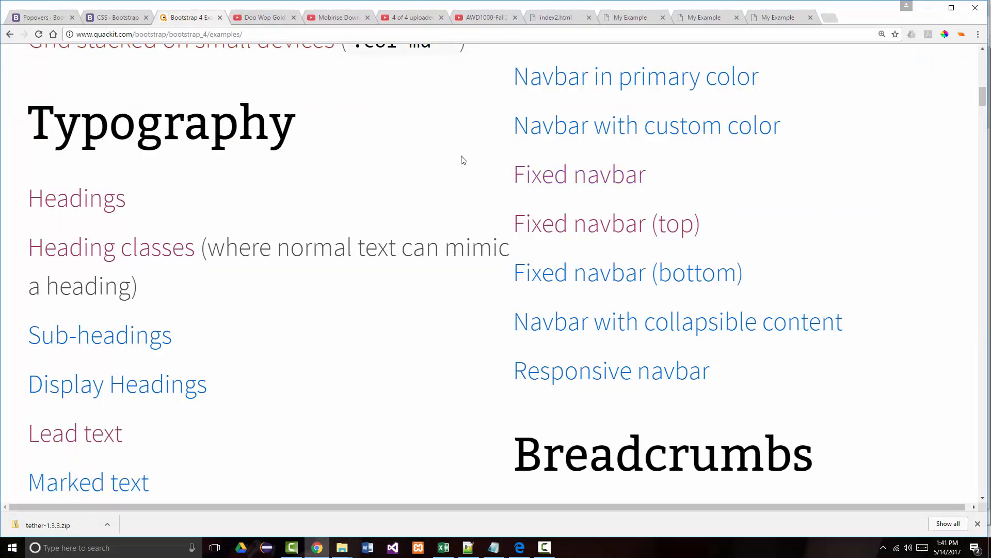
- Open the Fixed navbar (bottom) example and paste its code into index2.html
click(628, 272)
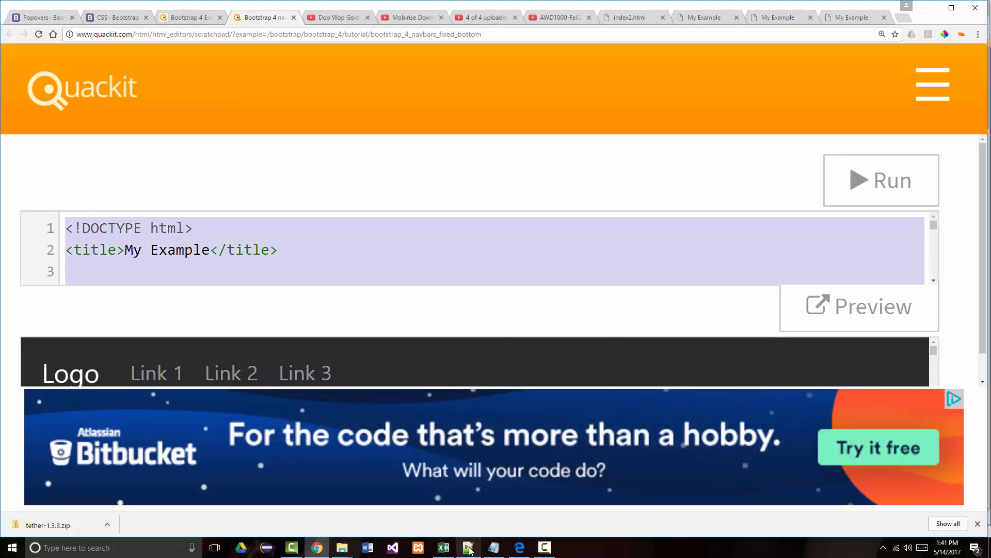
click(468, 548)
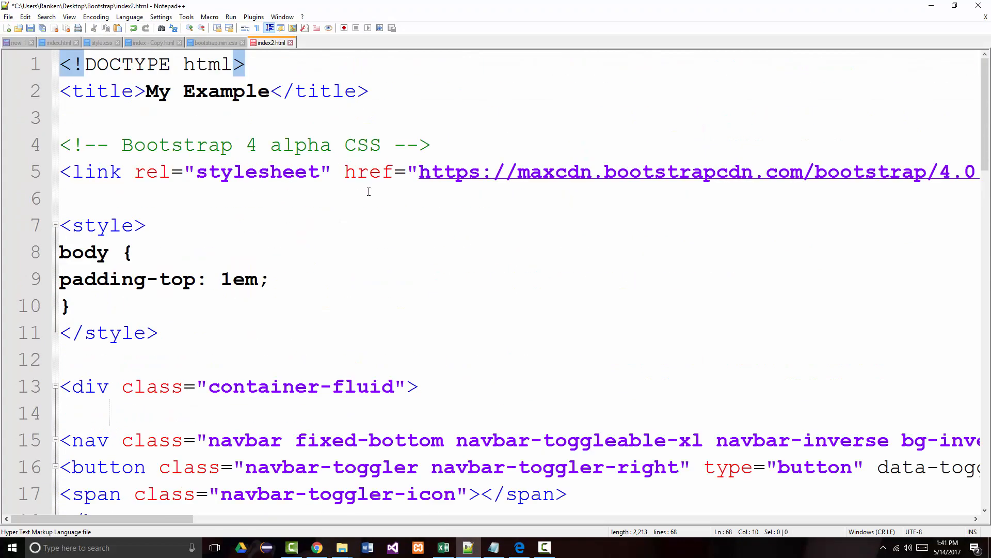
scroll(down, 3)
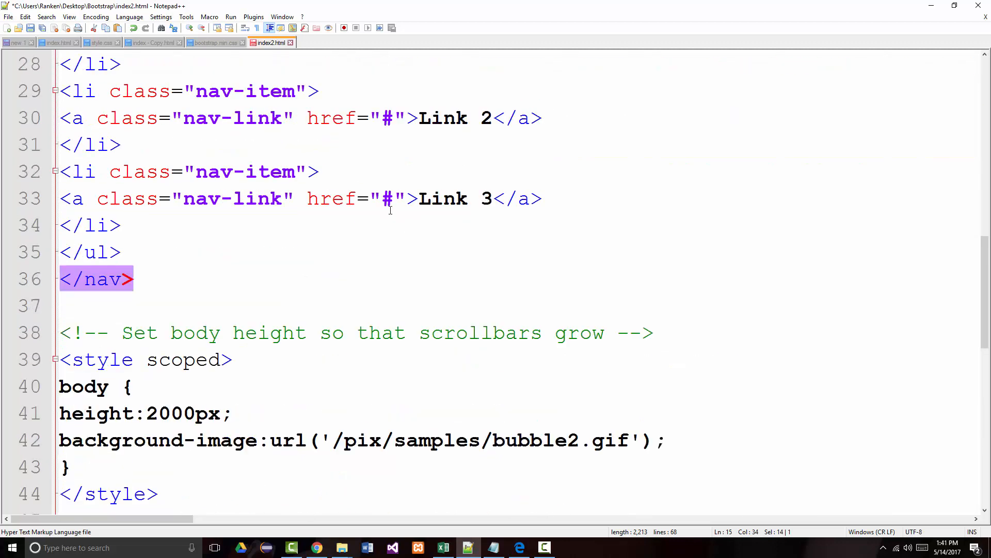
scroll(down, 3)
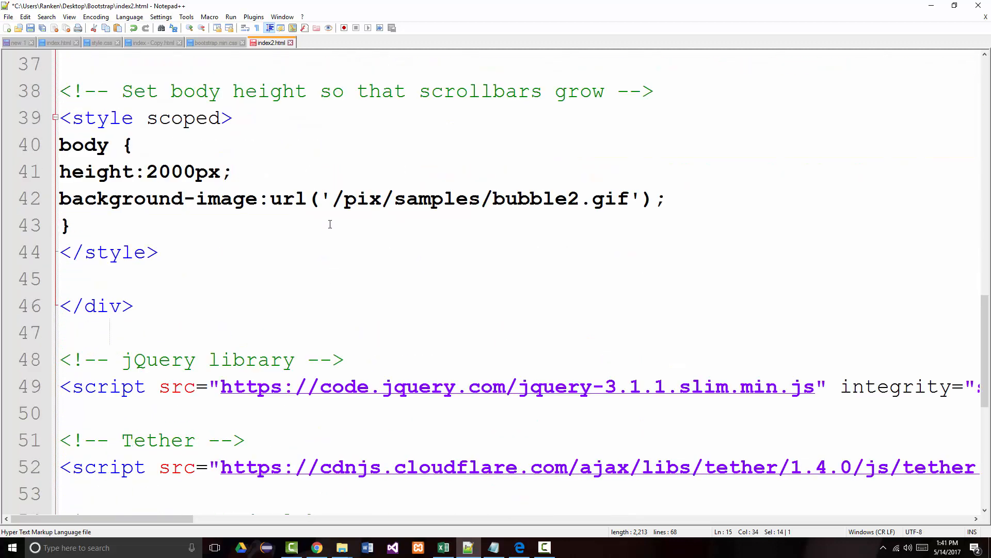
- Replace the body background url with imges/nature3.jpg
drag(332, 198, 581, 198)
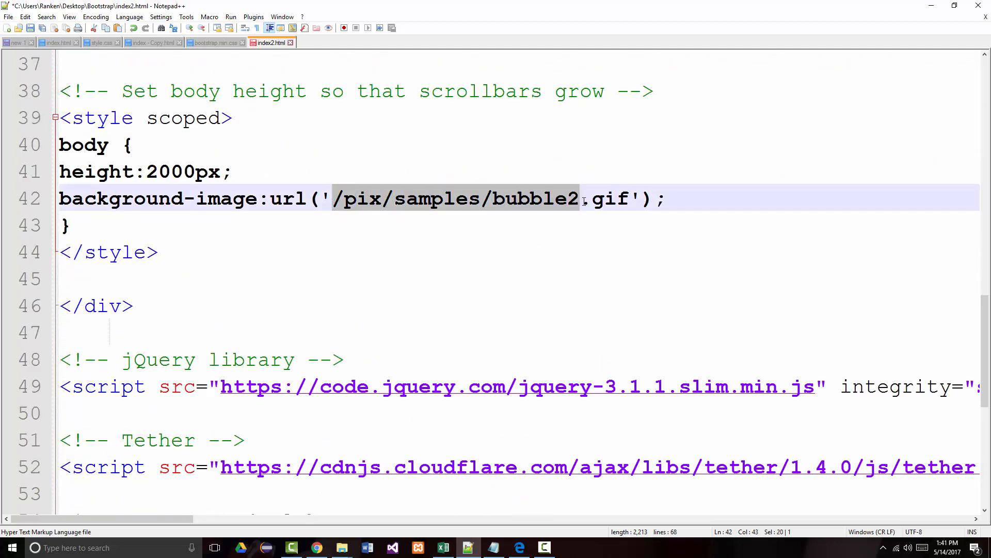
drag(579, 198, 639, 198)
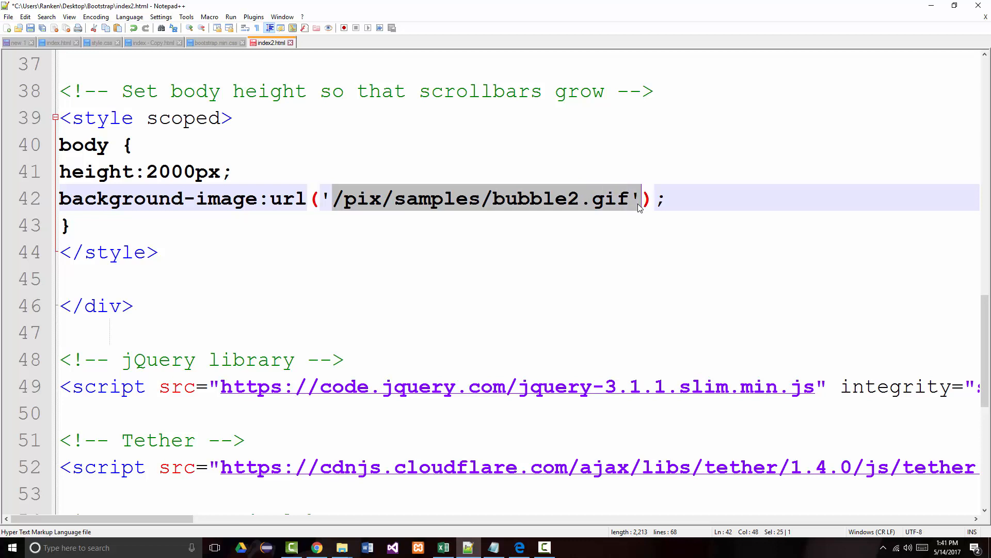
text(imges/)
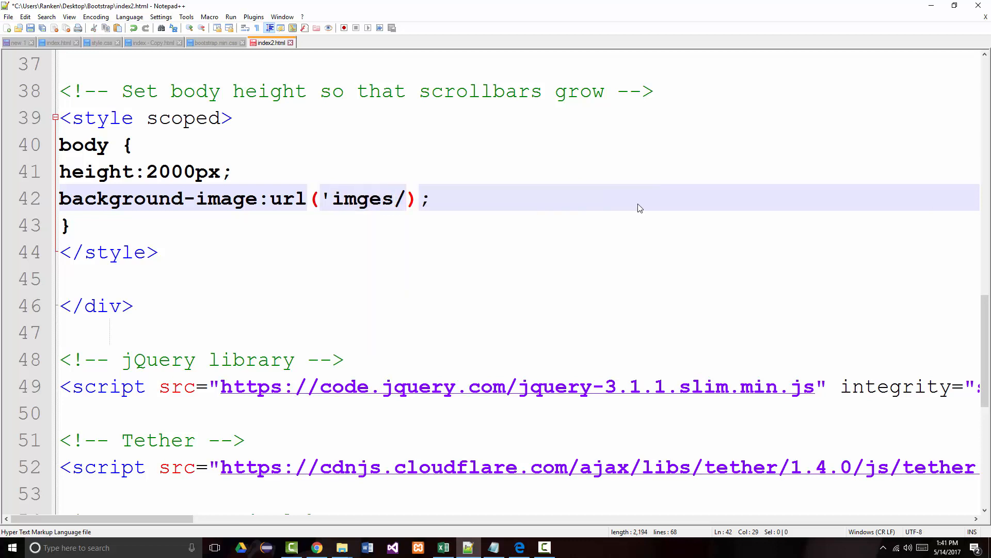
text(nature3.jpg)
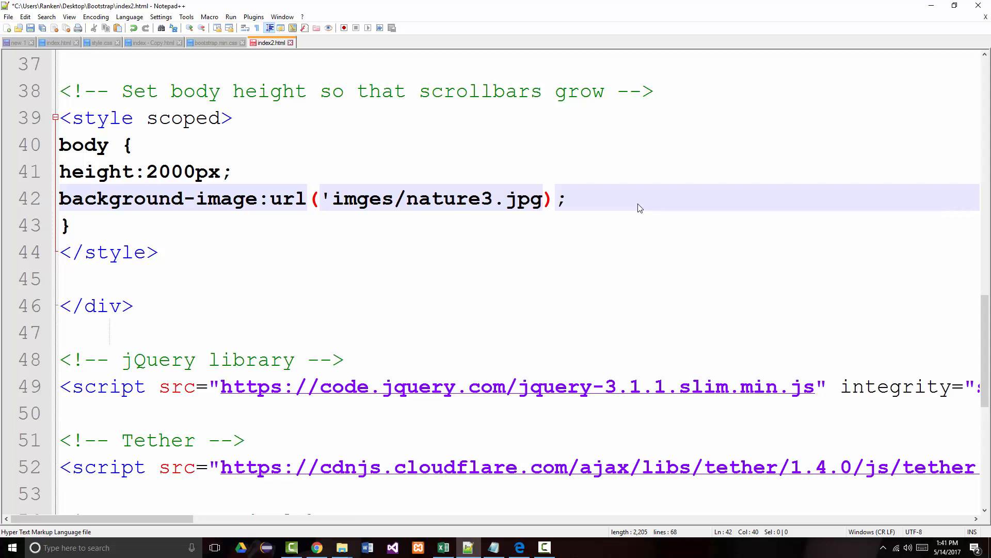
text(')
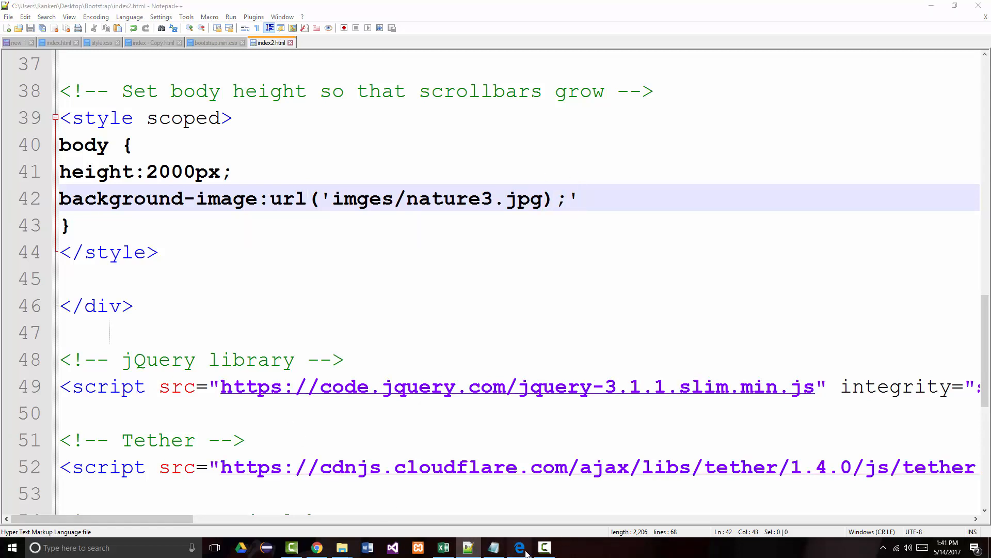
- Reload the Edge preview showing the dark bottom navbar, then return to index2.html
click(518, 549)
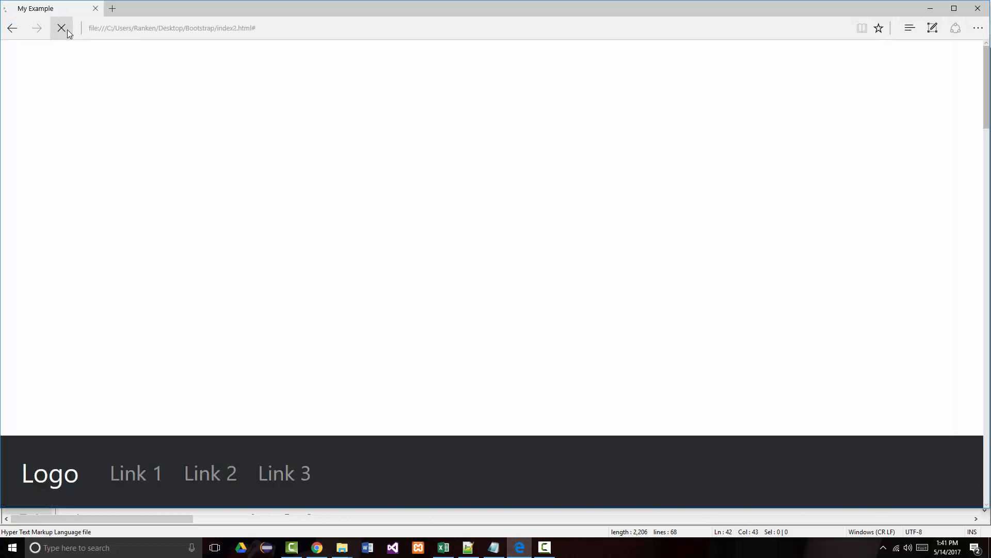
click(60, 28)
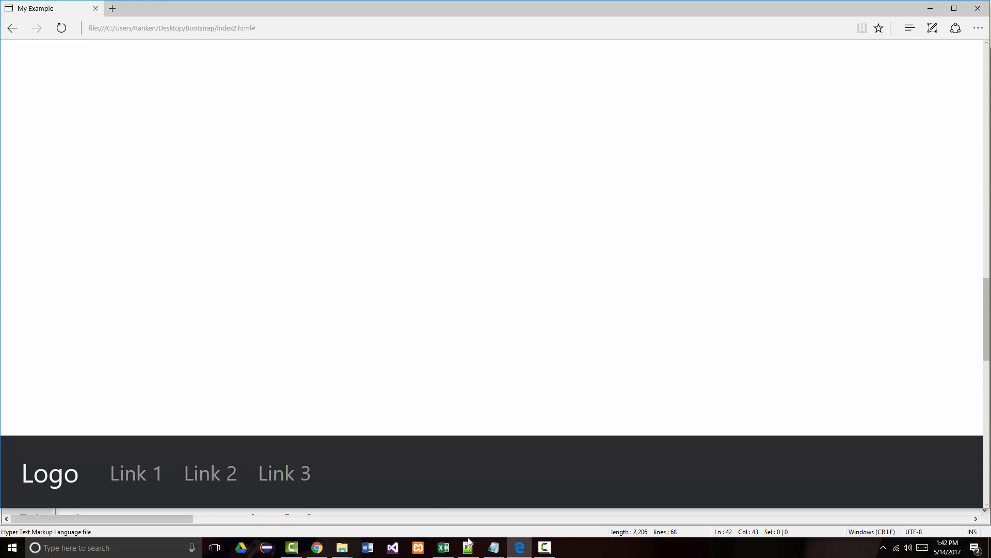
click(468, 547)
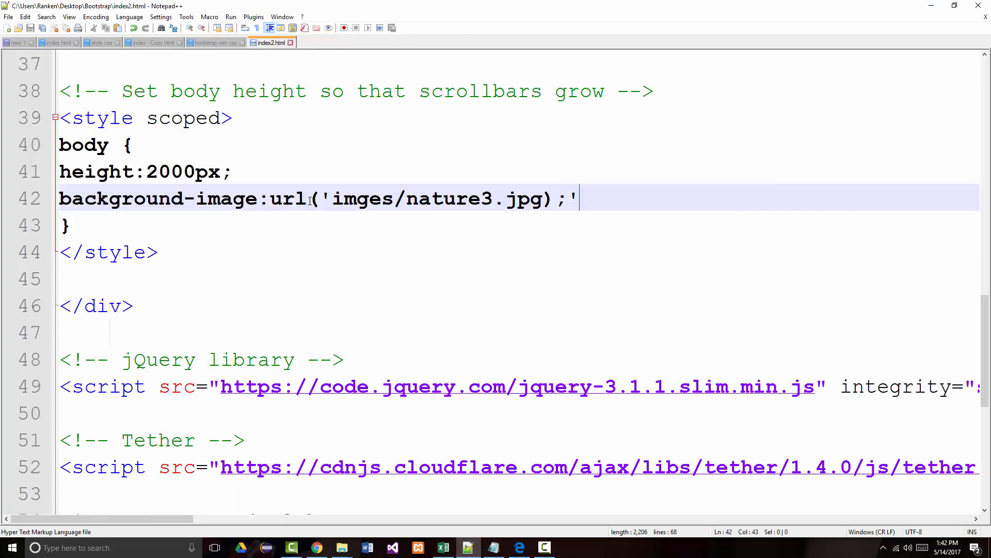
mouse_move(395, 208)
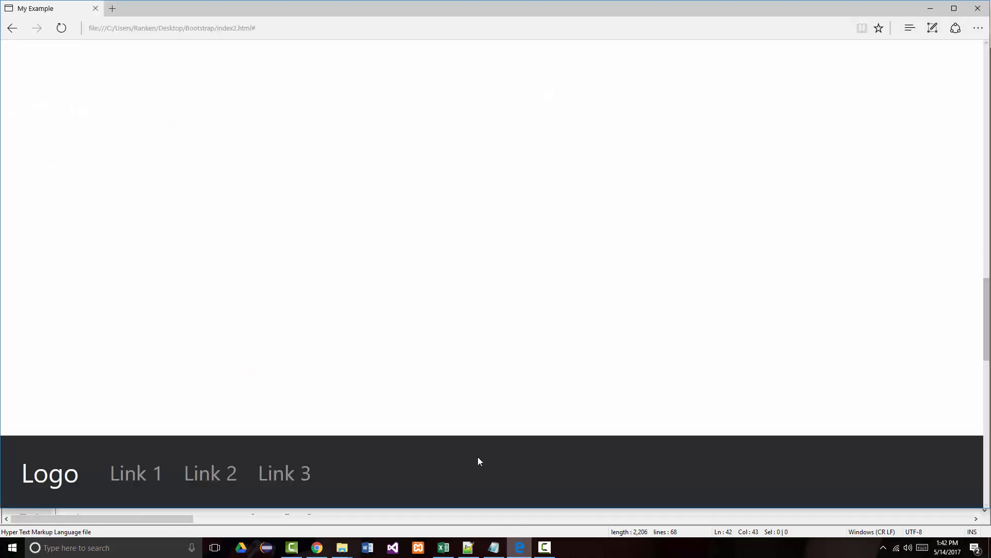
mouse_move(74, 49)
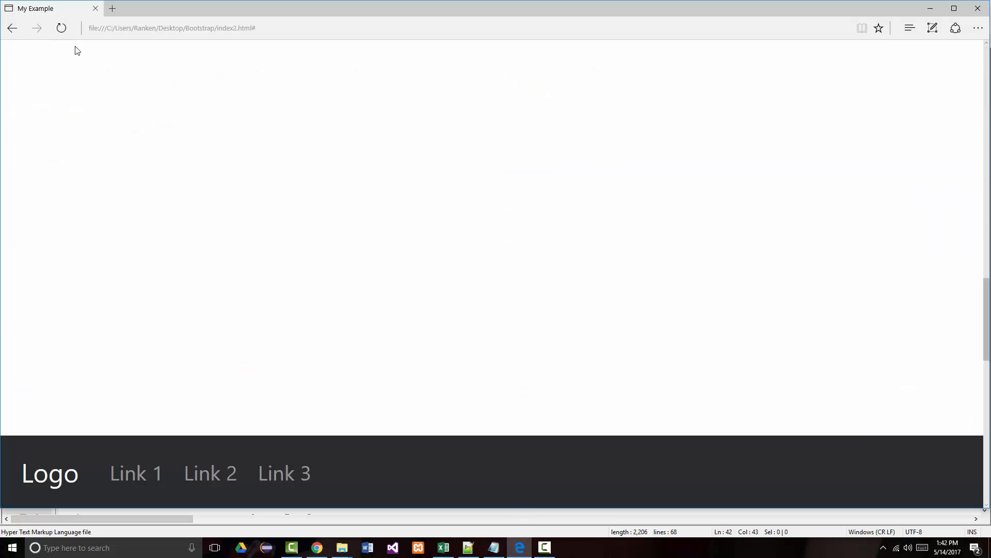
mouse_move(144, 190)
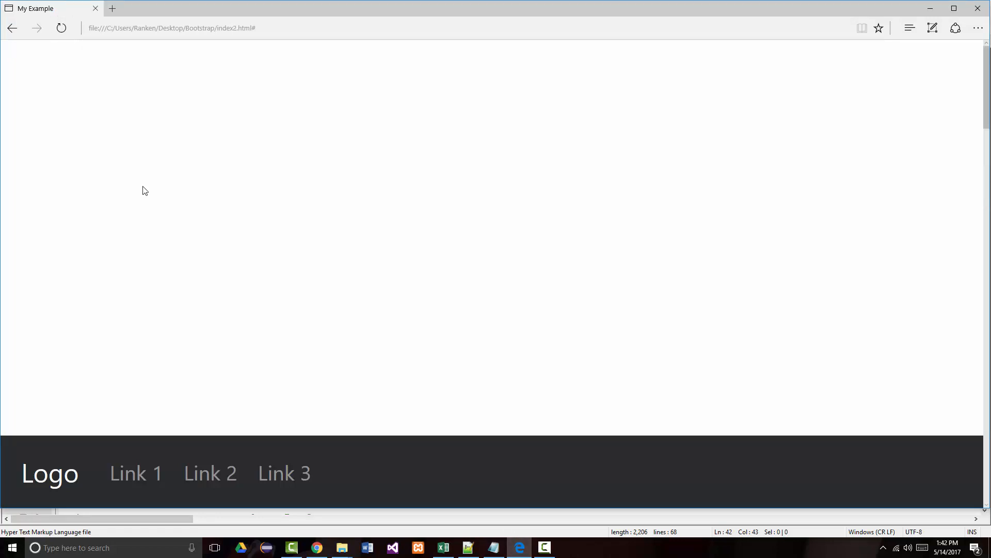
mouse_move(161, 426)
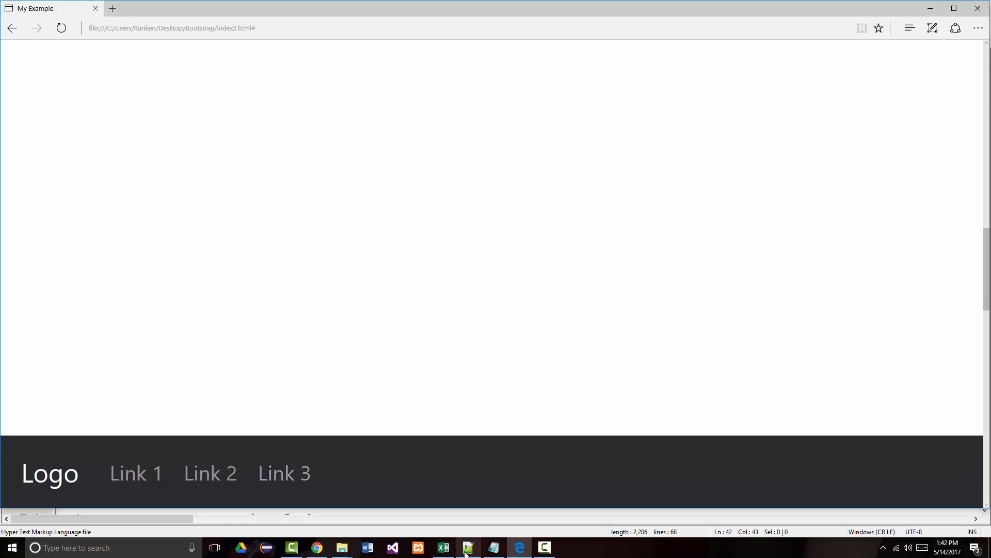
click(468, 548)
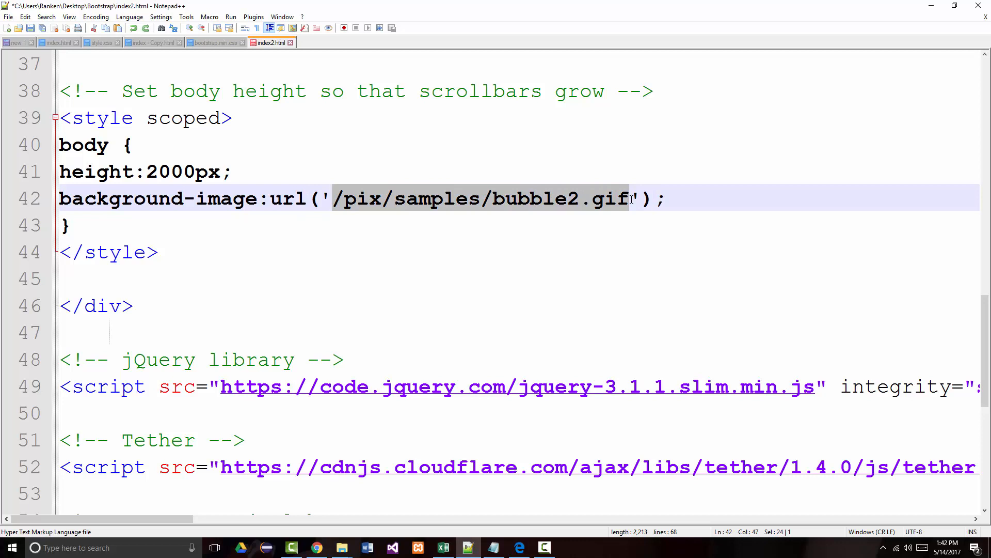
text(images)
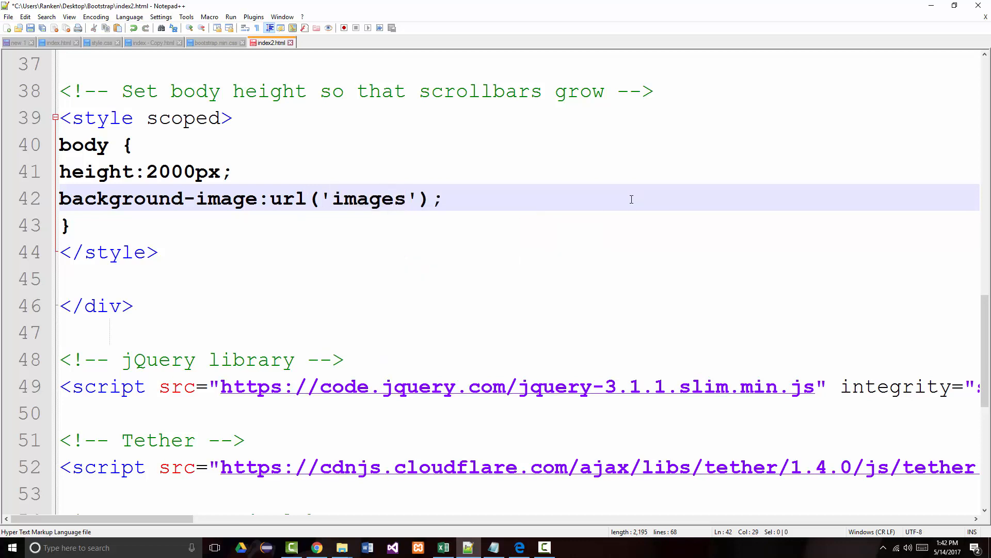
text(/)
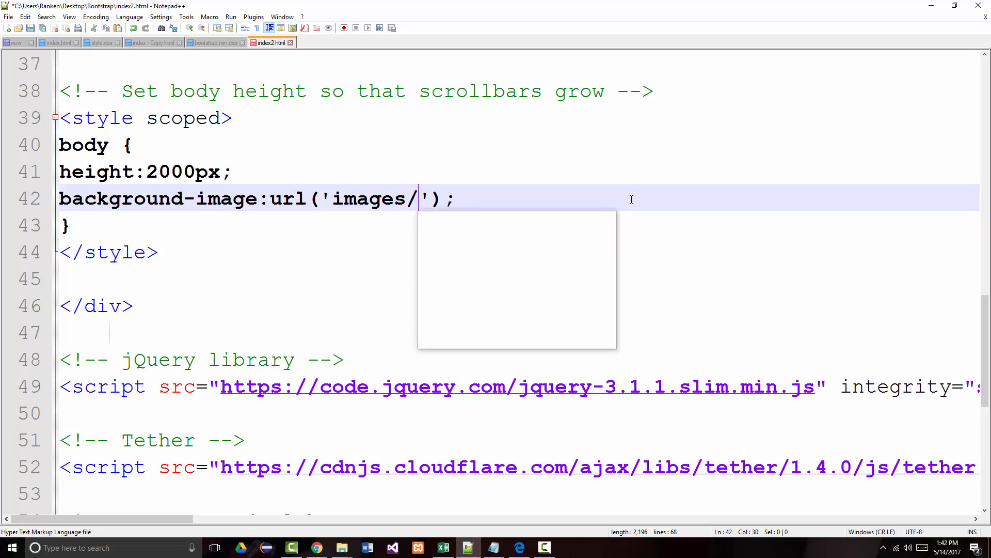
text(grads.)
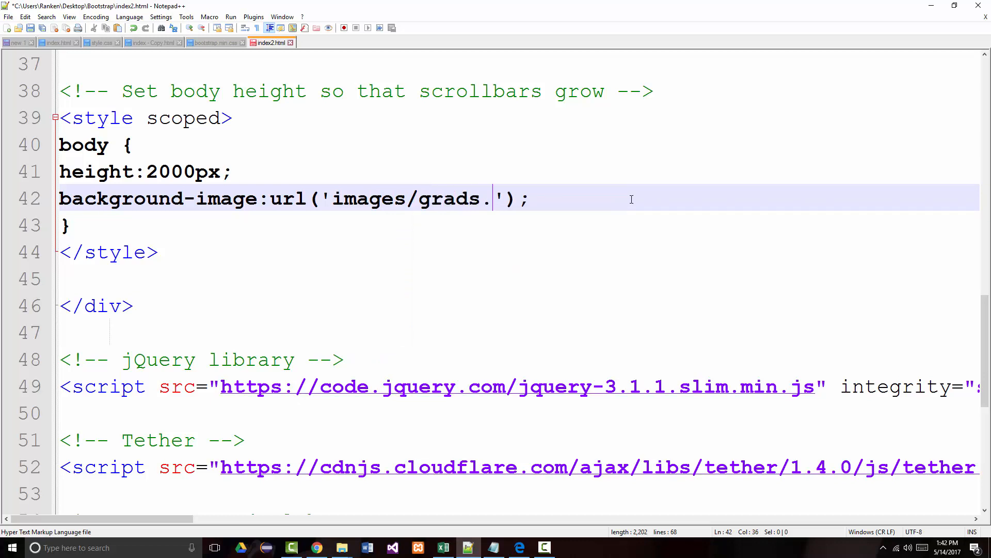
text(jpg)
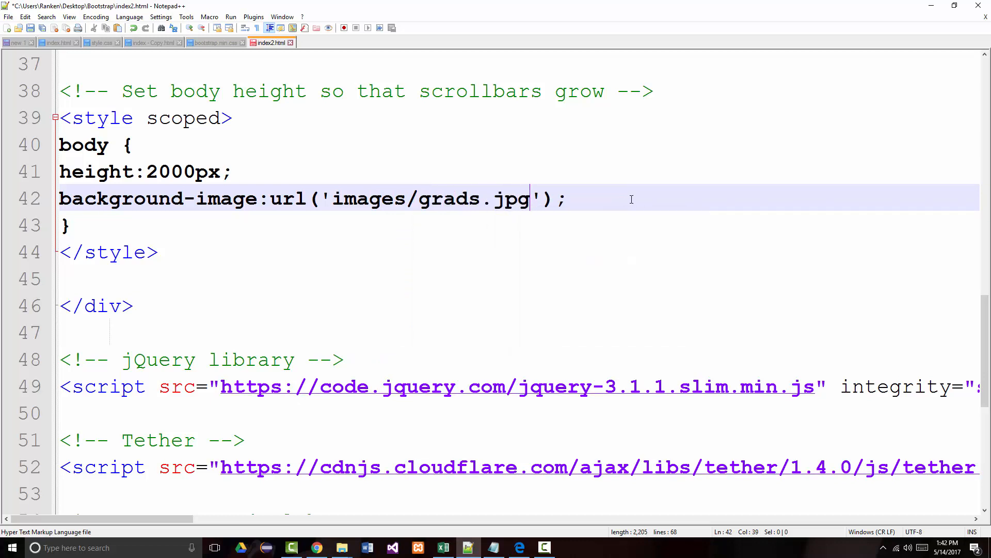
key(Ctrl+s)
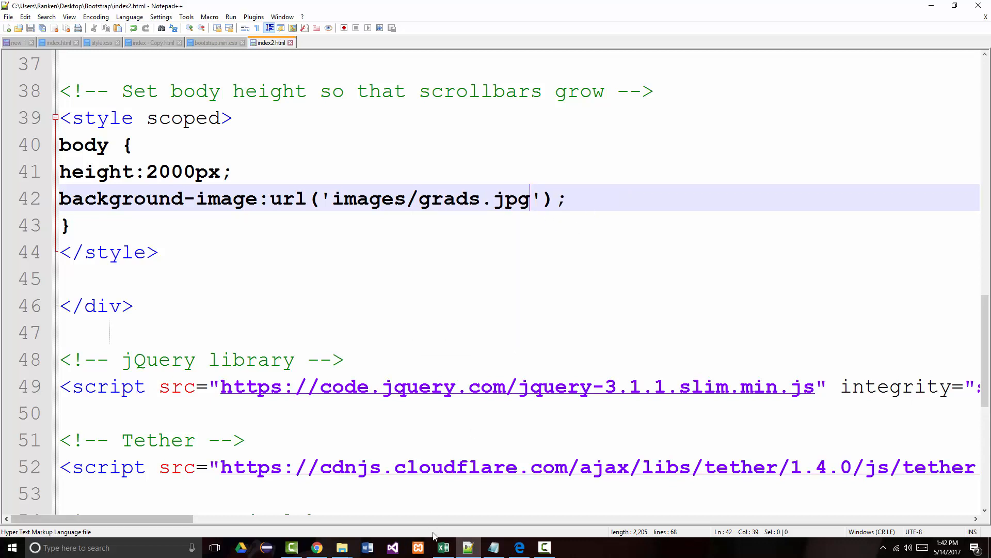
click(518, 547)
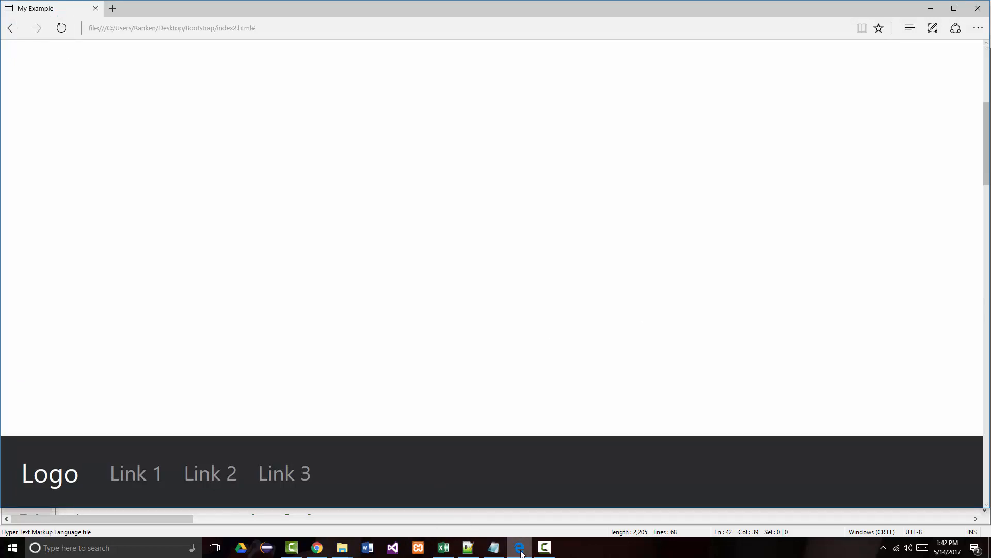
click(468, 548)
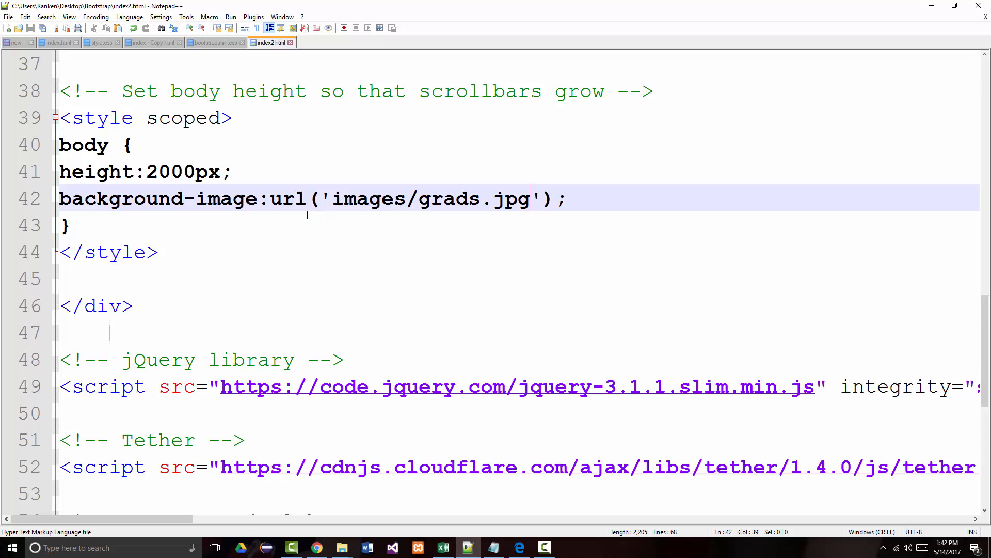
mouse_move(310, 219)
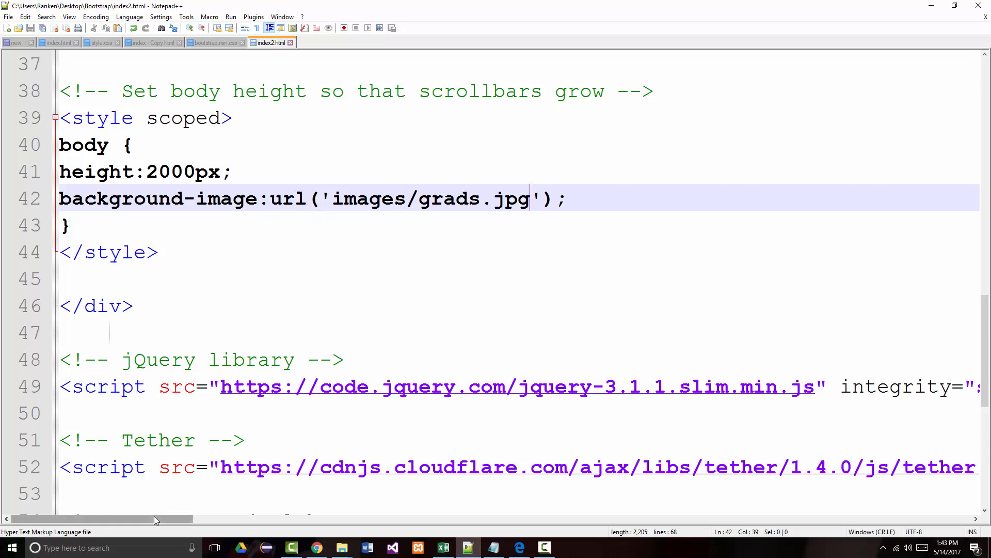
mouse_move(244, 203)
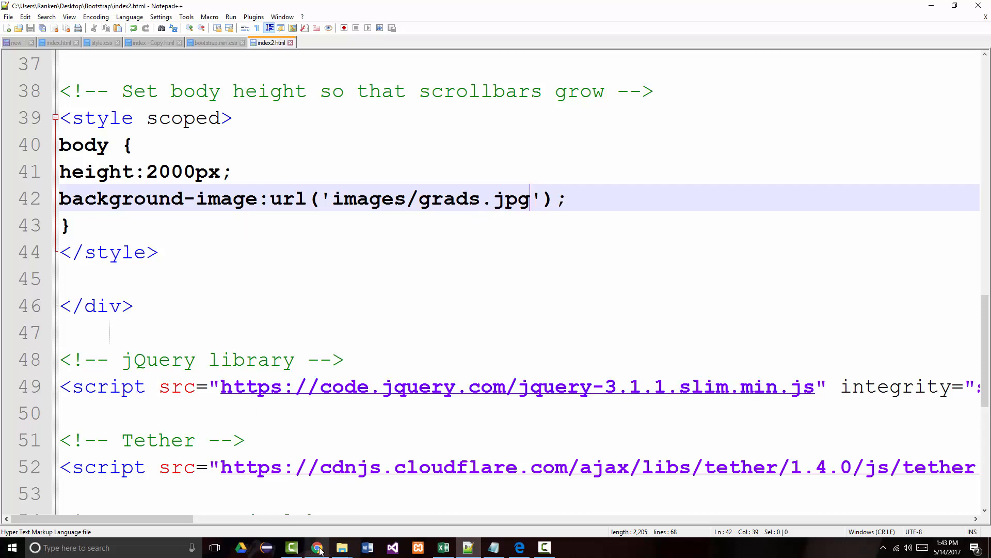
- Flip through Chrome's local index2.html and My Example tabs showing the earlier pages
click(317, 547)
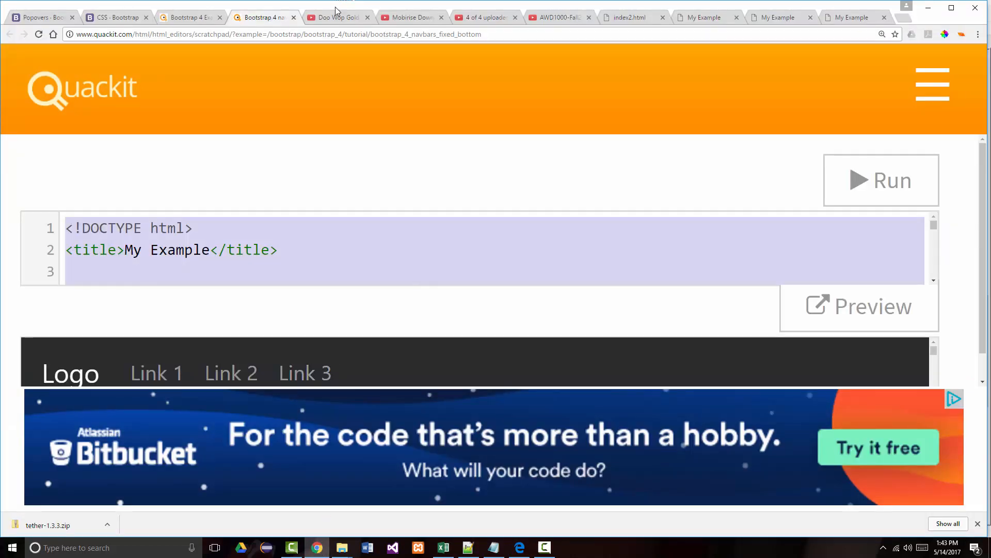
click(853, 17)
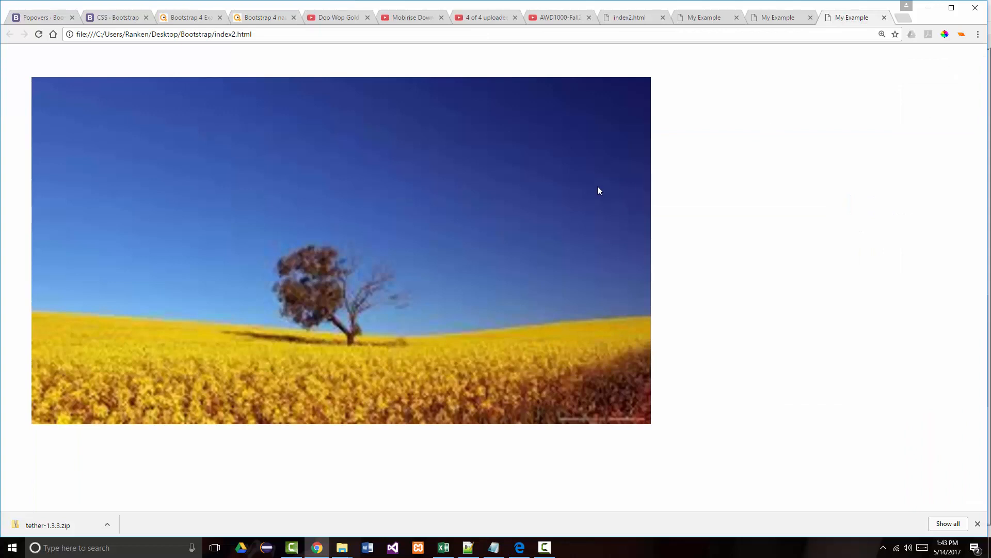
mouse_move(471, 97)
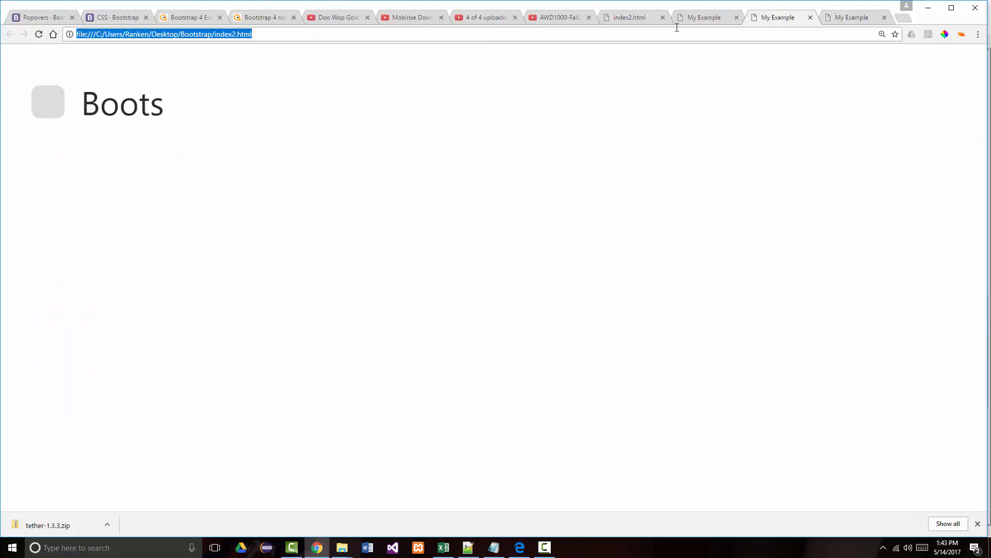
click(628, 16)
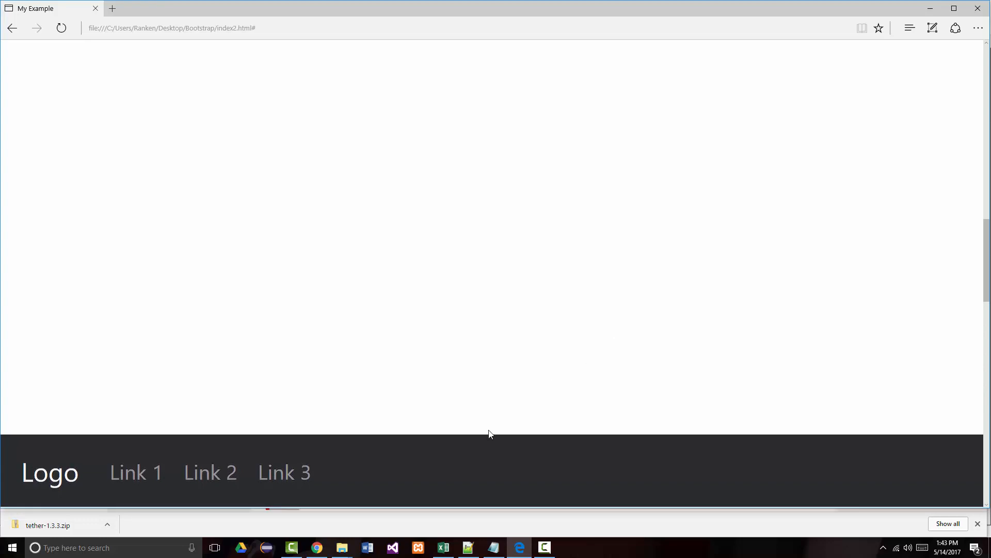
mouse_move(483, 444)
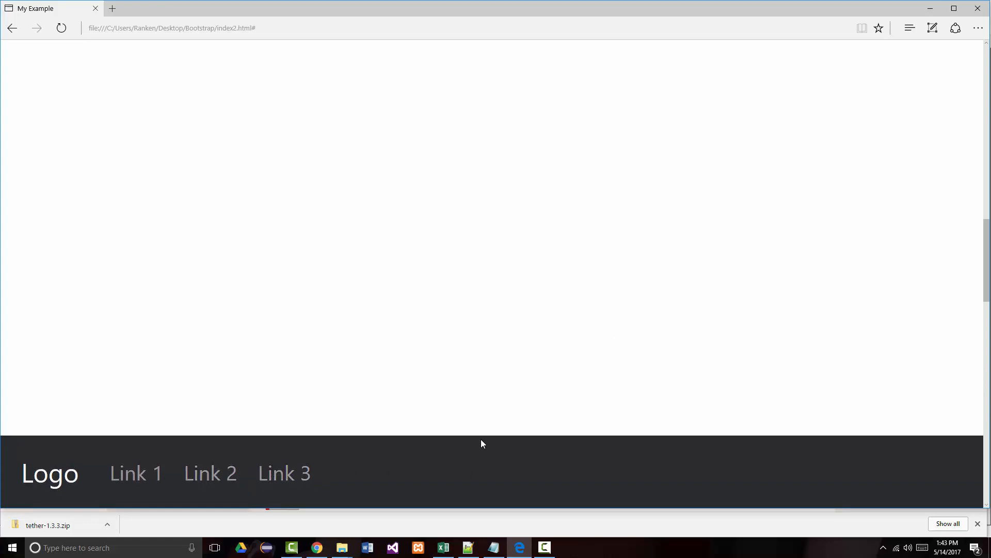
mouse_move(342, 548)
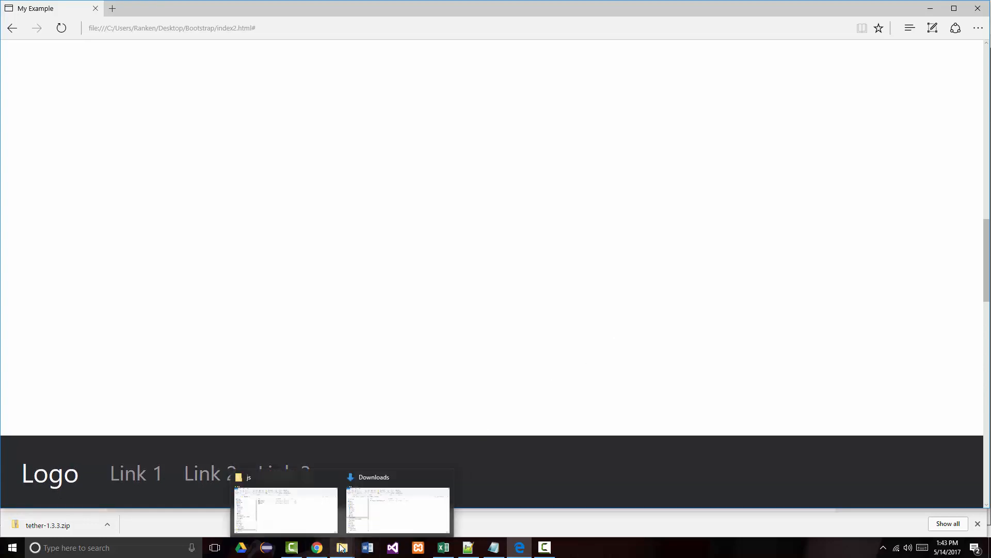
- Copy the Responsive navbar example code from Quackit's Bootstrap 4 examples
click(317, 547)
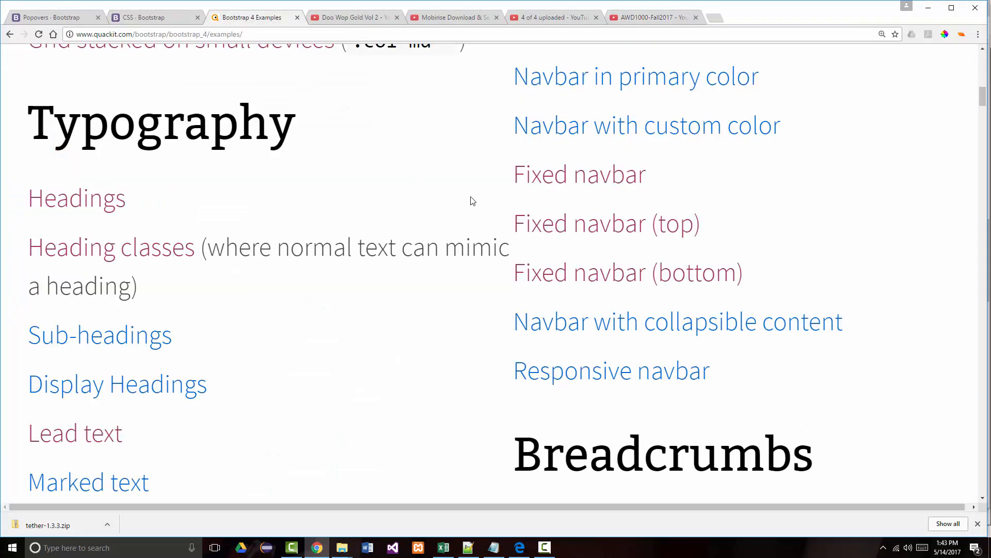
scroll(down, 3)
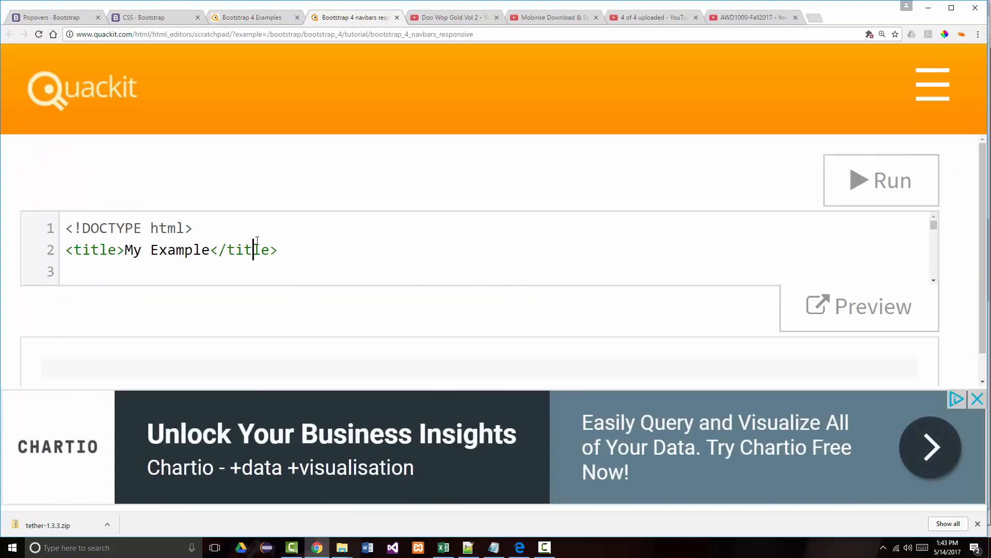
key(ctrl+a)
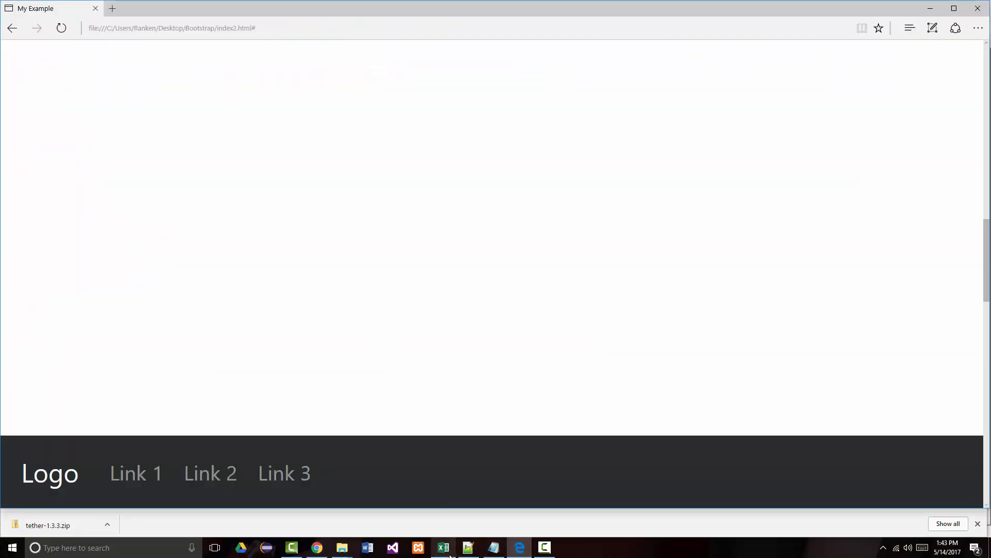
- Replace index2.html with the responsive navbar code and reload the Edge preview
click(467, 546)
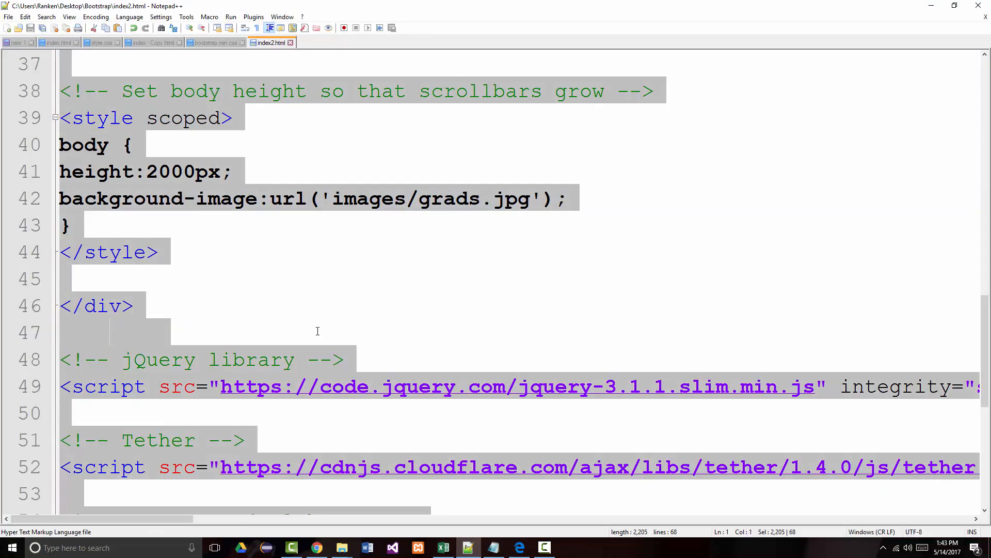
click(518, 547)
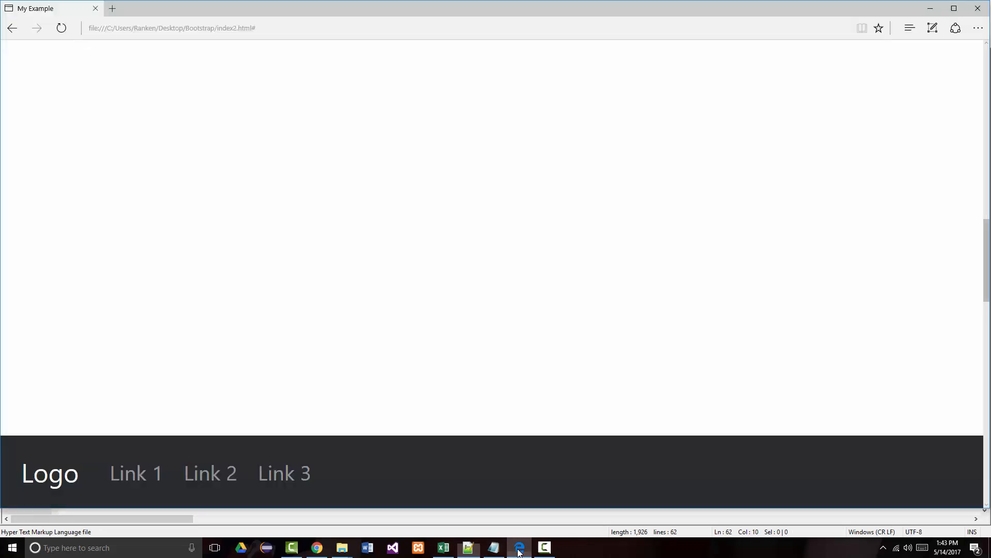
click(60, 29)
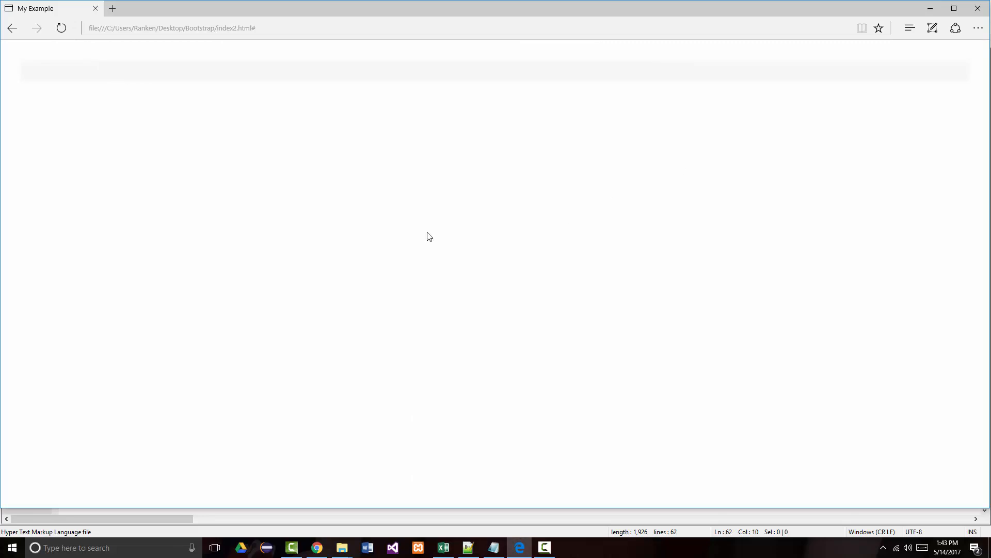
mouse_move(321, 52)
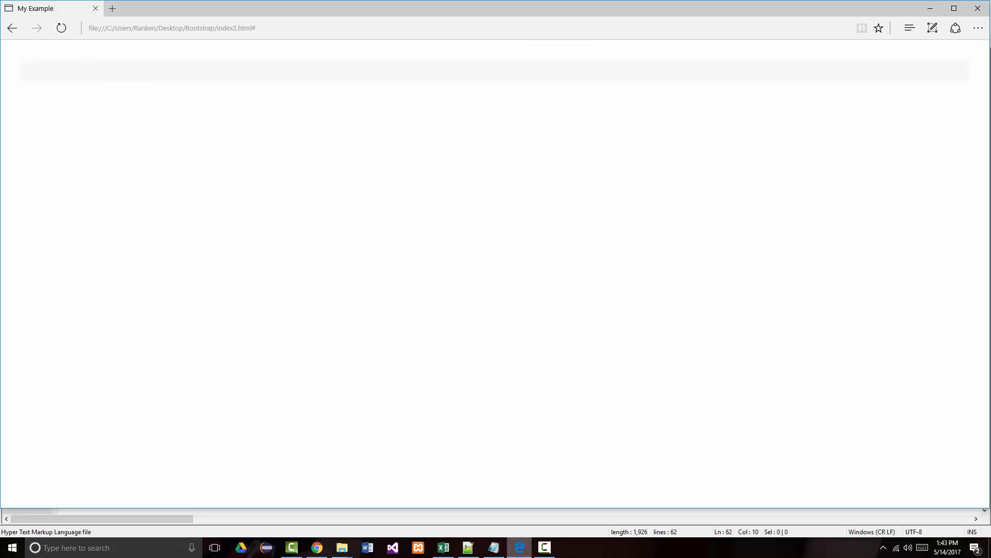
click(468, 547)
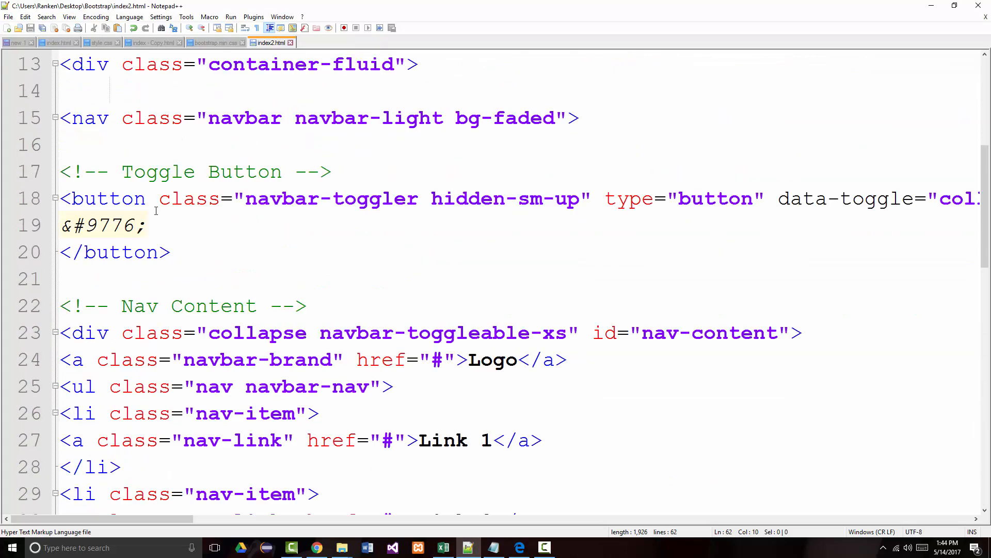
- Scroll through the new navbar code — toggle button, Logo and three links
scroll(down, 3)
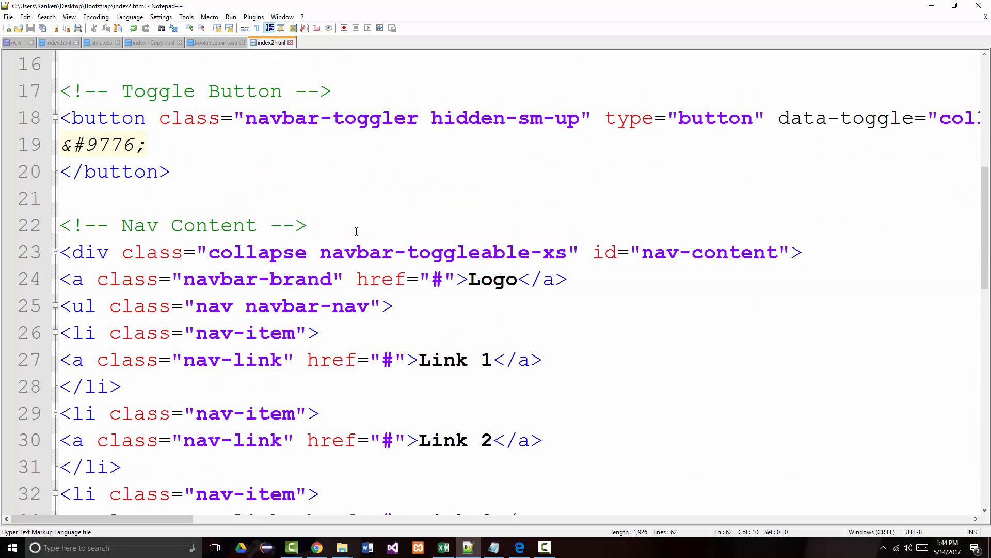
scroll(down, 3)
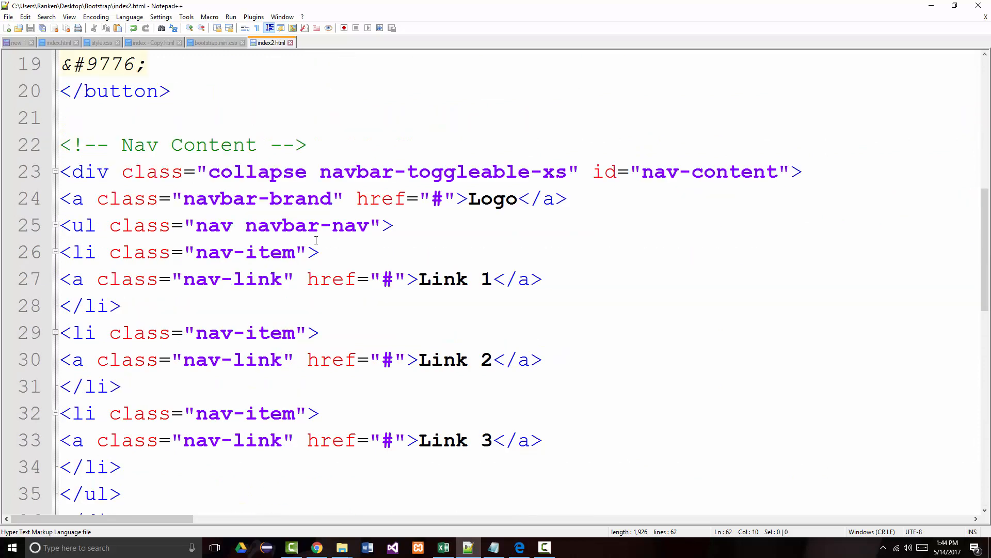
scroll(up, 3)
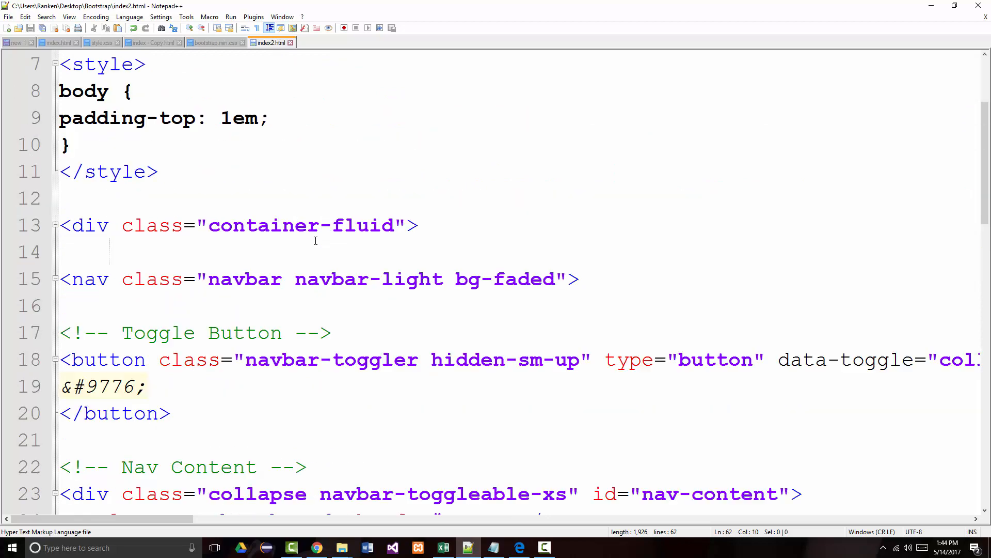
scroll(up, 3)
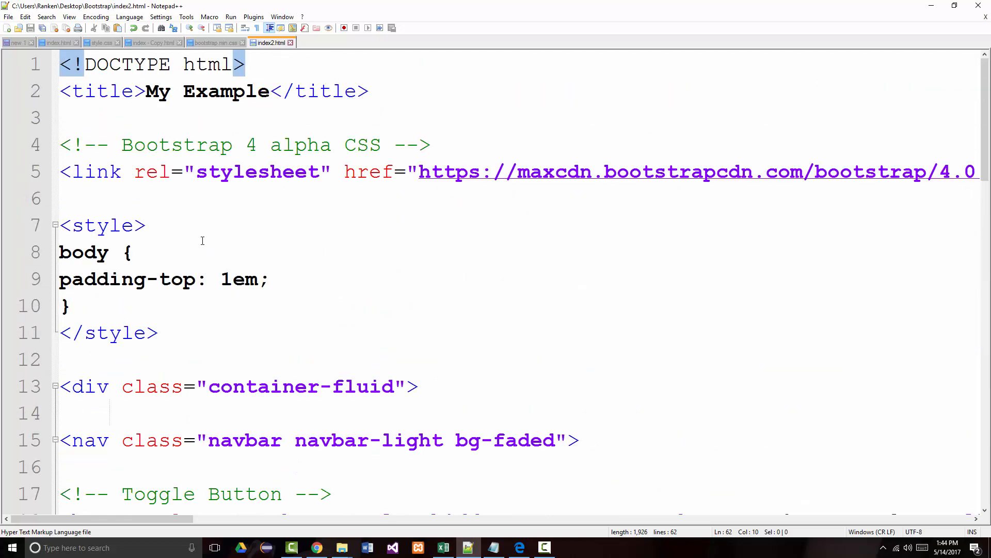
scroll(down, 3)
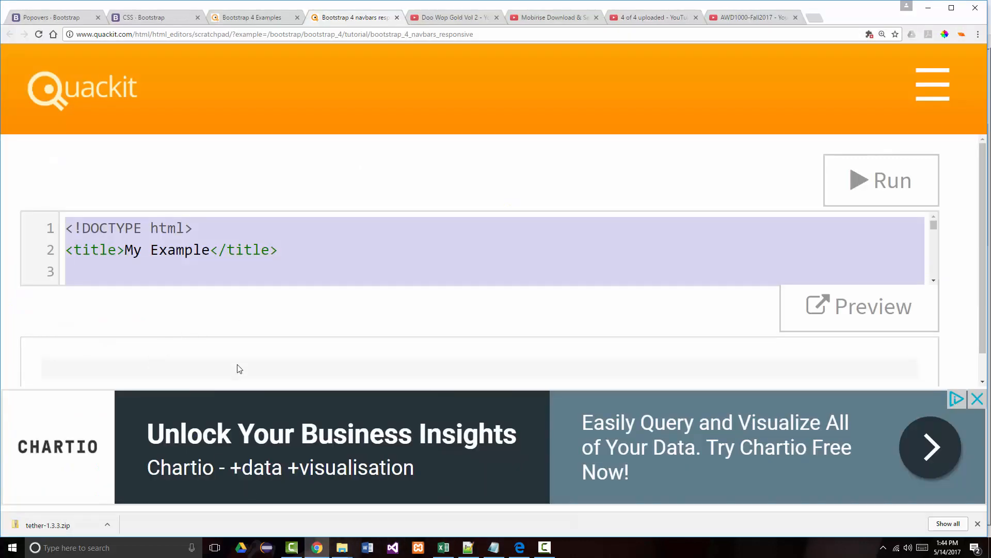
- Scroll the Quackit responsive navbar example's own preview for comparison
scroll(down, 3)
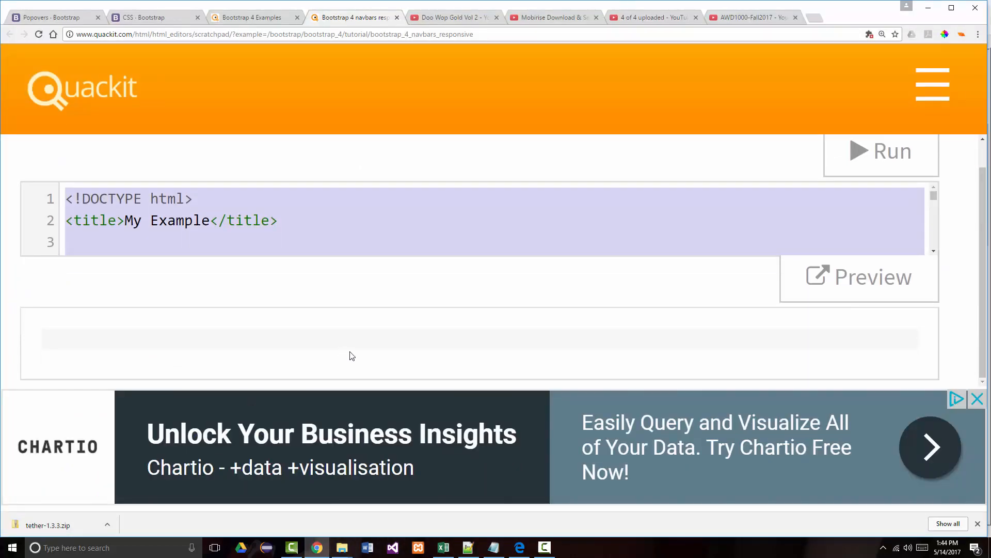
mouse_move(260, 339)
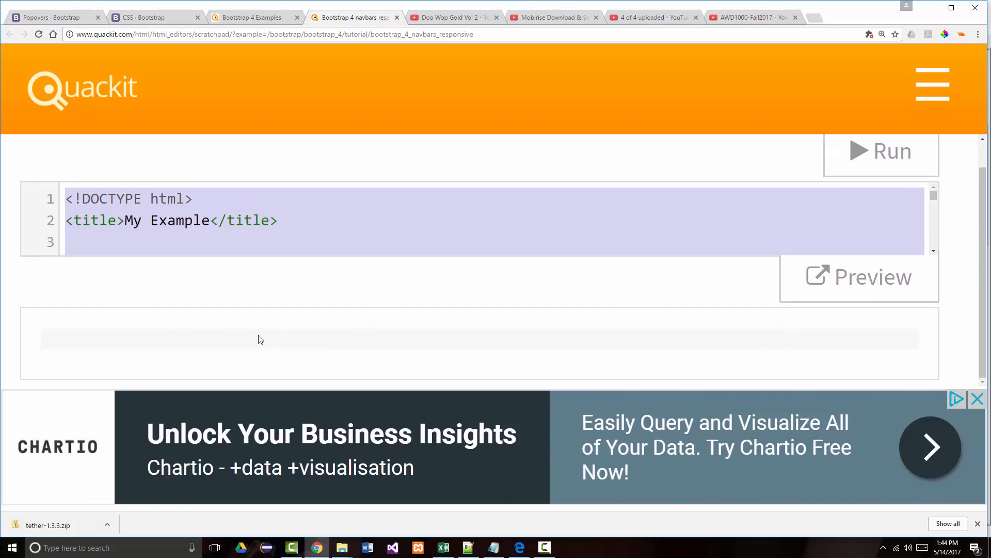
mouse_move(617, 292)
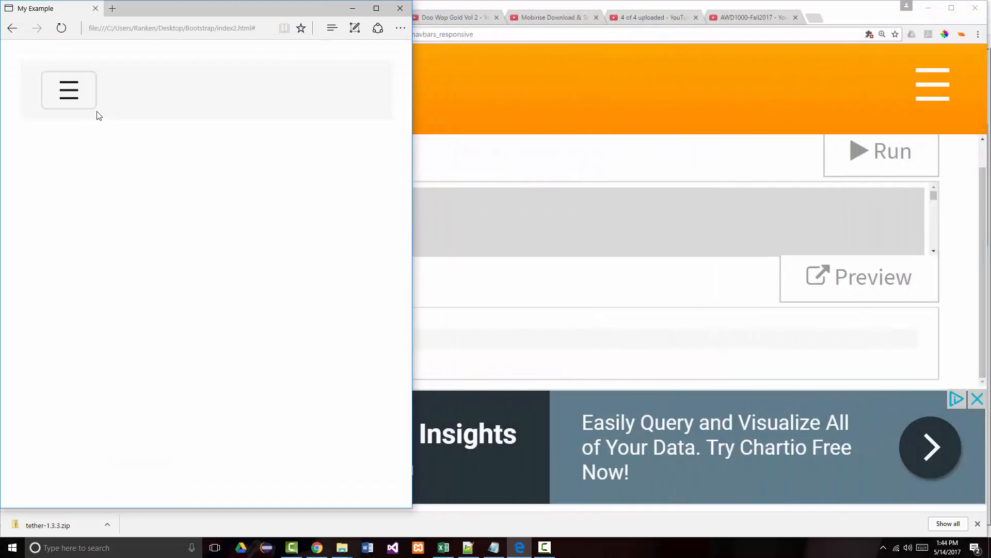
- Return to Quackit's Bootstrap 4 examples list in Chrome
click(68, 91)
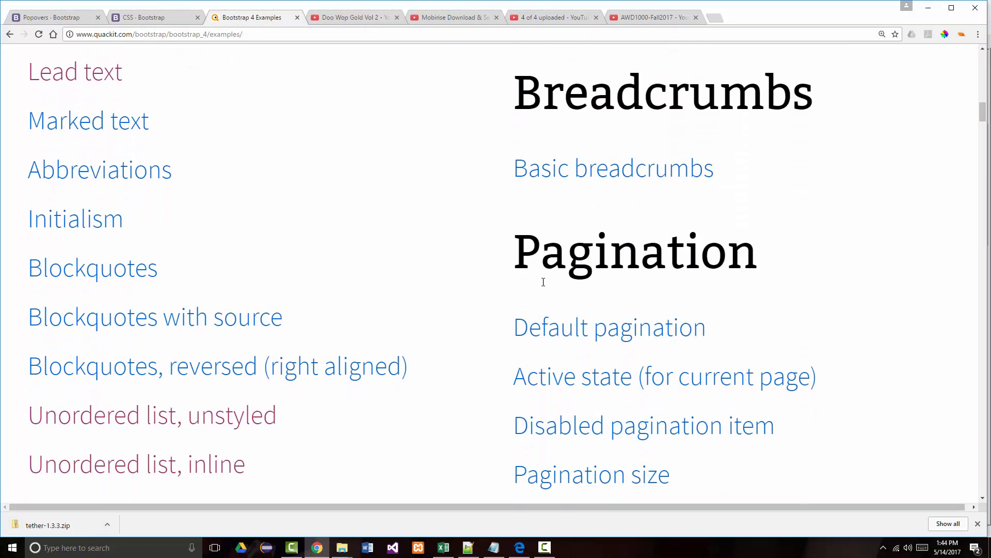
mouse_move(543, 546)
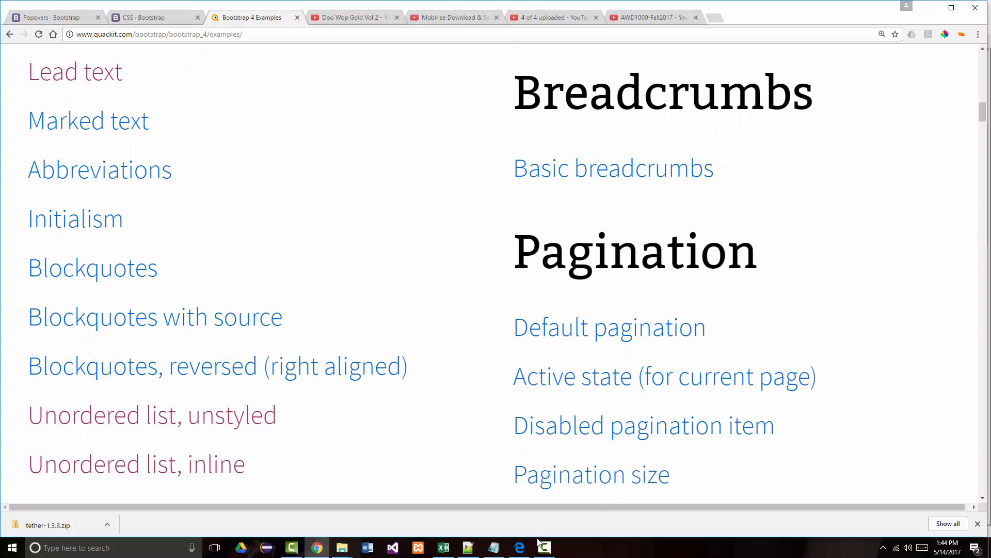